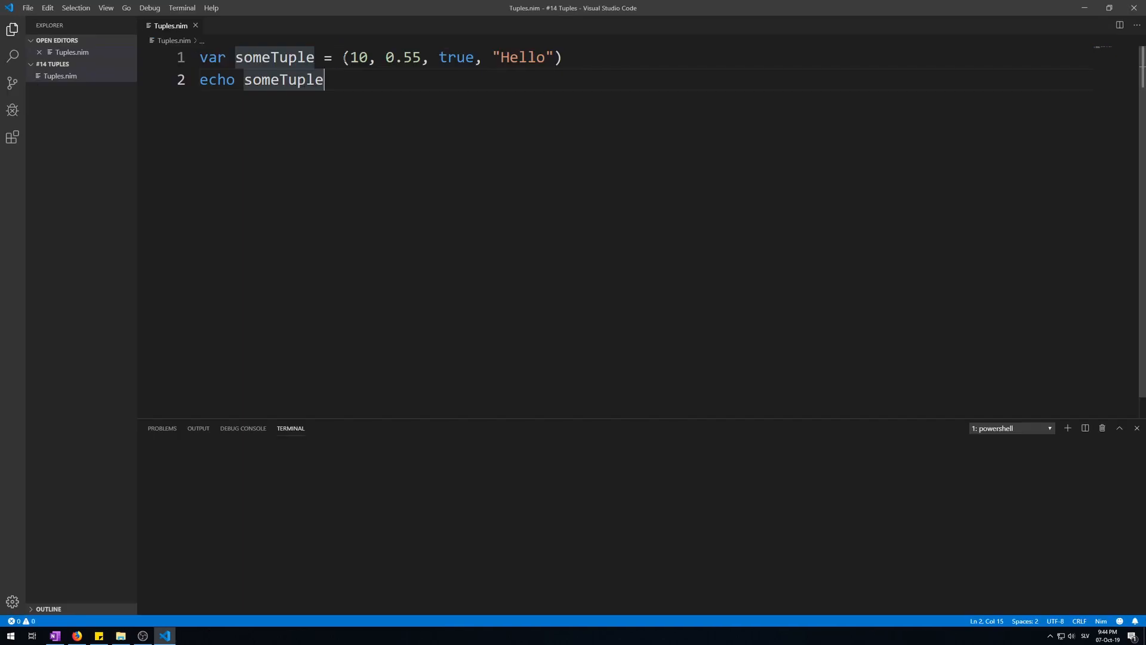
Highlight the tuple literal (10, 0.55, true, "Hello") to explain it, then deselect it
{"action": "left_click", "coordinate": [345, 58]}
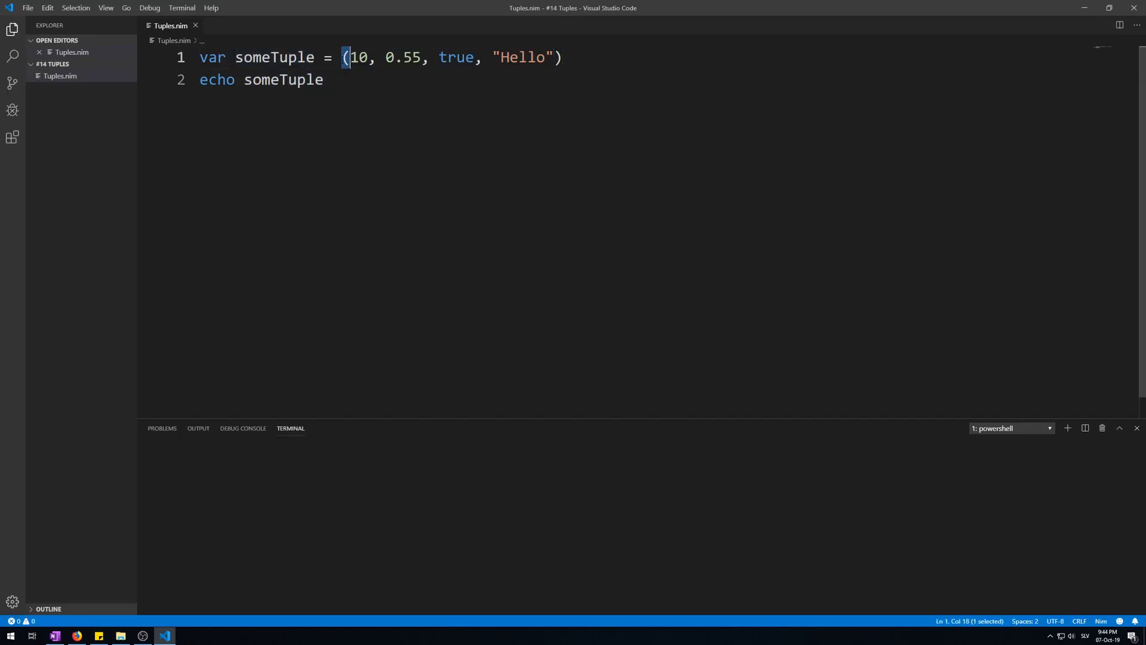
{"action": "left_click_drag", "start_coordinate": [346, 58], "coordinate": [561, 57]}
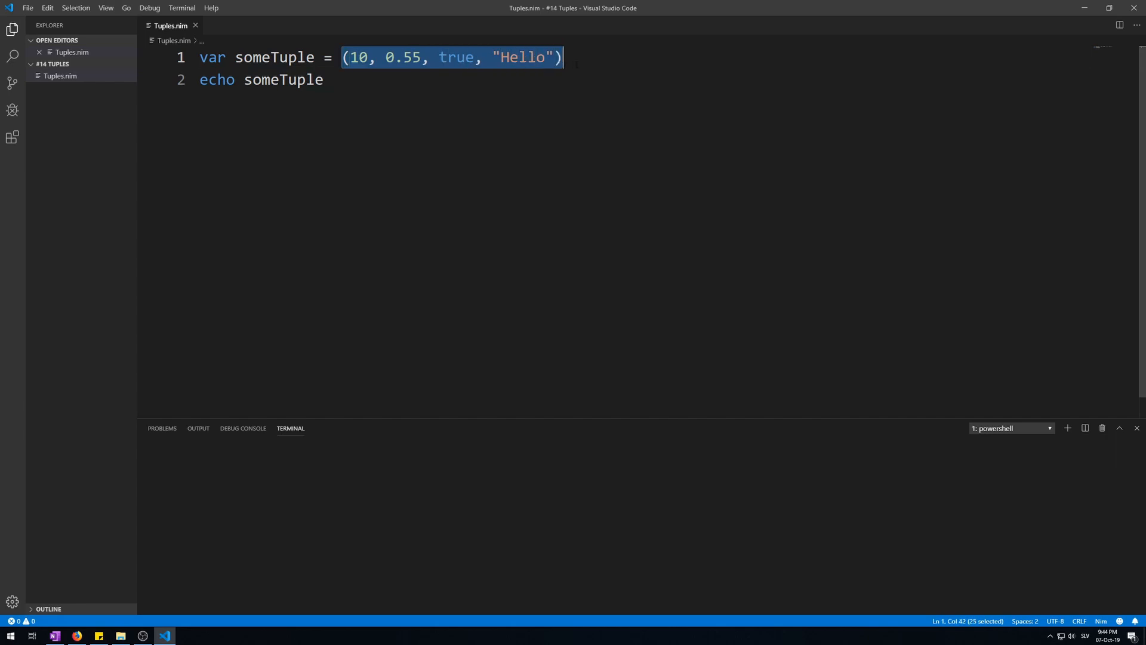
{"action": "left_click", "coordinate": [368, 58]}
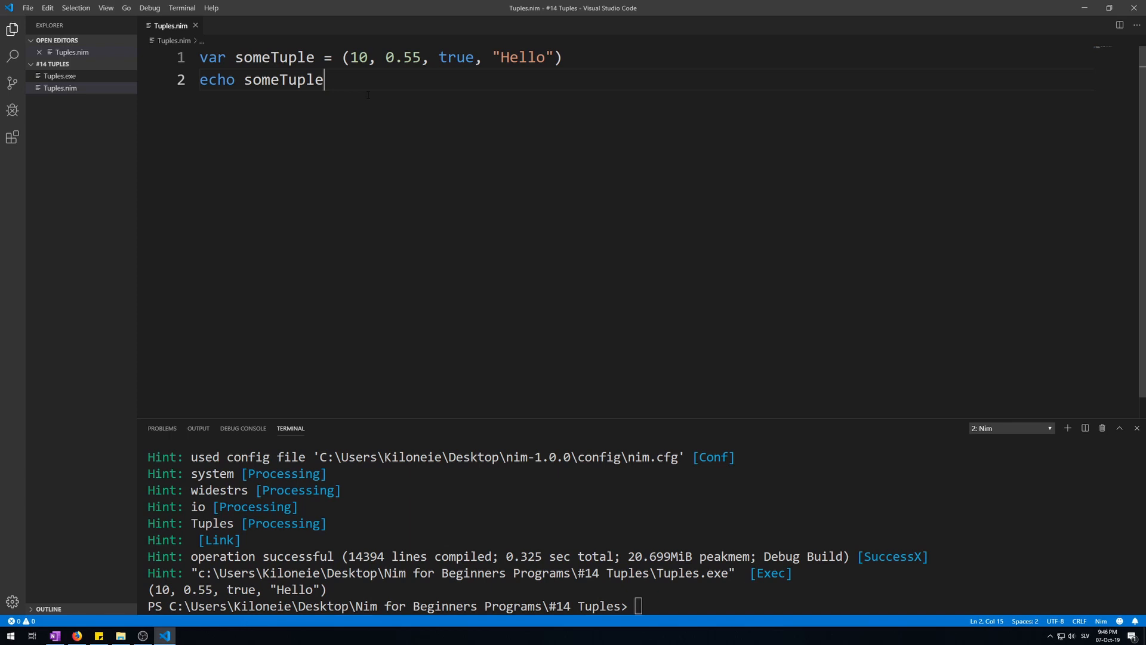
{"action": "type", "text": "var co"}
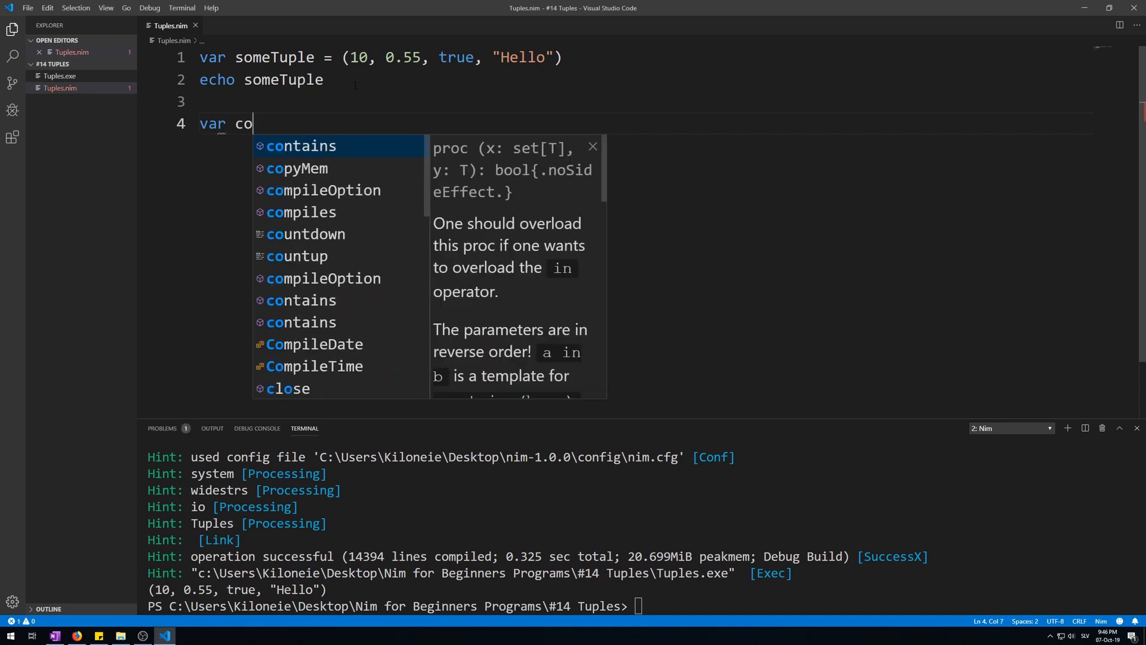
{"action": "type", "text": "pyTuple:"}
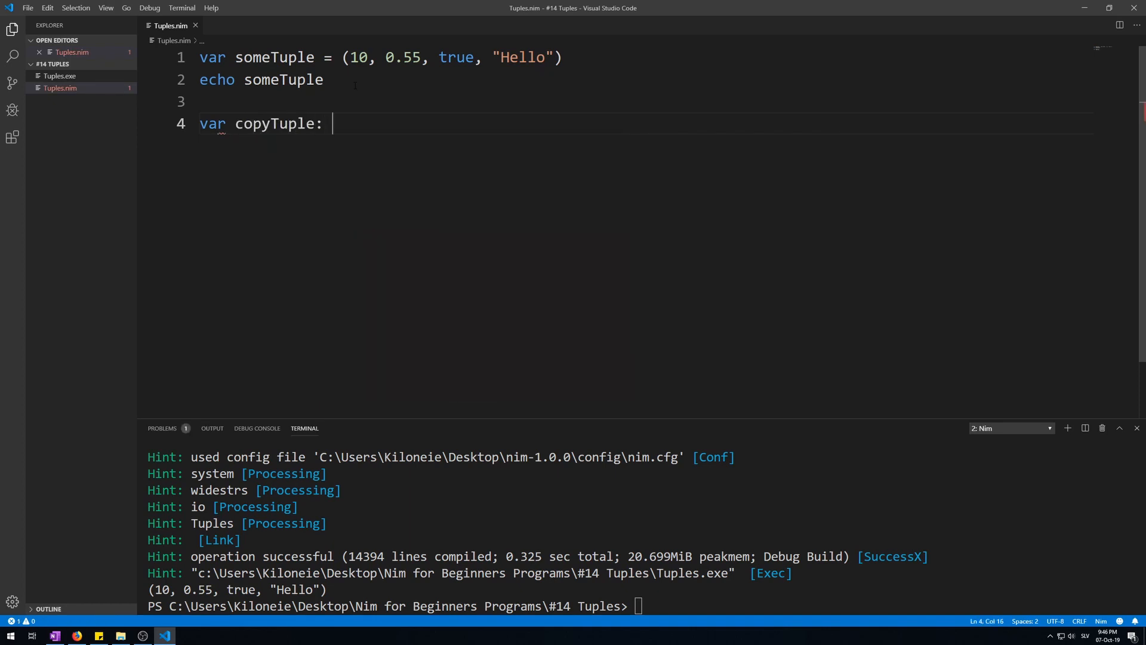
{"action": "type", "text": "someTuple"}
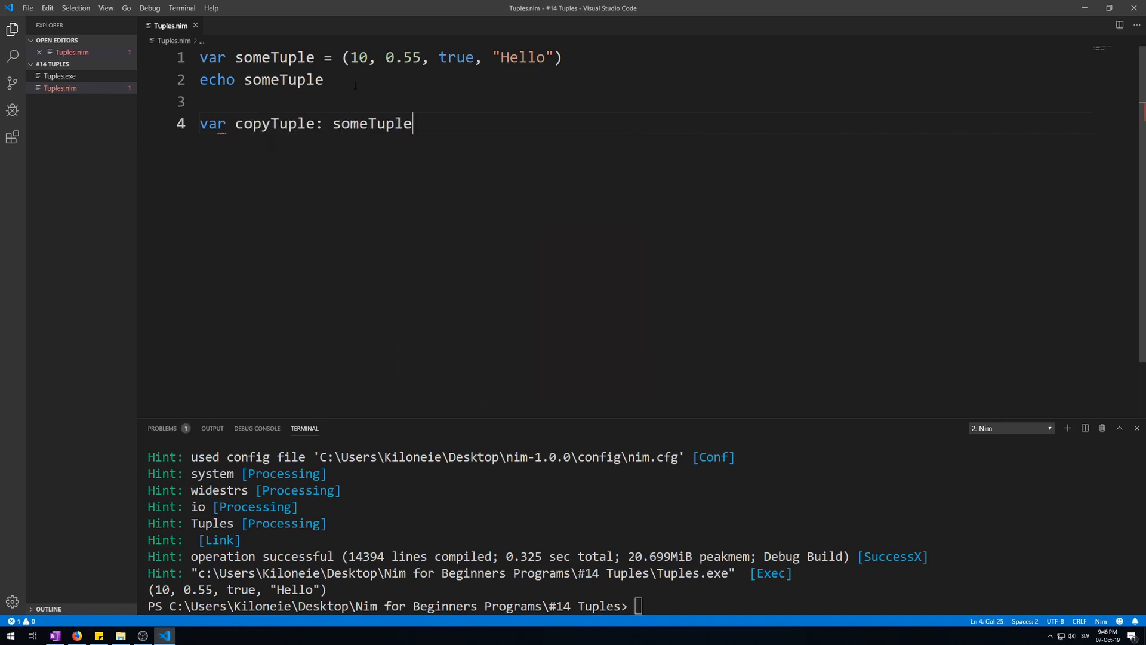
{"action": "key", "text": "BackSpace"}
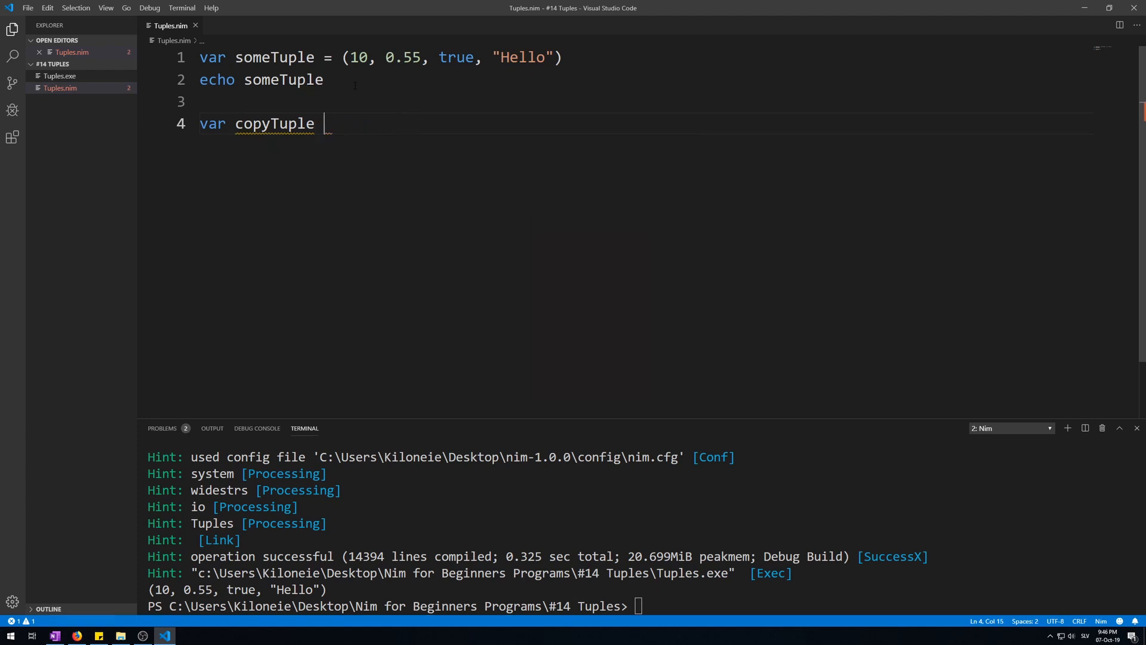
{"action": "type", "text": "= s"}
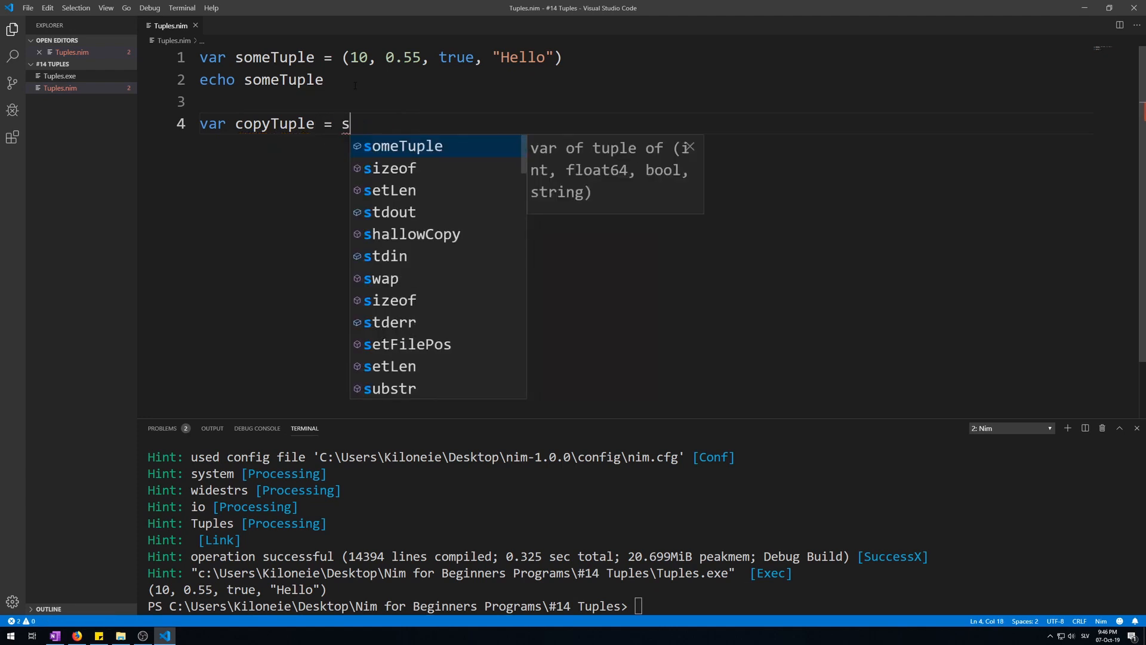
{"action": "key", "text": "Tab"}
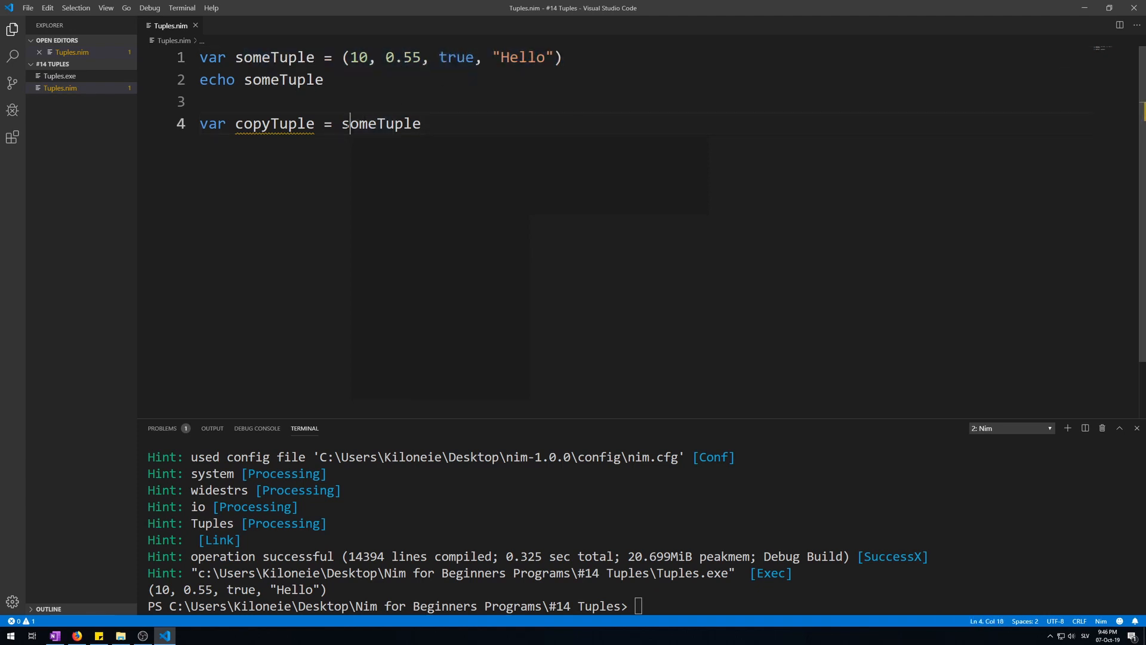
{"action": "left_click_drag", "start_coordinate": [342, 58], "coordinate": [562, 58]}
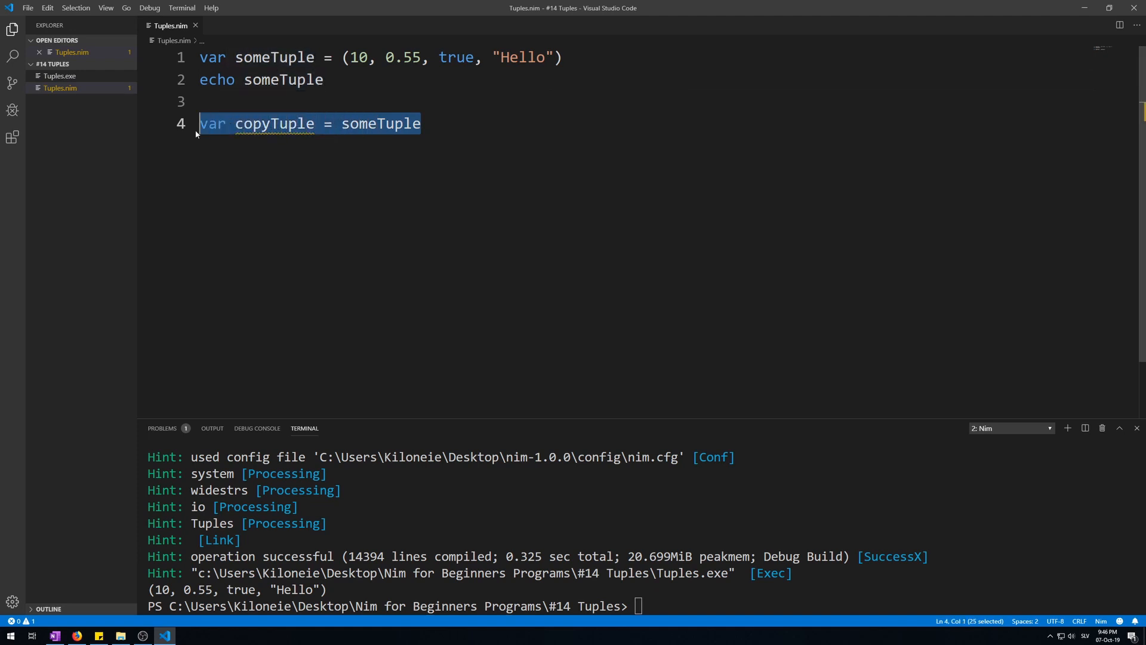
{"action": "key", "text": "Delete"}
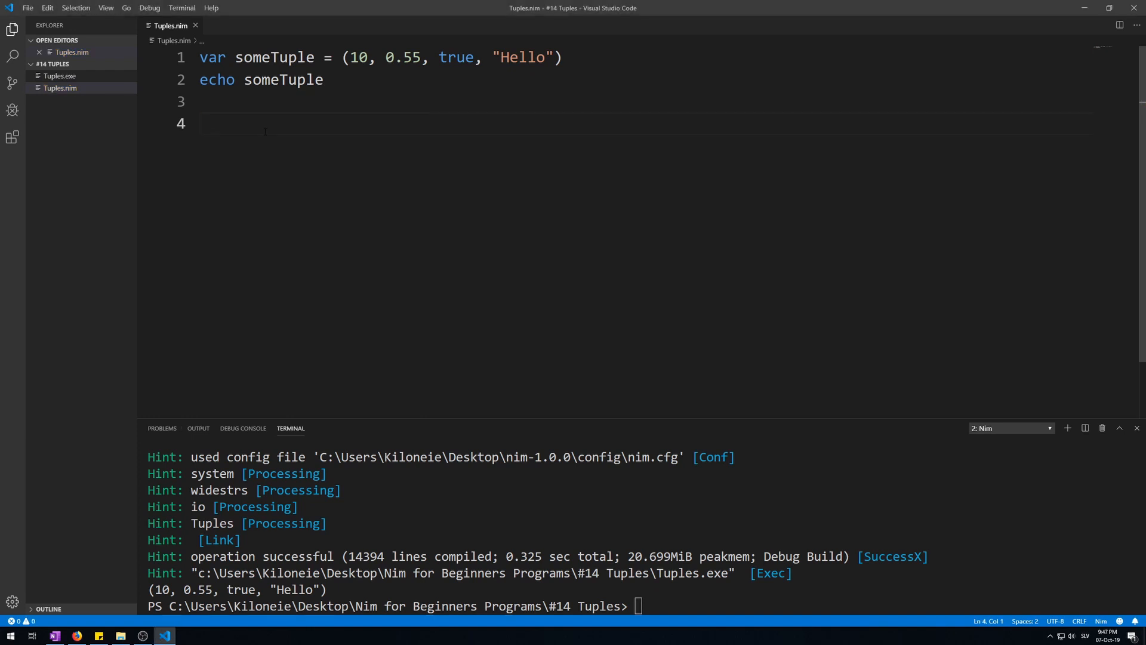
Declare var anonTuple: (string, int) = ("John", 22)
{"action": "type", "text": "var"}
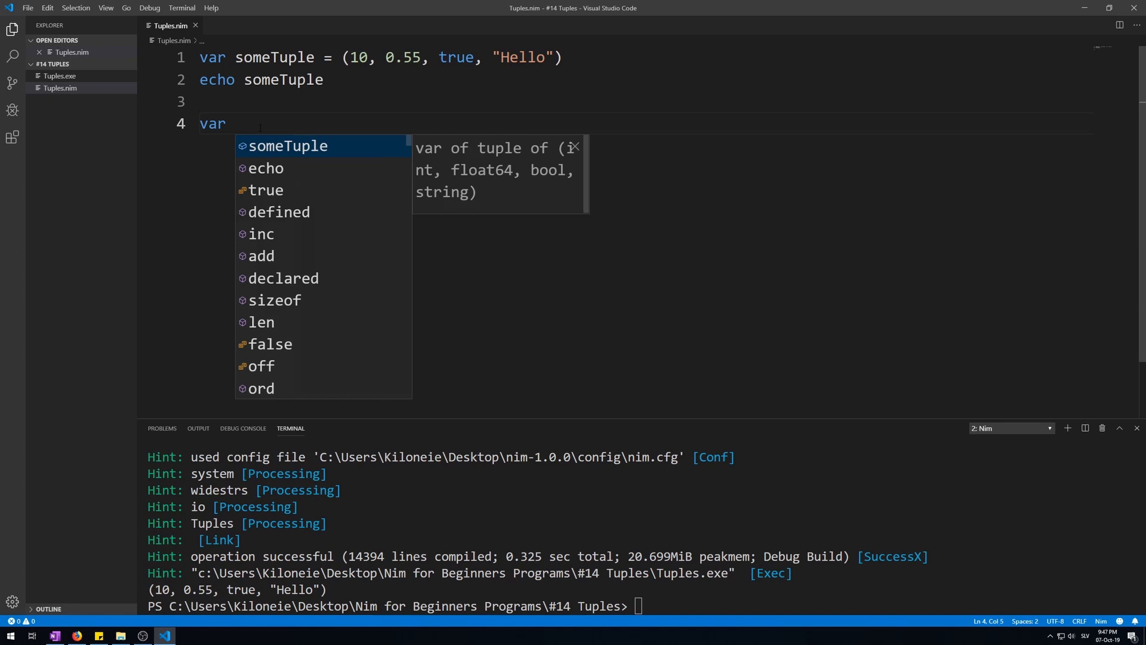
{"action": "type", "text": "anonTu"}
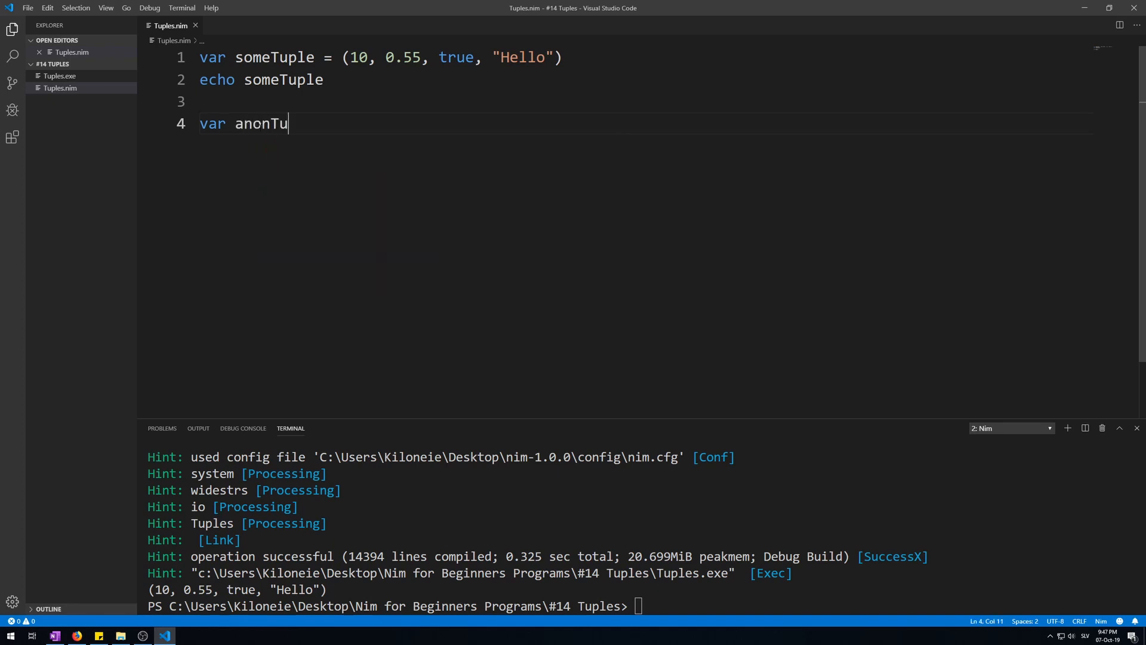
{"action": "type", "text": "ple"}
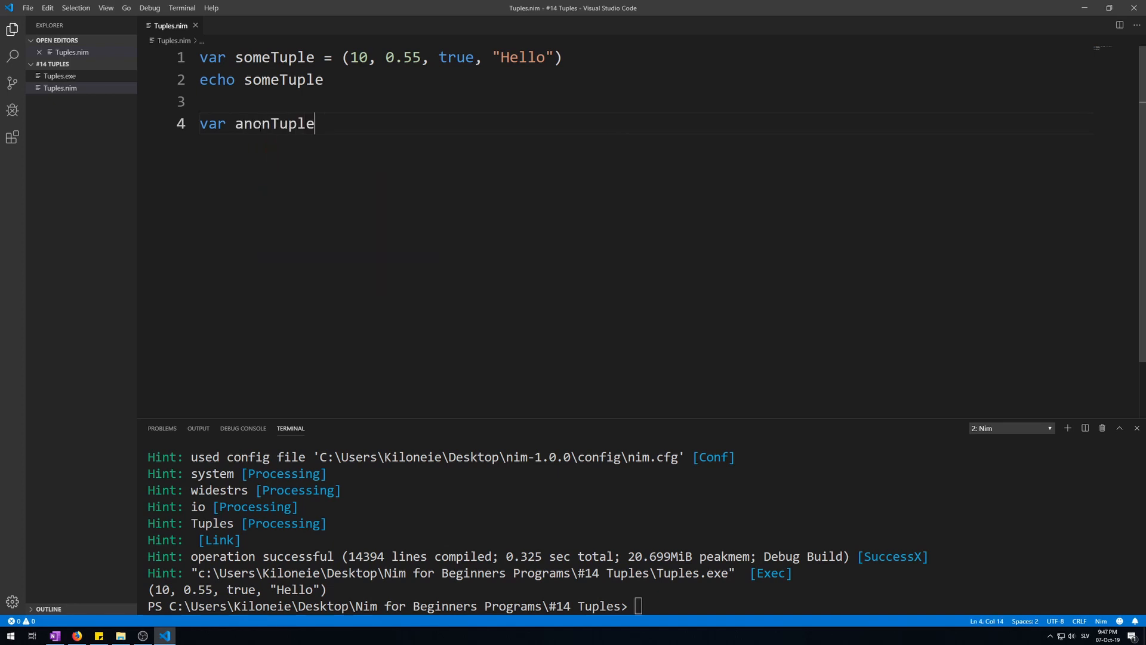
{"action": "type", "text": ":"}
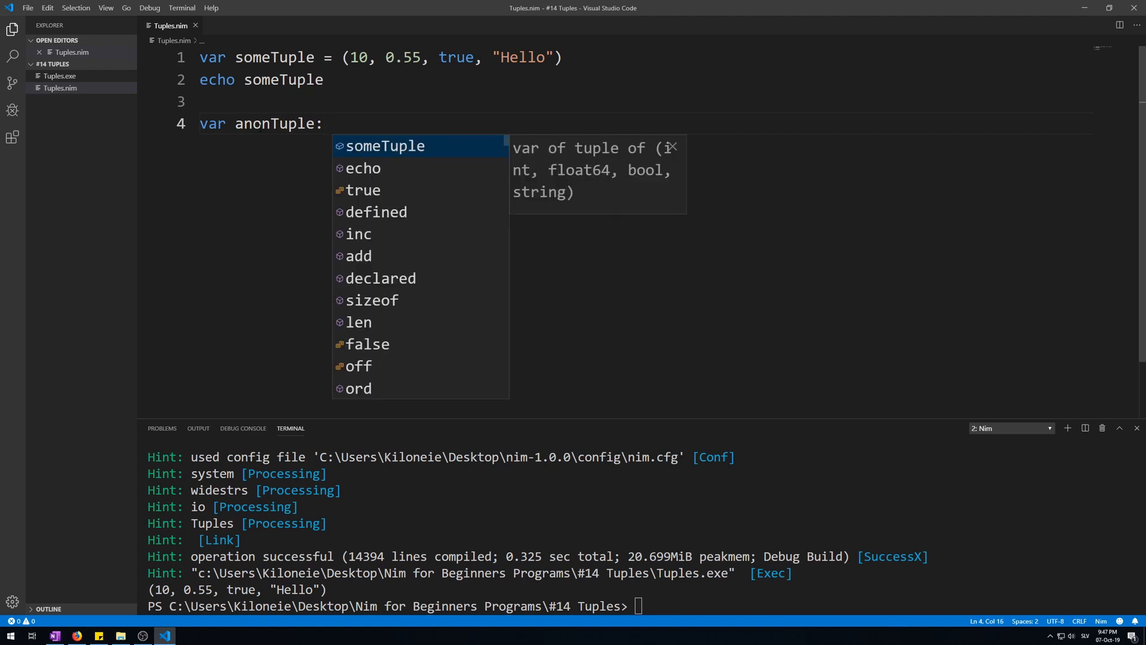
{"action": "type", "text": "(string, int) ="}
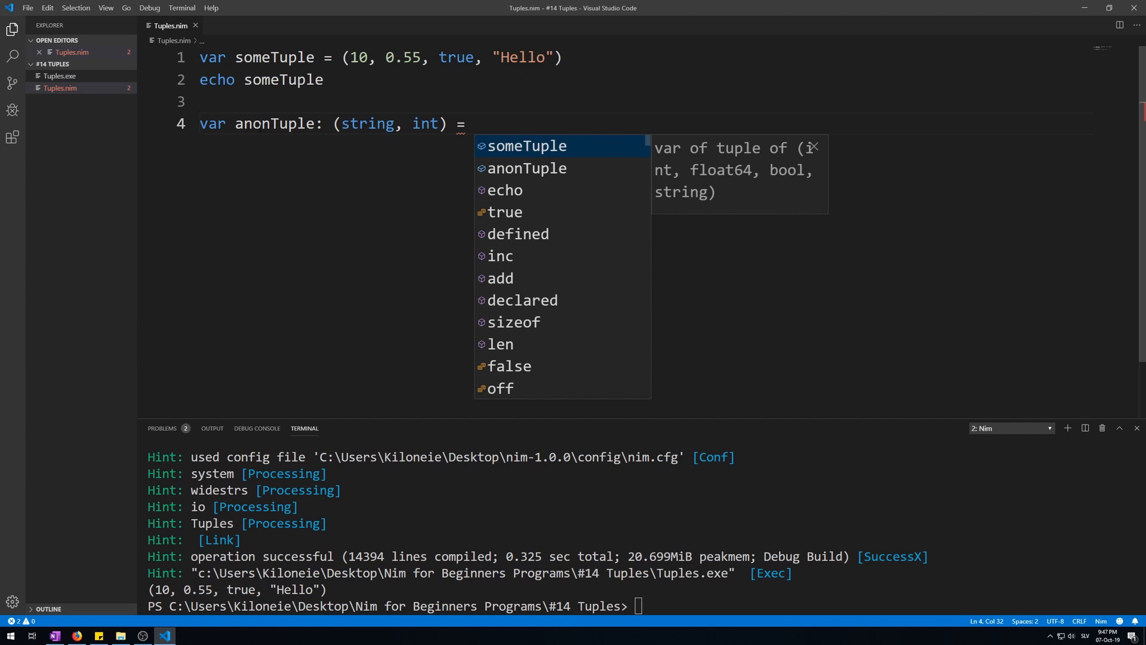
{"action": "type", "text": "(\"\")"}
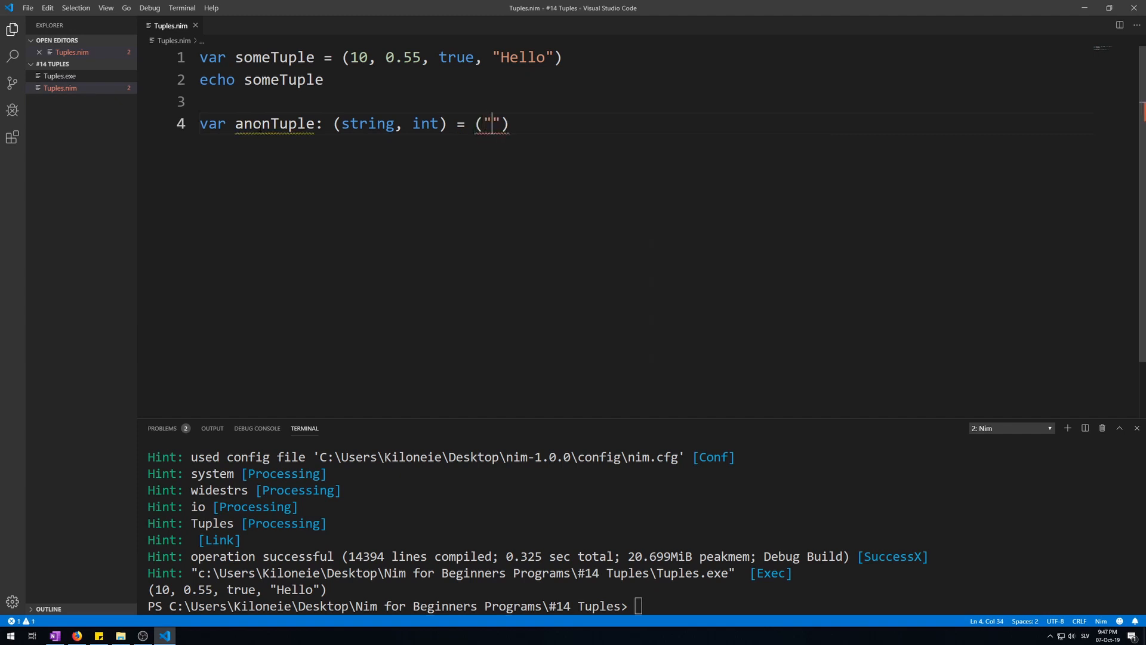
{"action": "type", "text": "John"}
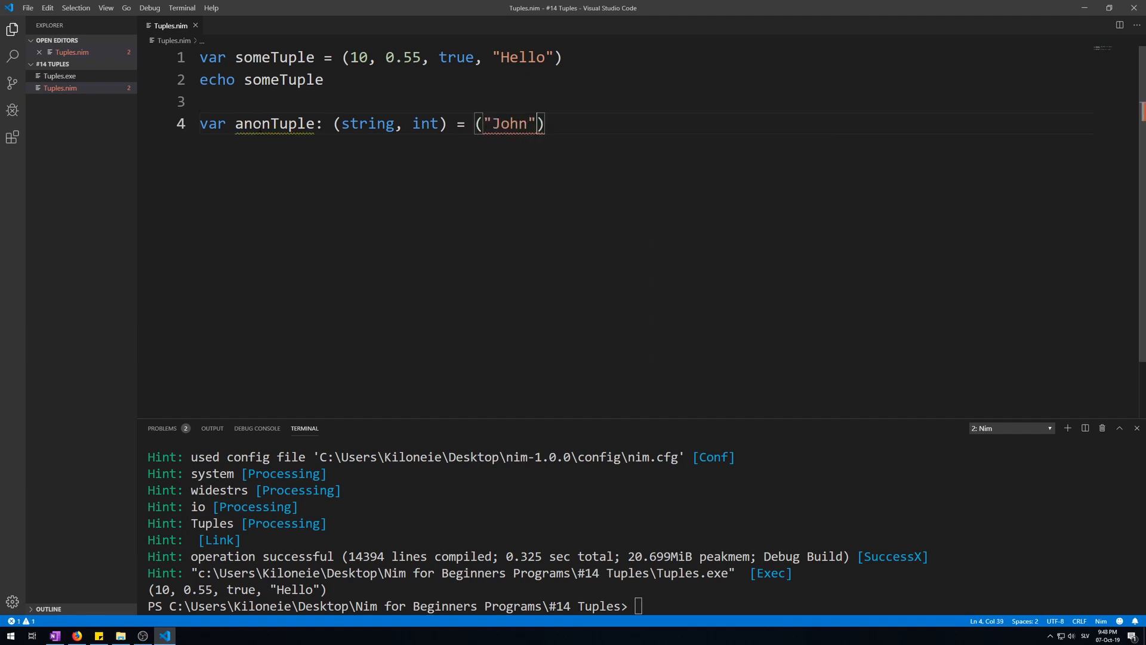
{"action": "type", "text": ", 22"}
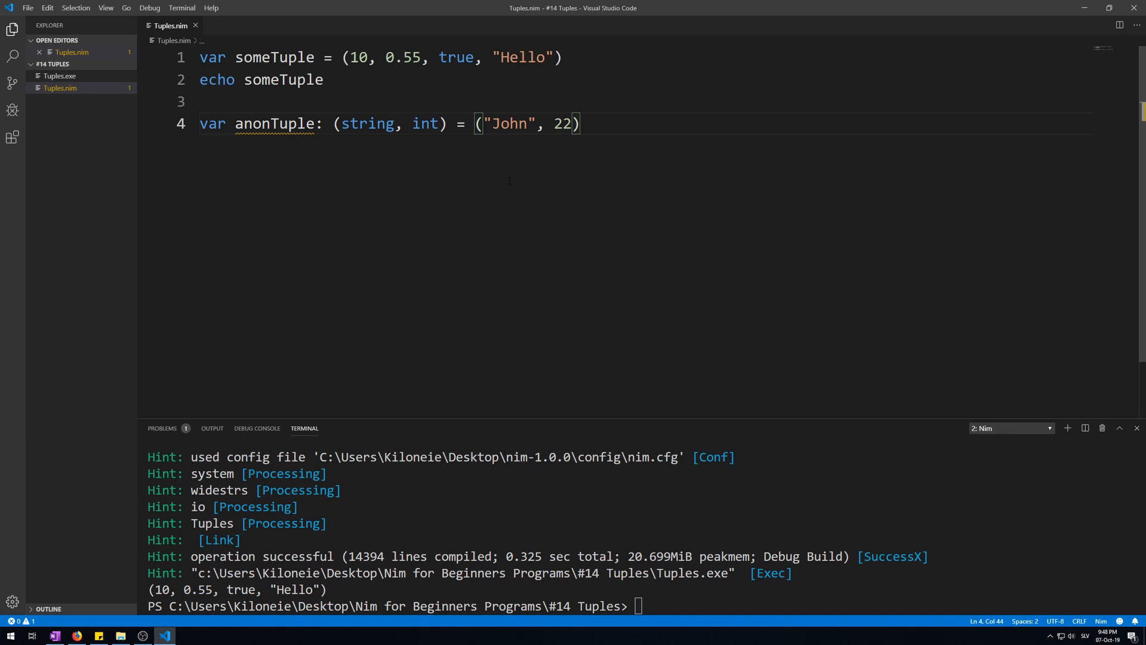
Add an echo anonTuple line below the declaration
{"action": "left_click", "coordinate": [581, 123]}
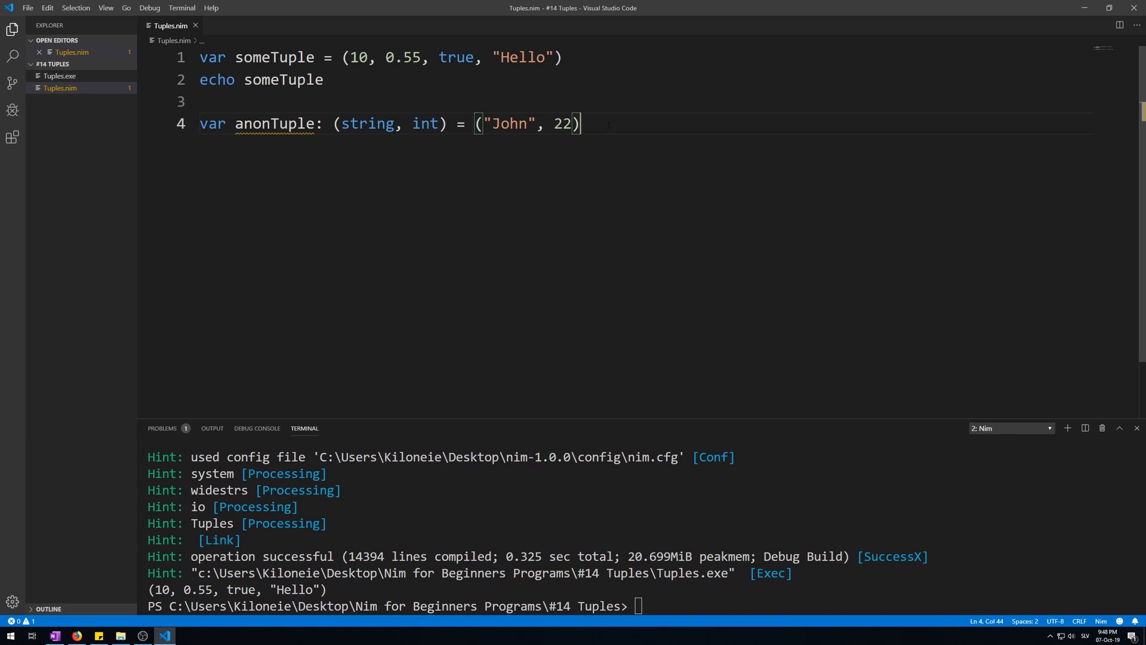
{"action": "type", "text": "echo anonTuple"}
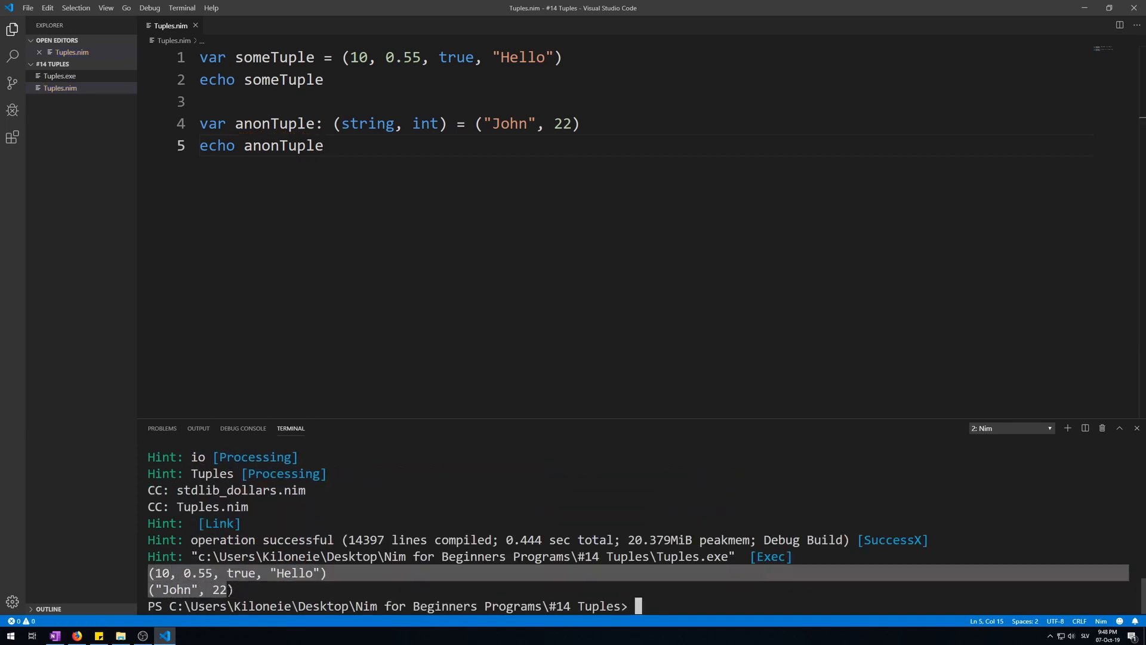
{"action": "left_click", "coordinate": [323, 146]}
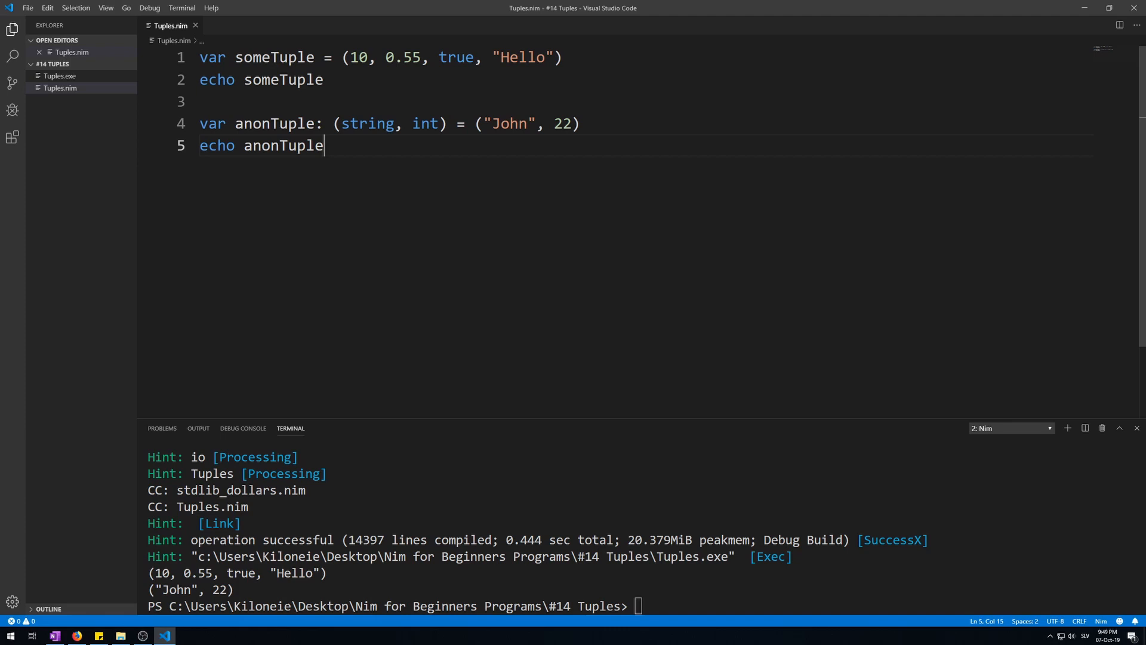
Type var namedTuple: tuple[name: string, age: int] = ("Adam", 25) on line 7
{"action": "type", "text": "var"}
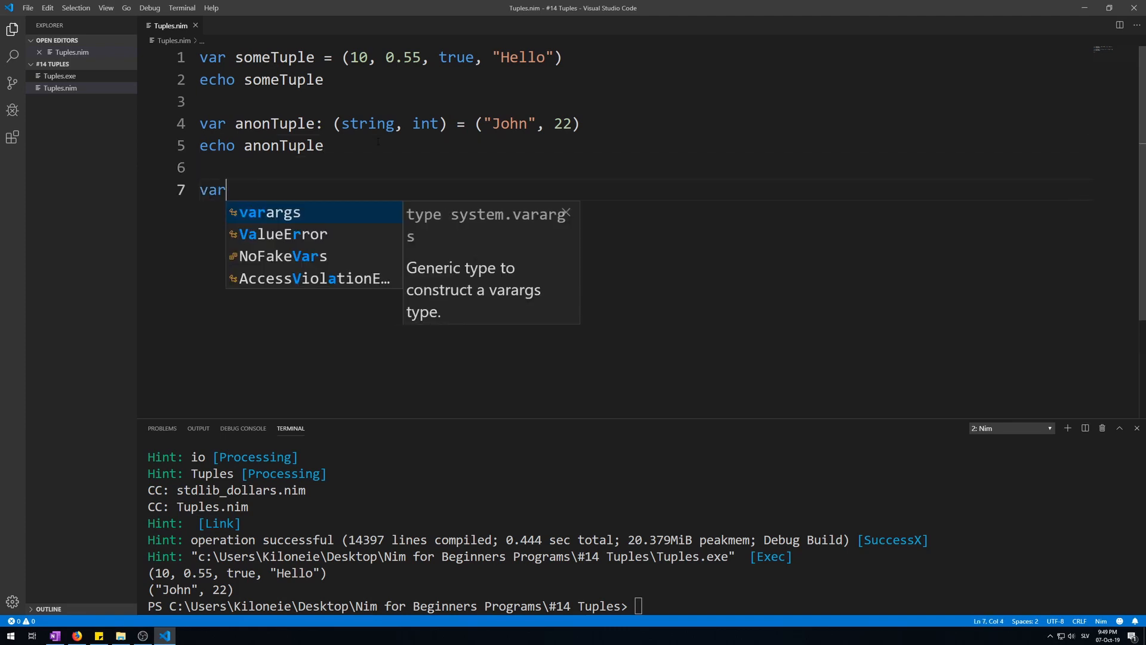
{"action": "type", "text": "named"}
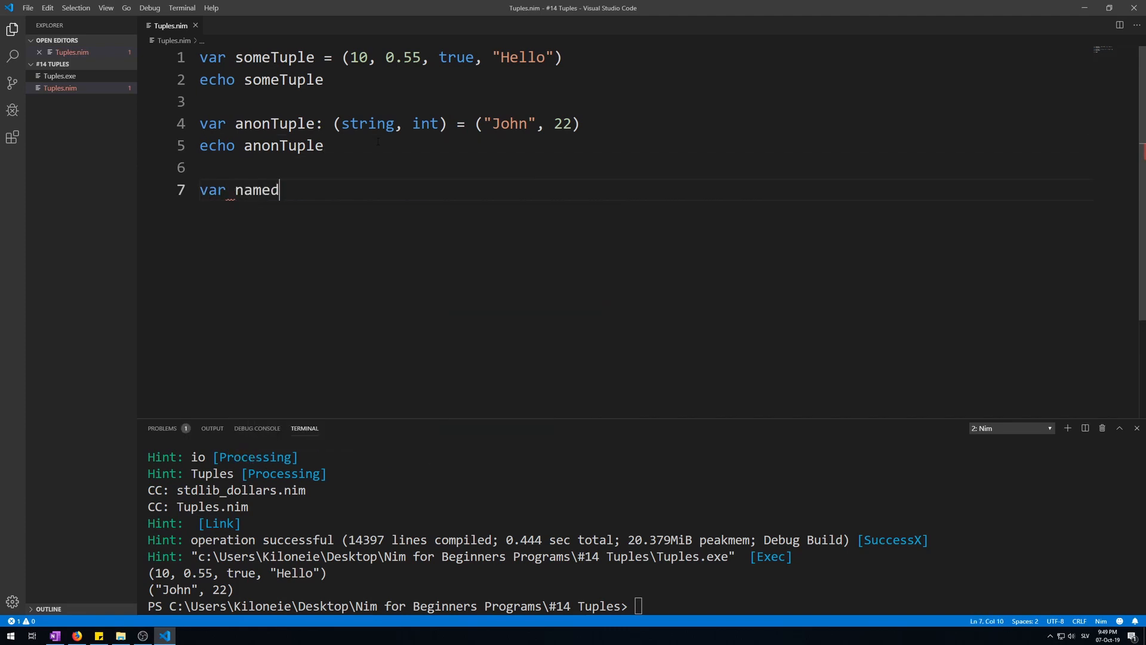
{"action": "type", "text": "Tuple:"}
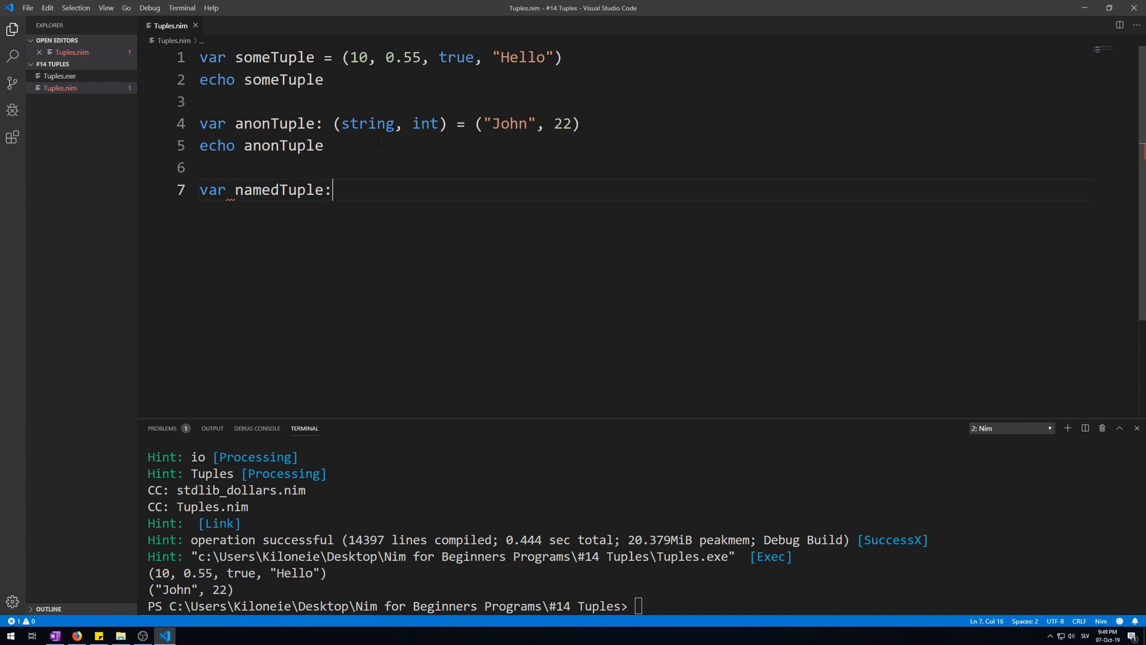
{"action": "type", "text": "tuple"}
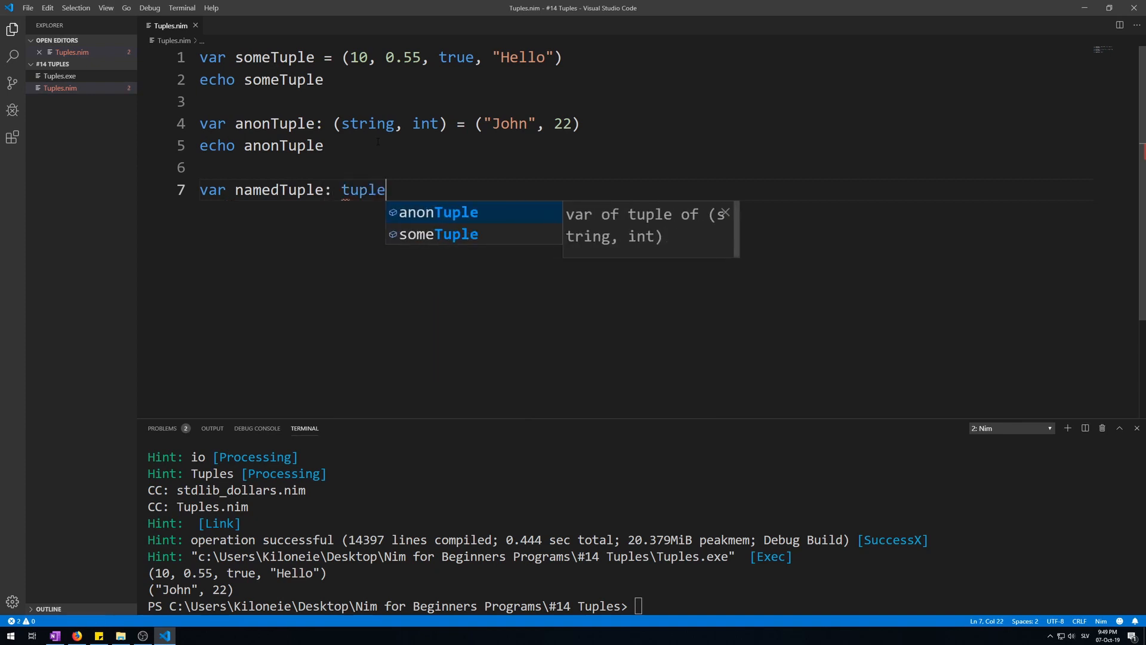
{"action": "type", "text": "[]"}
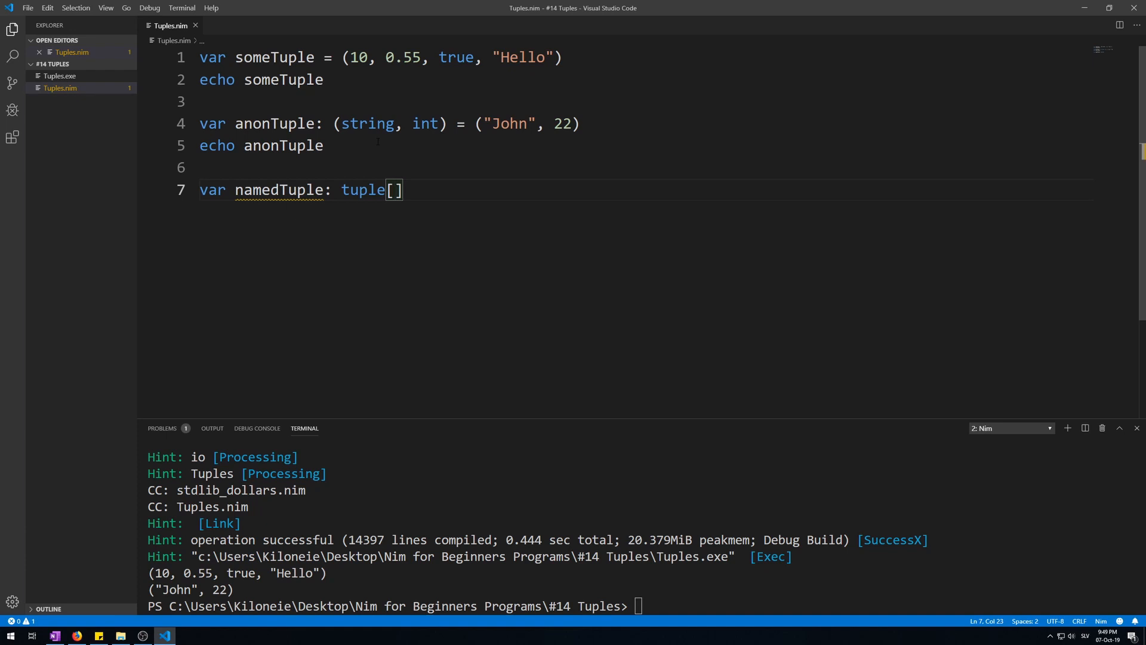
{"action": "type", "text": "name:"}
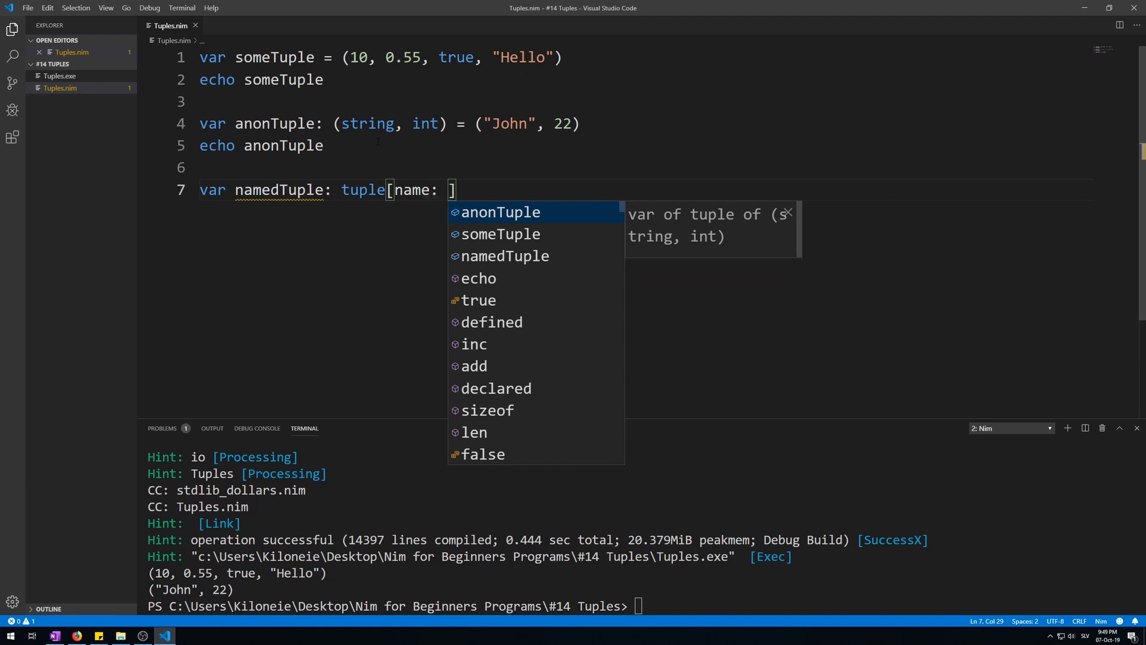
{"action": "type", "text": "string, age"}
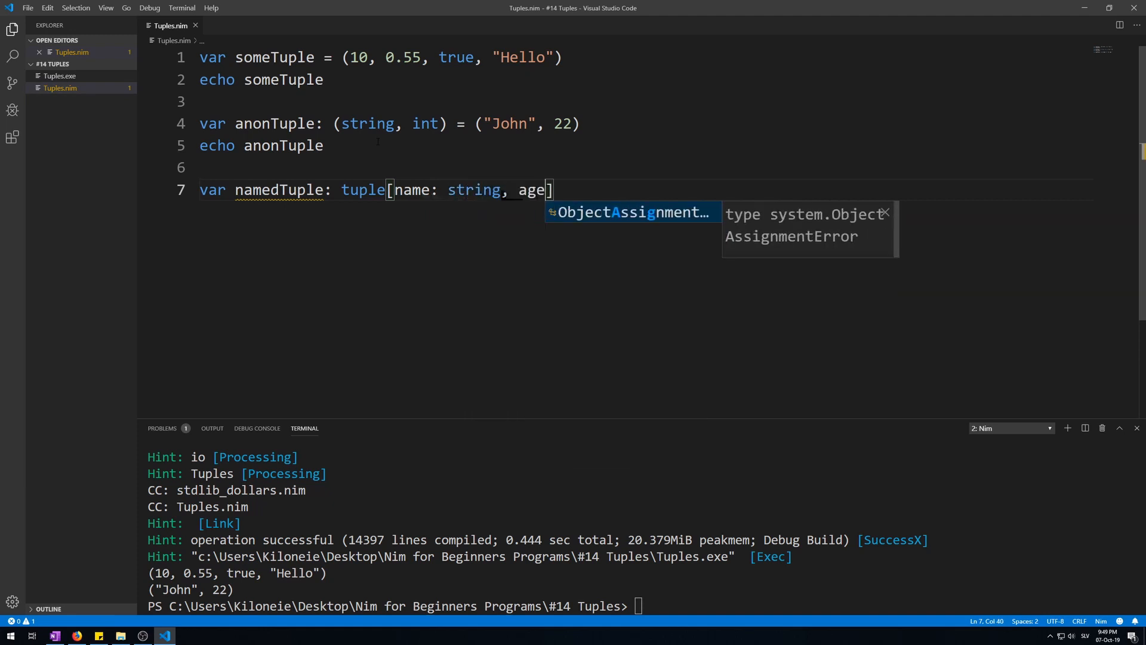
{"action": "type", "text": ": int"}
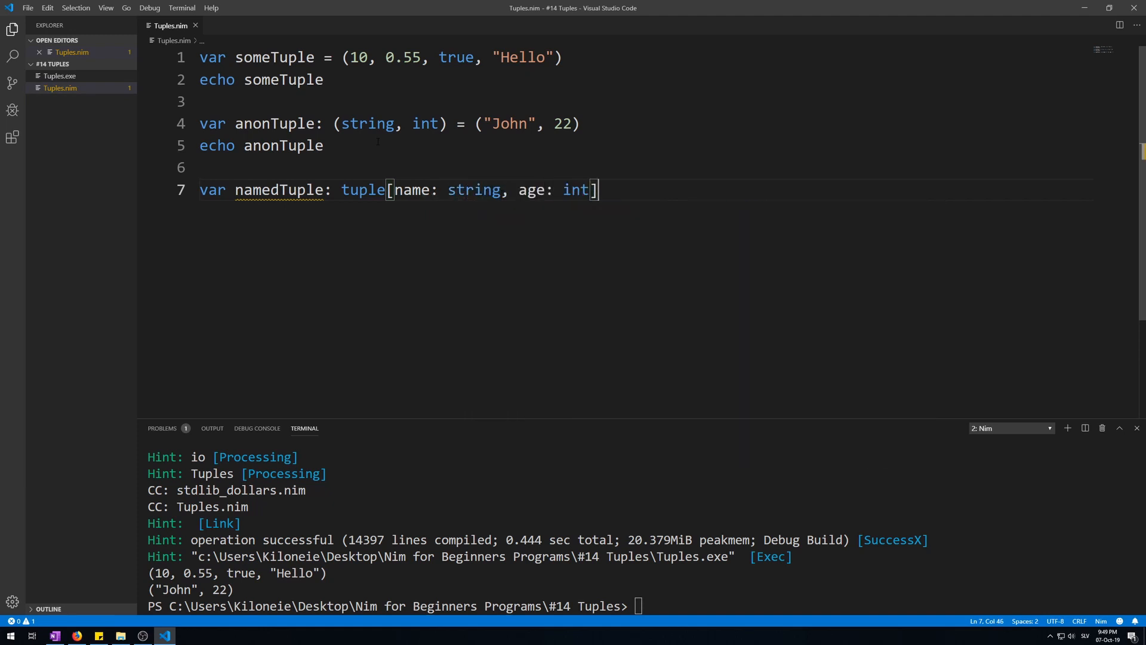
{"action": "type", "text": "="}
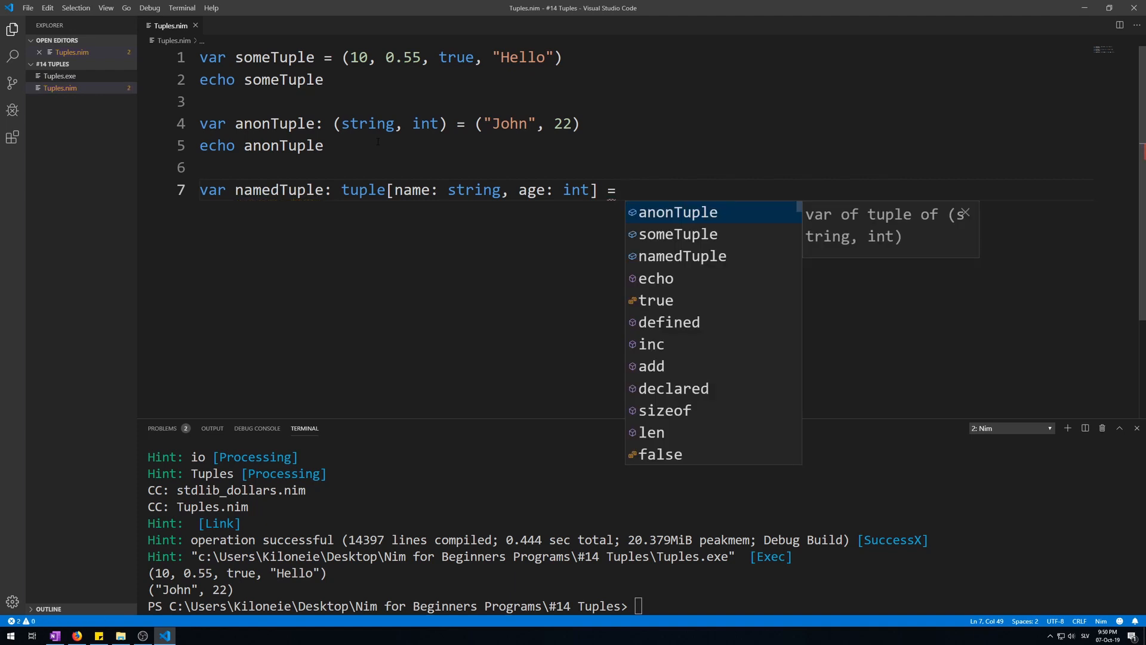
{"action": "type", "text": "("}
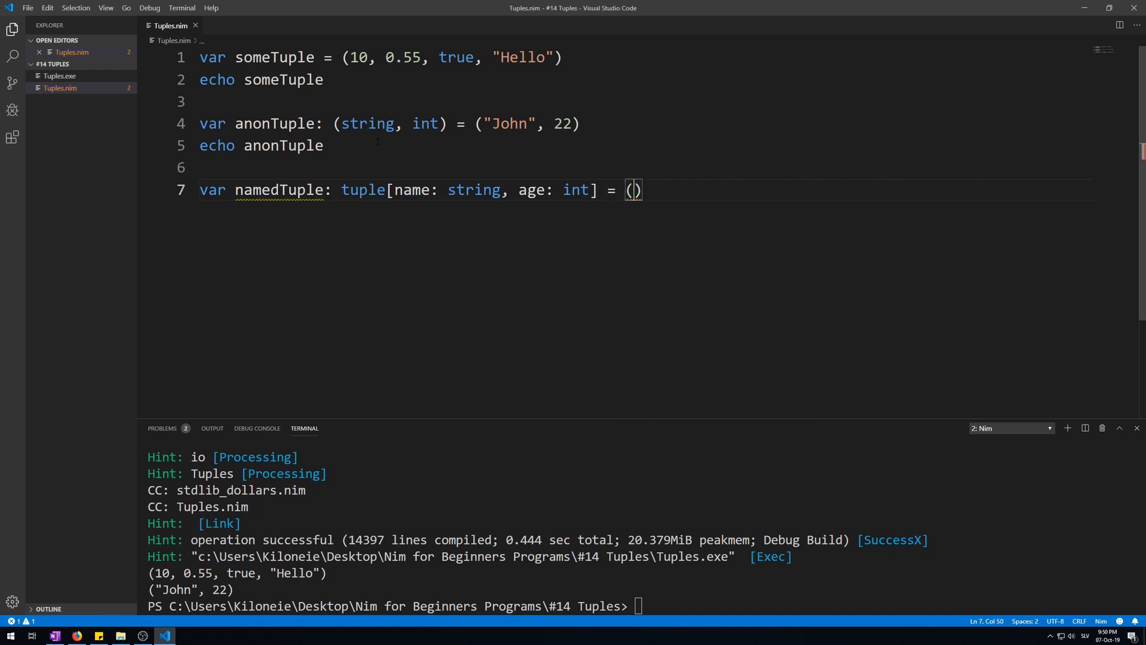
{"action": "type", "text": "\"Adam\""}
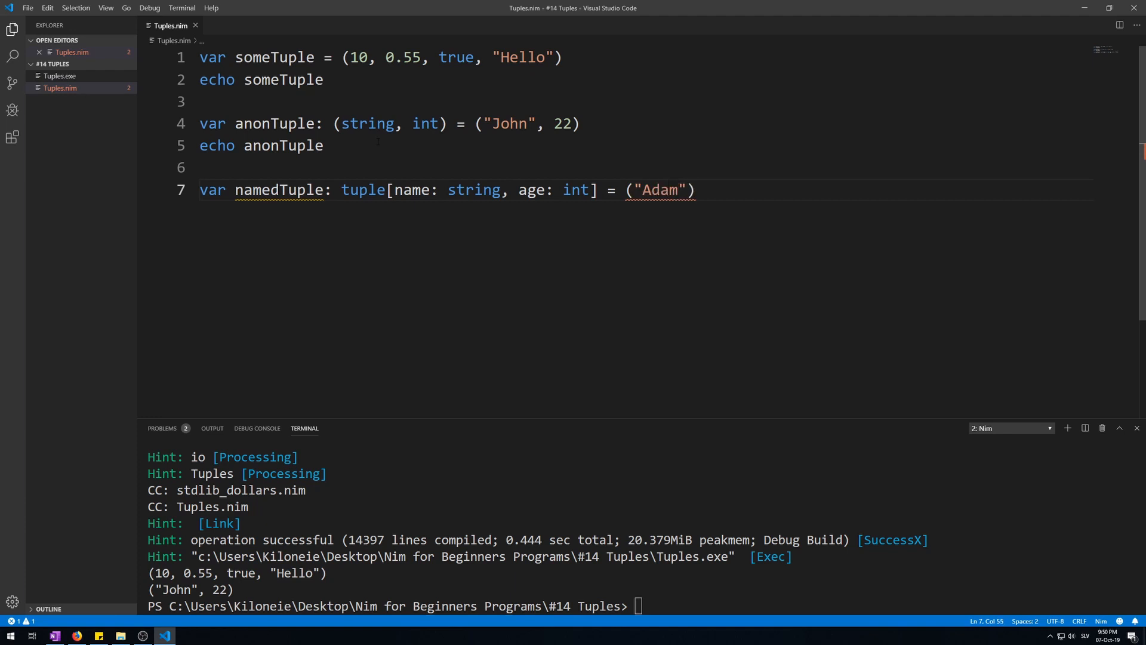
{"action": "type", "text": ", 25"}
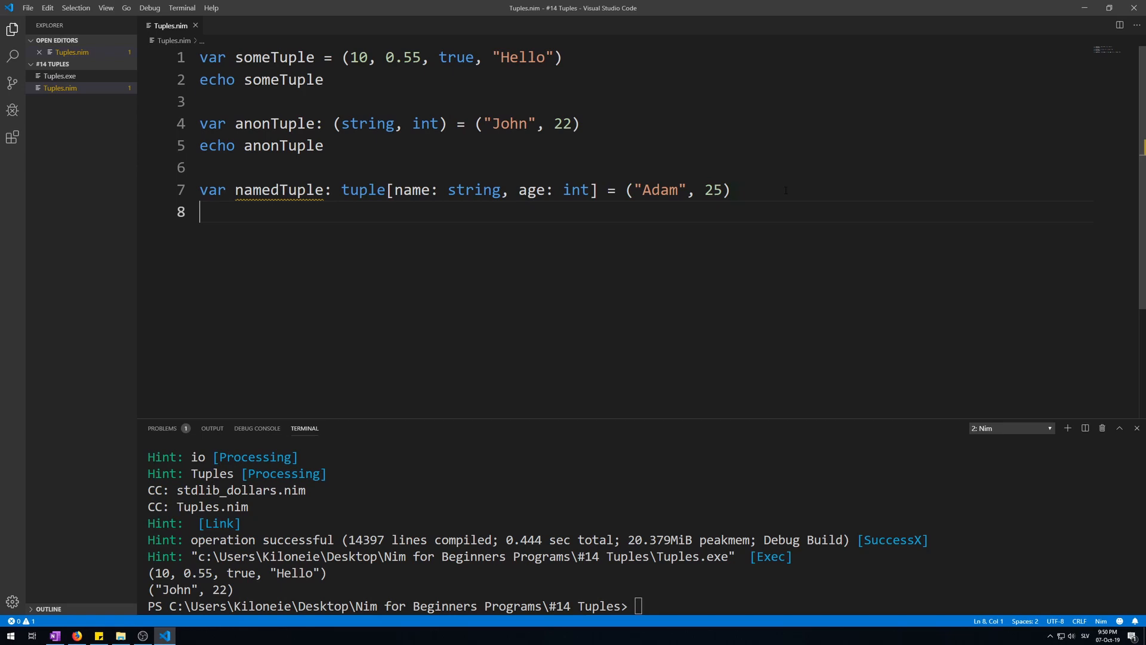
Type echo namedTuple on line 8
{"action": "type", "text": "echo namedTuple"}
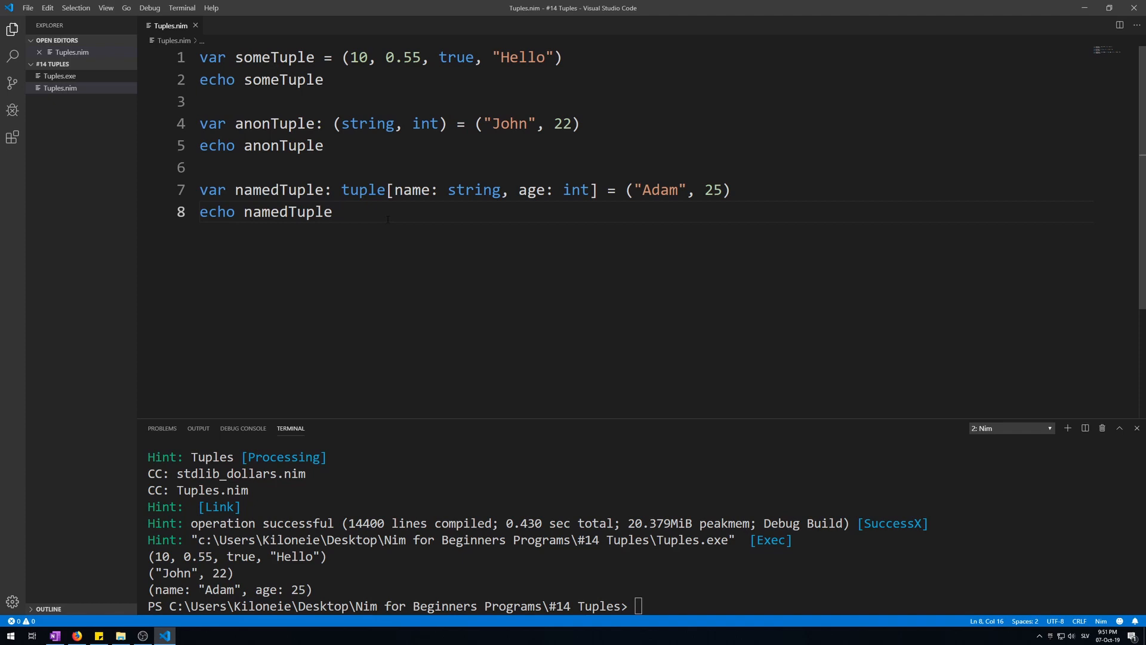
Reassign namedTuple.name to "Peter" and namedTuple.age to 10
{"action": "type", "text": "n"}
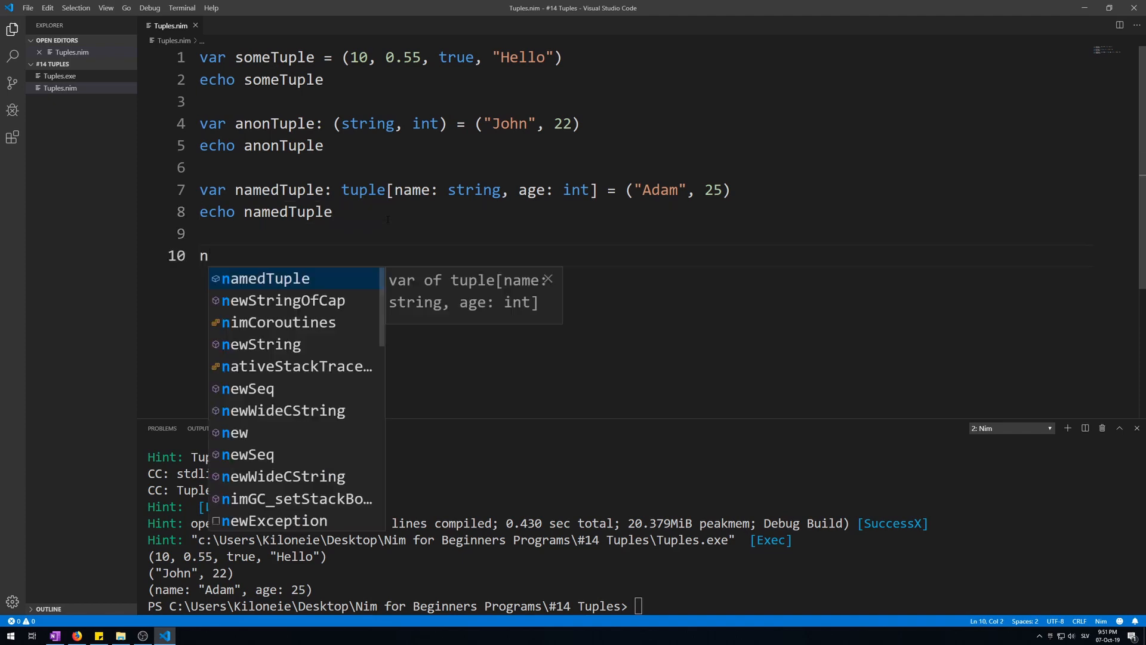
{"action": "type", "text": "amedTuple."}
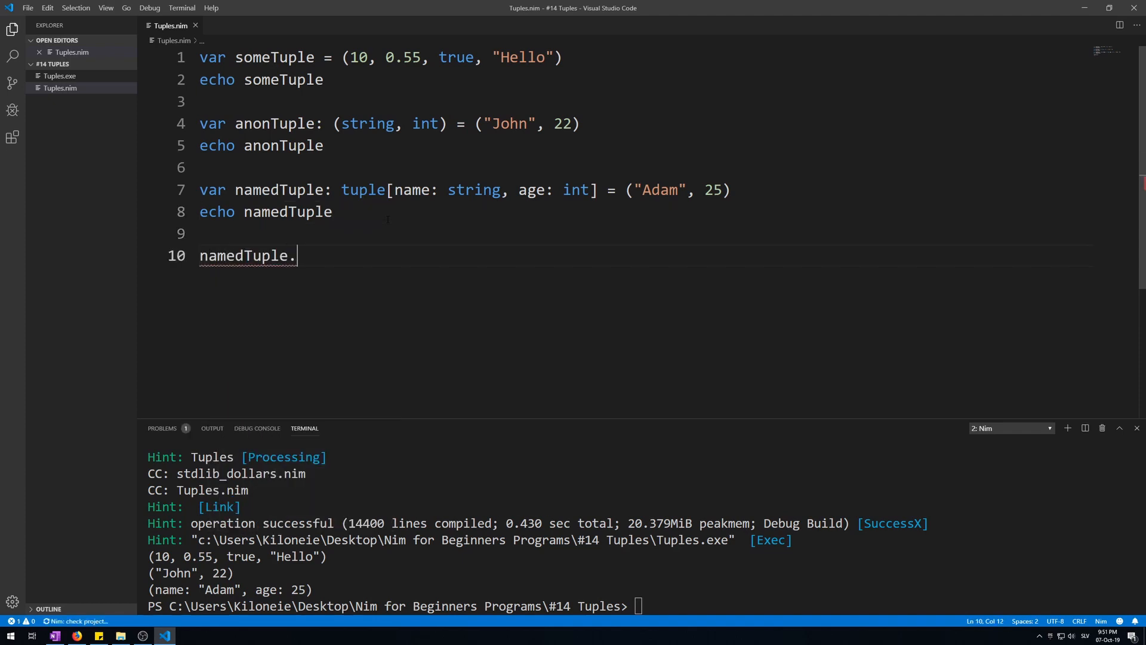
{"action": "type", "text": "name ="}
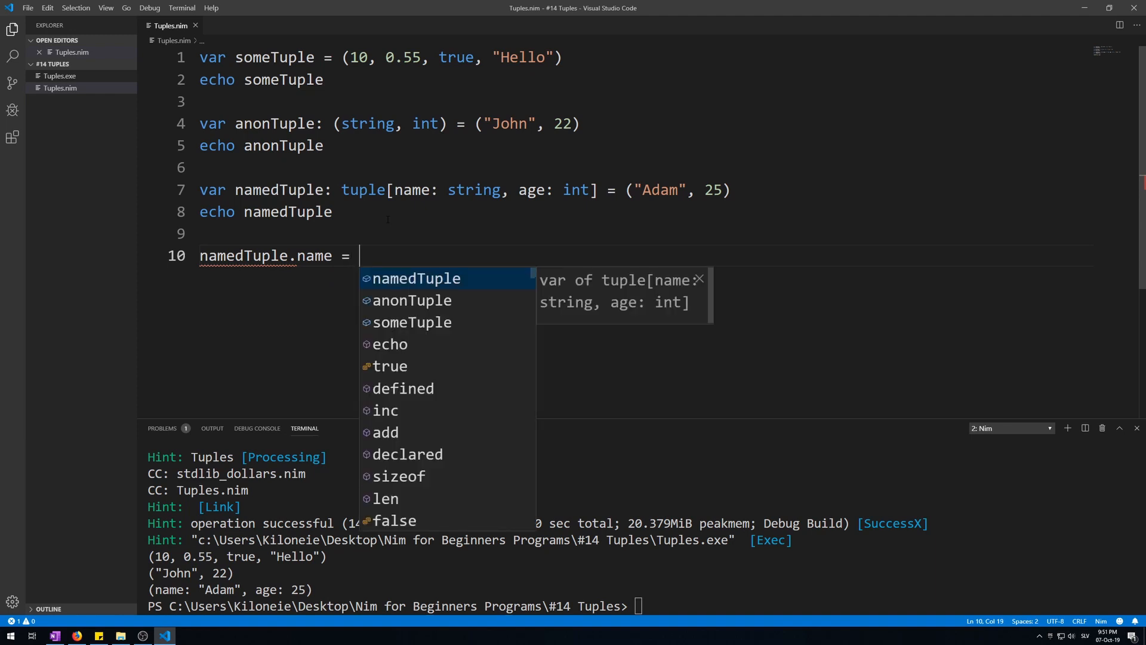
{"action": "type", "text": "\"Pe\""}
{"action": "type", "text": "n"}
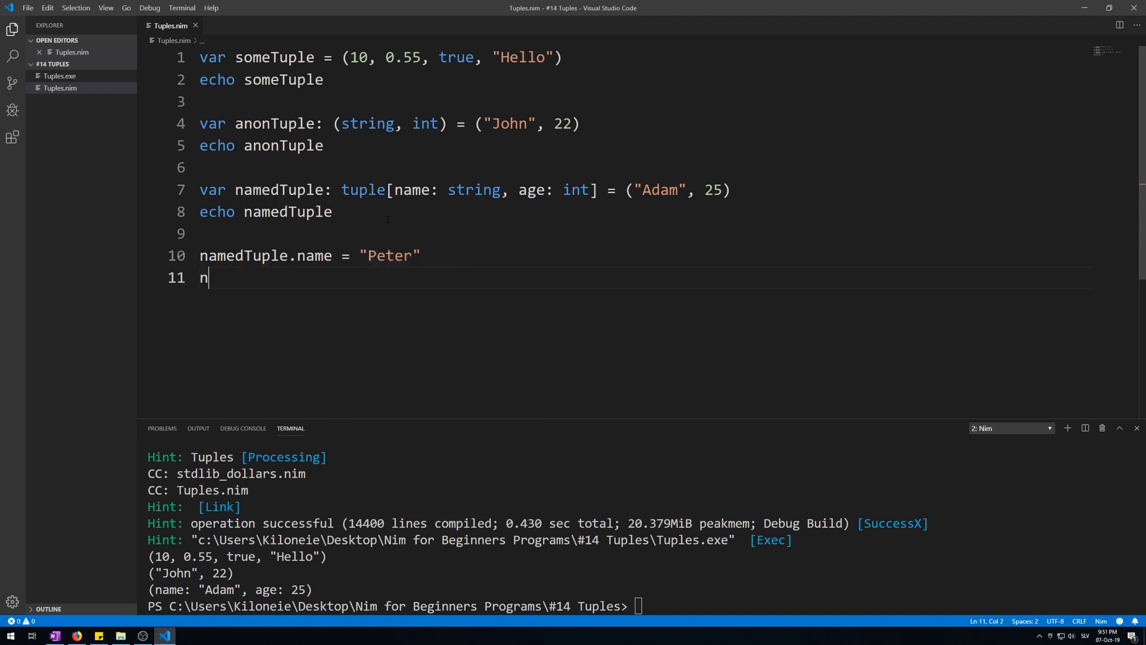
{"action": "type", "text": "amedTuple.age"}
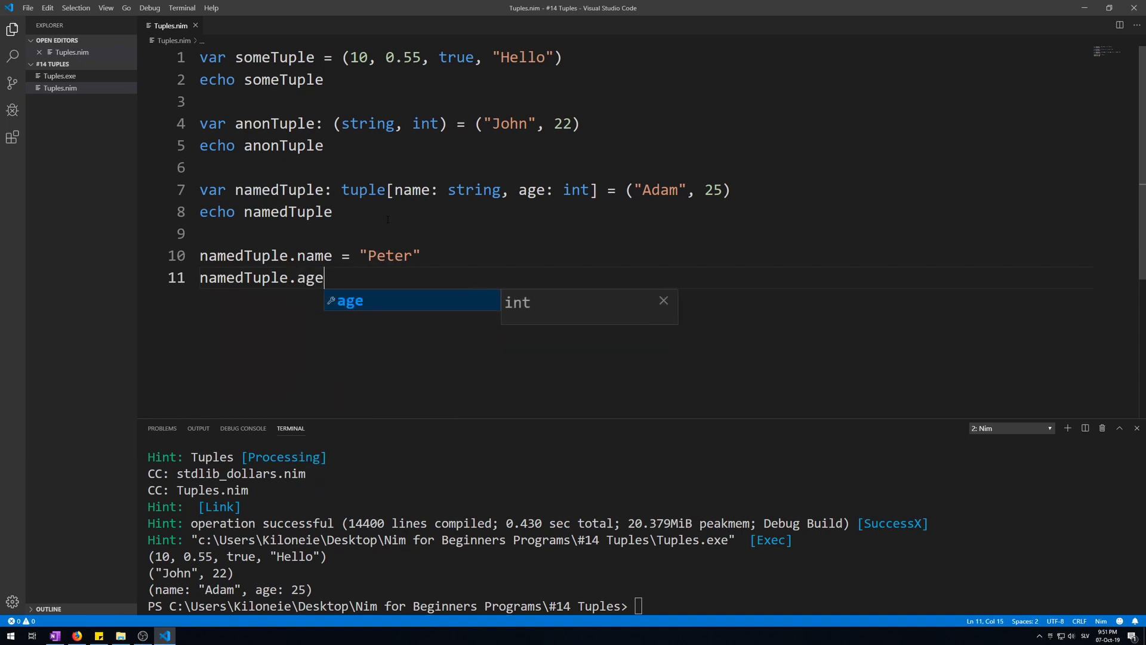
{"action": "type", "text": "= 10"}
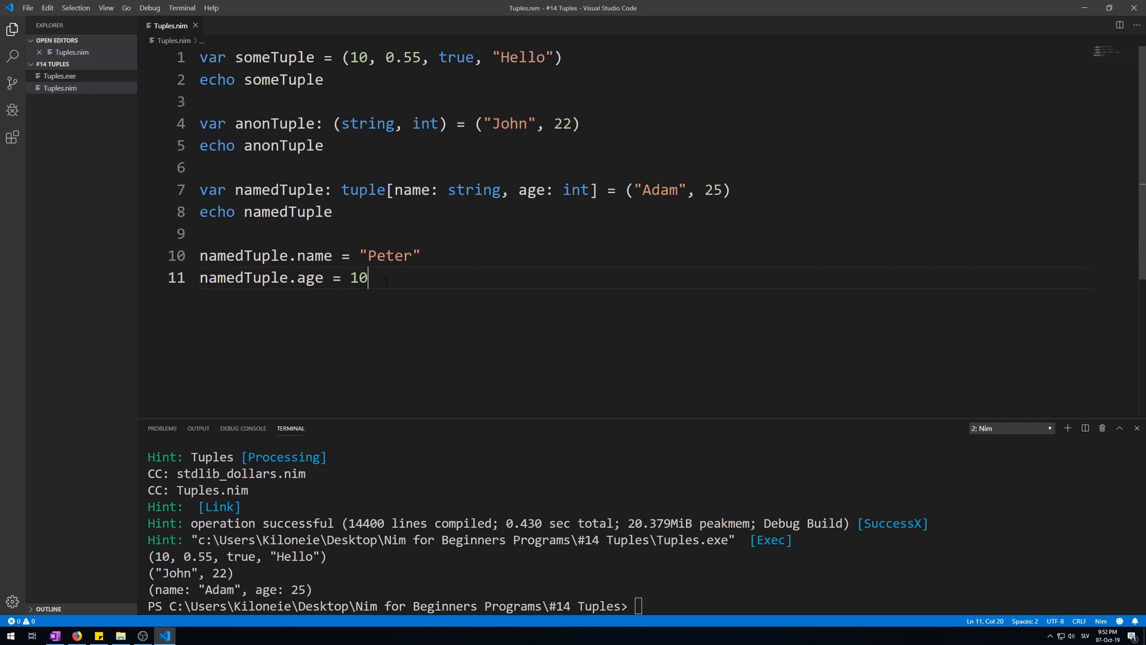
Add an echo line to print the updated tuple
{"action": "type", "text": "echo namedTuple"}
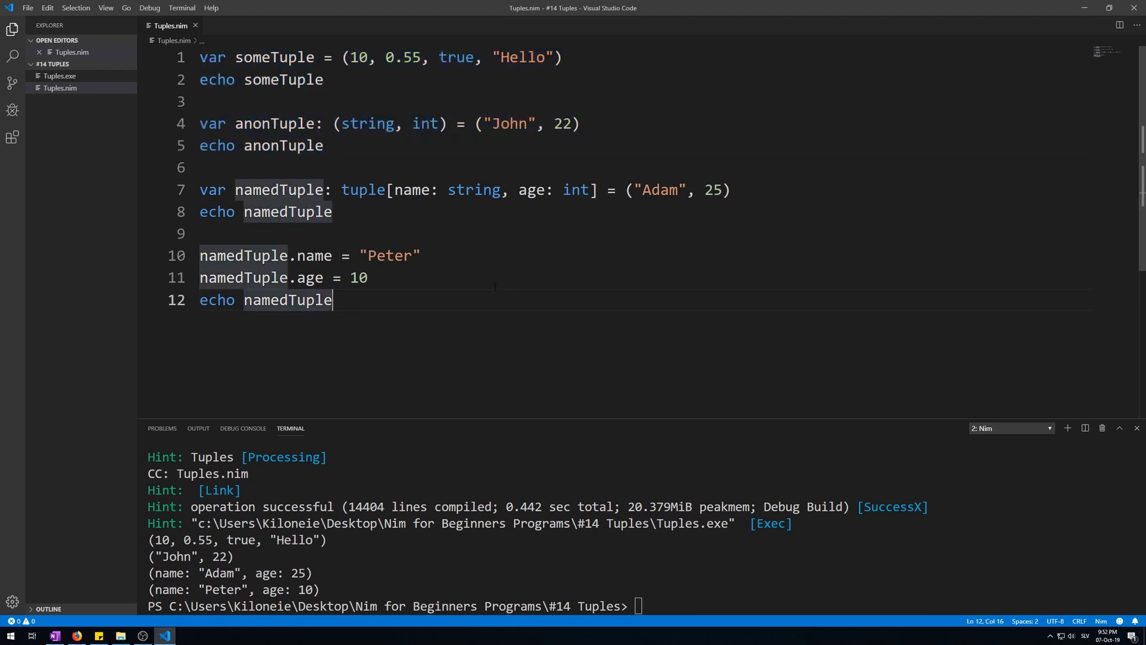
{"action": "type", "text": "s"}
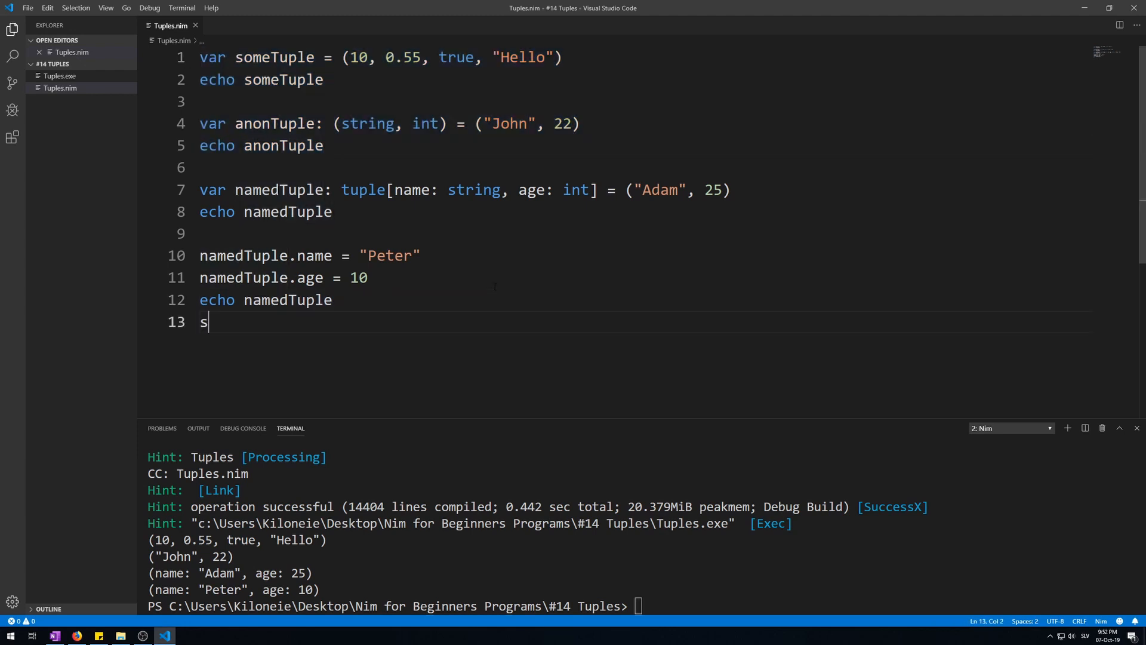
{"action": "type", "text": "omeTuple."}
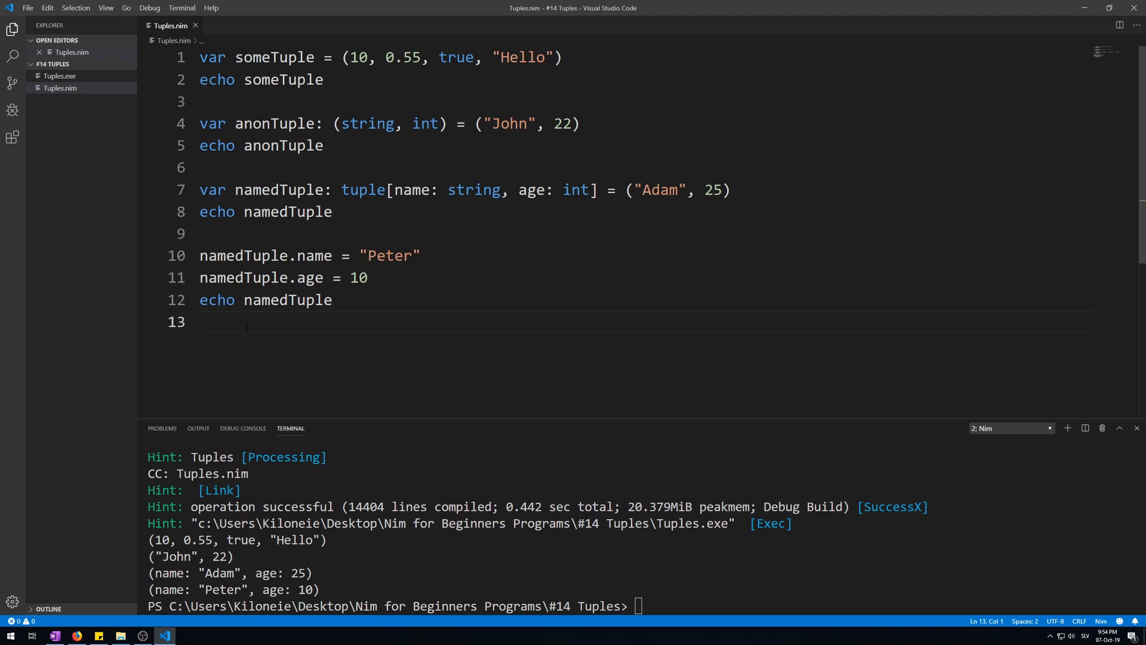
Type anonTuple = ("George", 50) on line 14
{"action": "type", "text": "anonTuple = (\"George"}
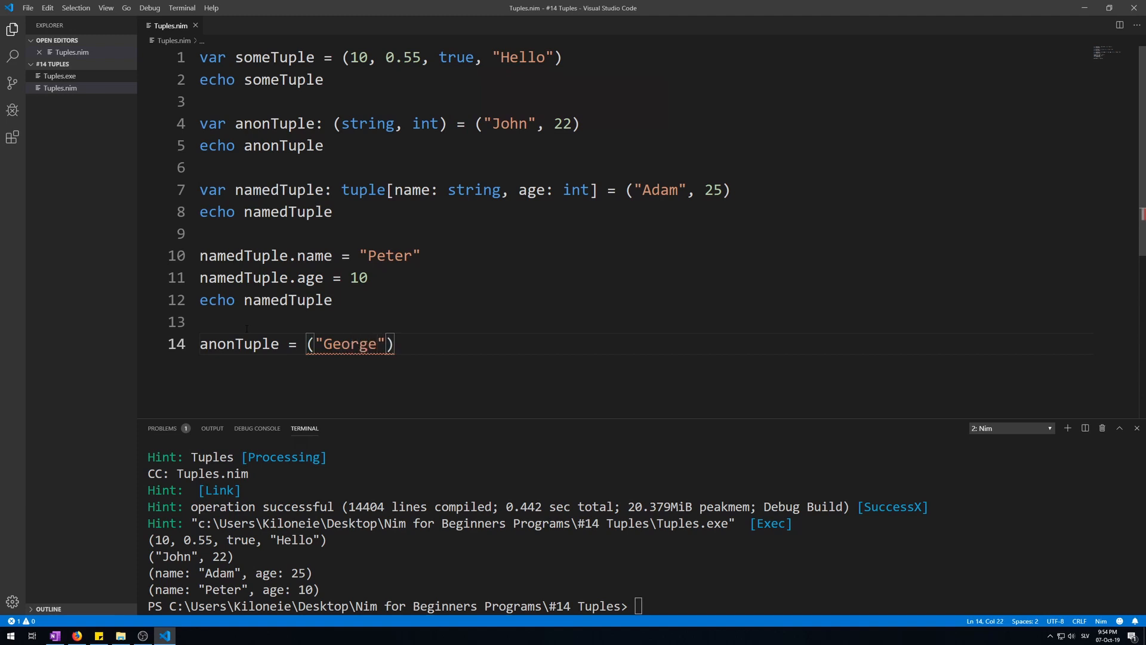
{"action": "type", "text": ", 50"}
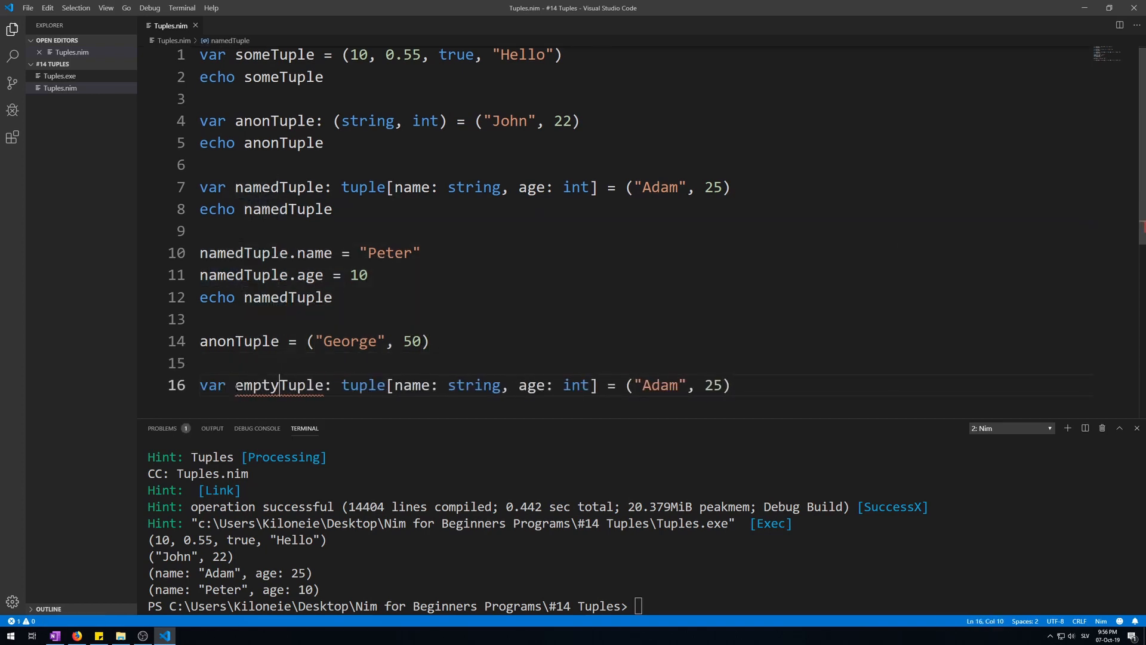
Delete emptyTuple's ("Adam", 25) initialiser, add echo emptyTuple, and run with F5
{"action": "left_click_drag", "start_coordinate": [599, 385], "coordinate": [731, 385]}
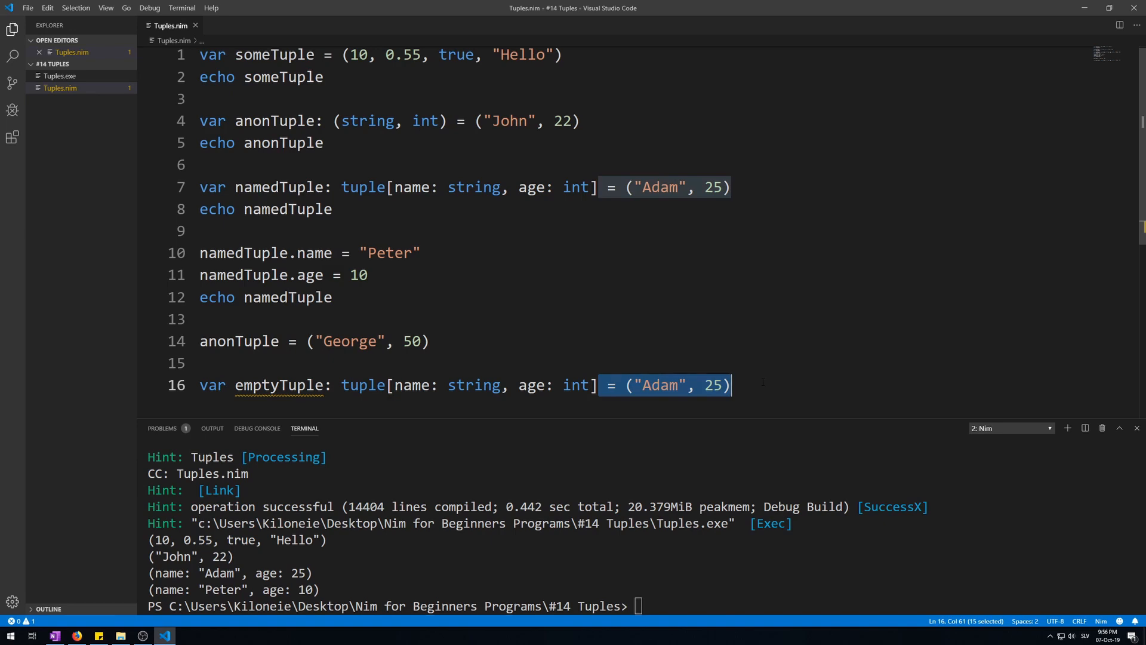
{"action": "key", "text": "Delete"}
{"action": "type", "text": "echo na"}
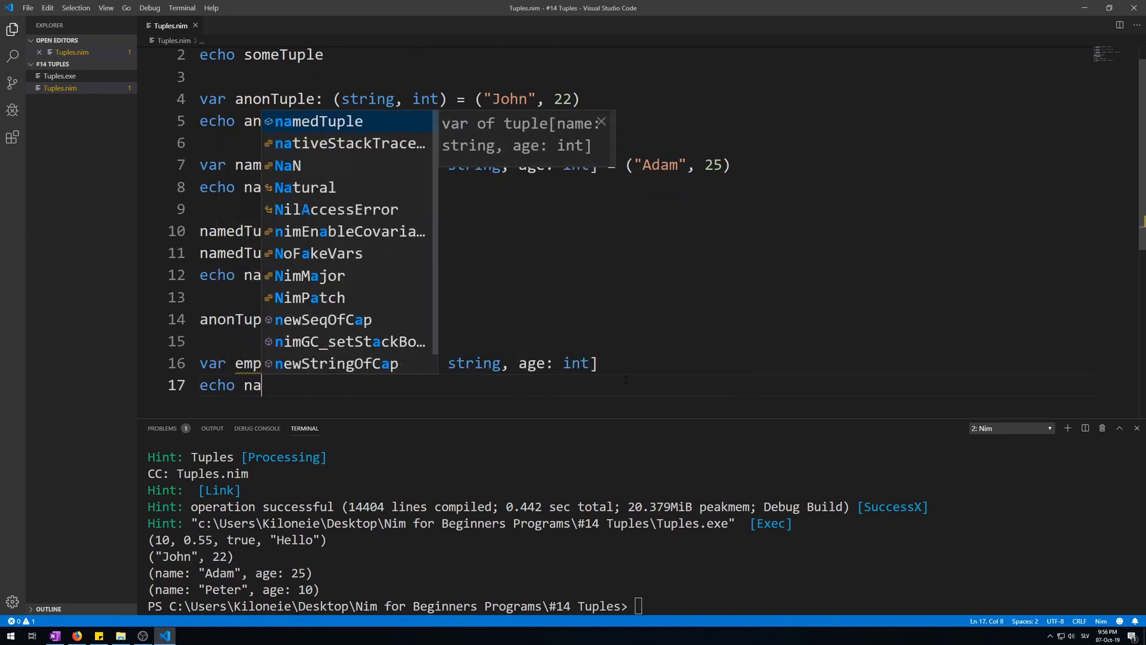
{"action": "type", "text": "emptyTuple"}
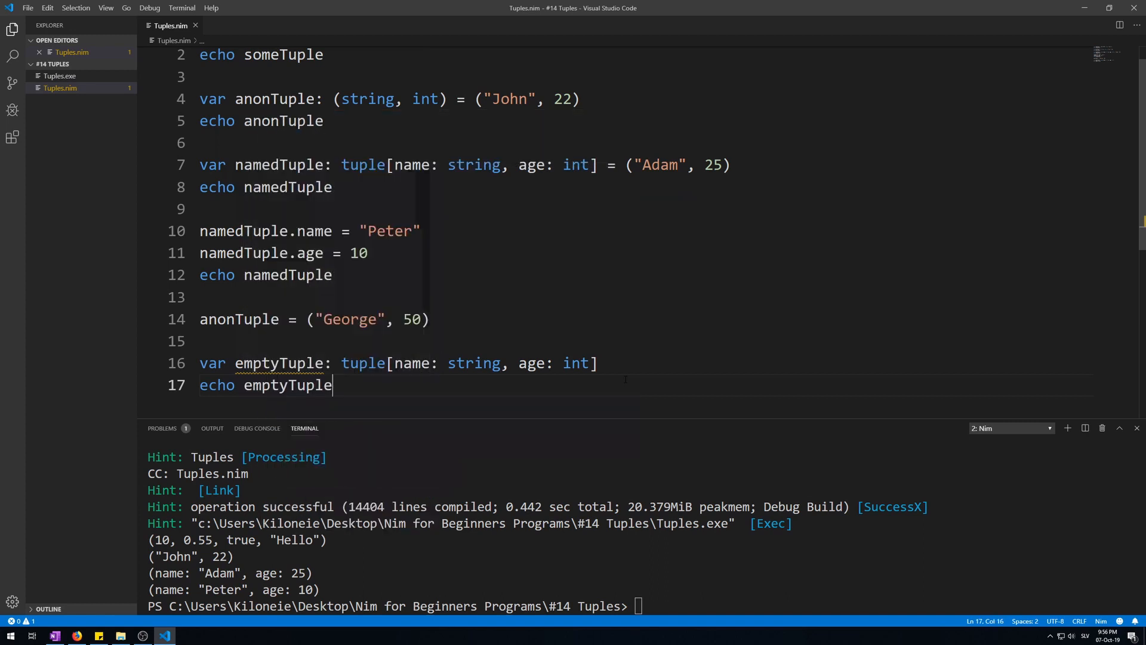
{"action": "key", "text": "f5"}
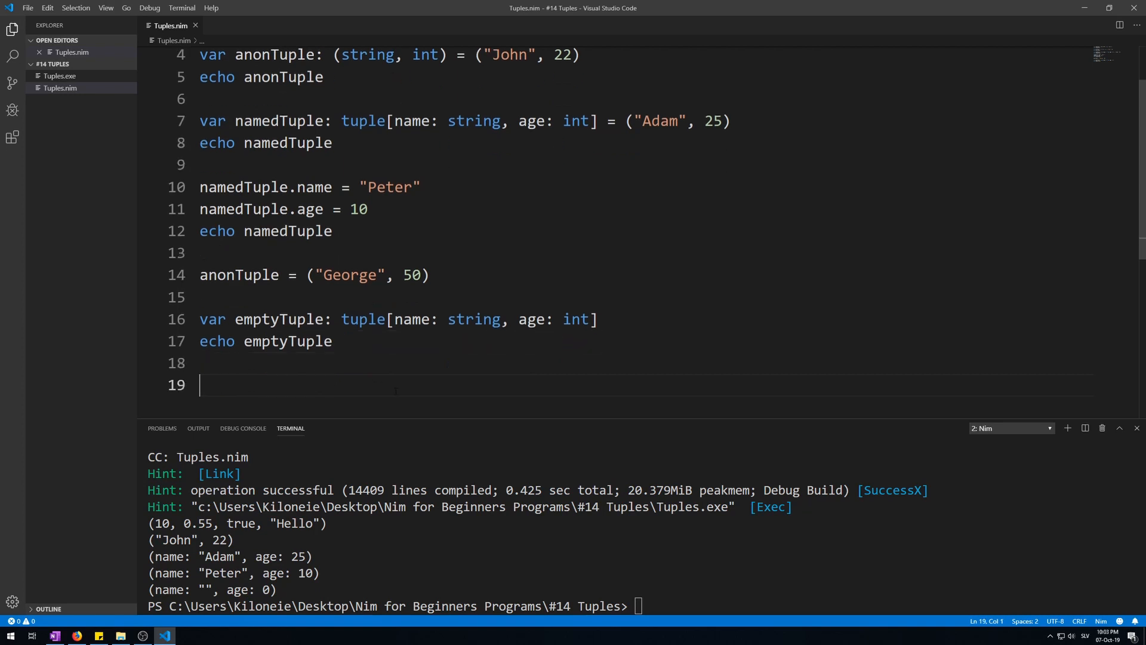
Define type customTuple = tuple with fields name: string and age: int
{"action": "type", "text": "type"}
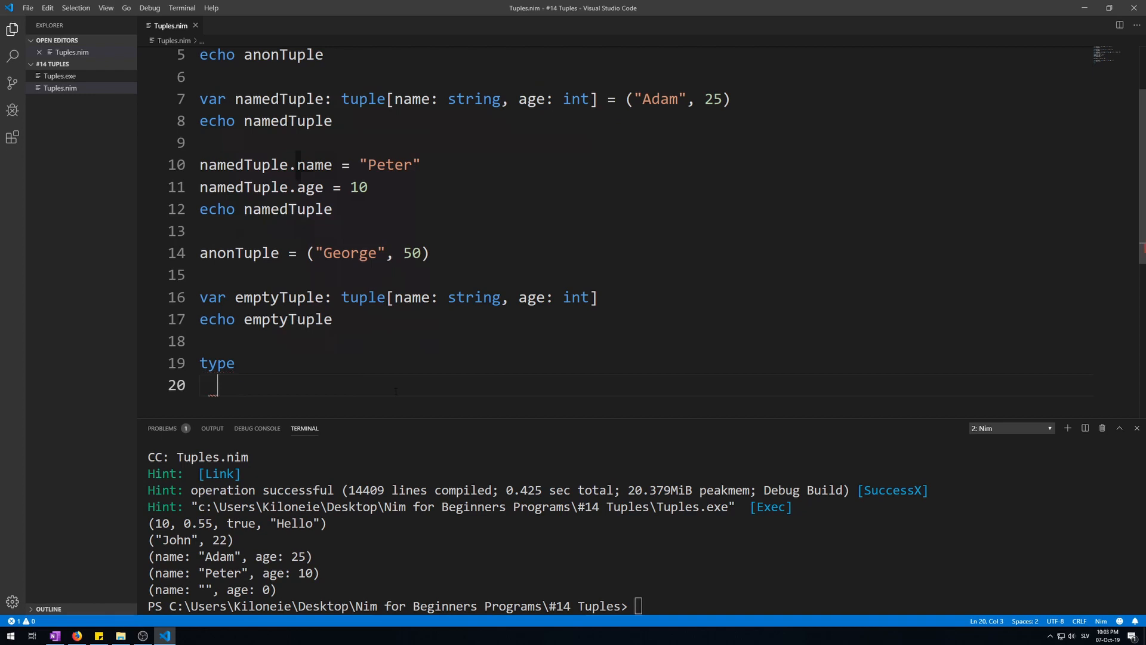
{"action": "type", "text": "custom"}
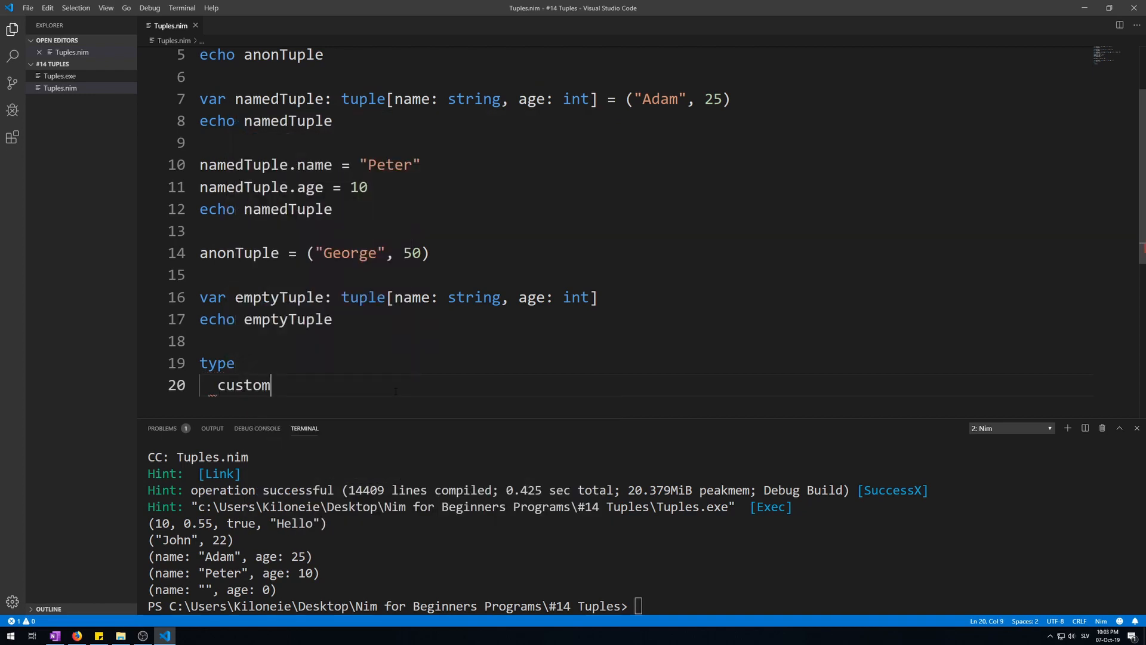
{"action": "type", "text": "Tuple ="}
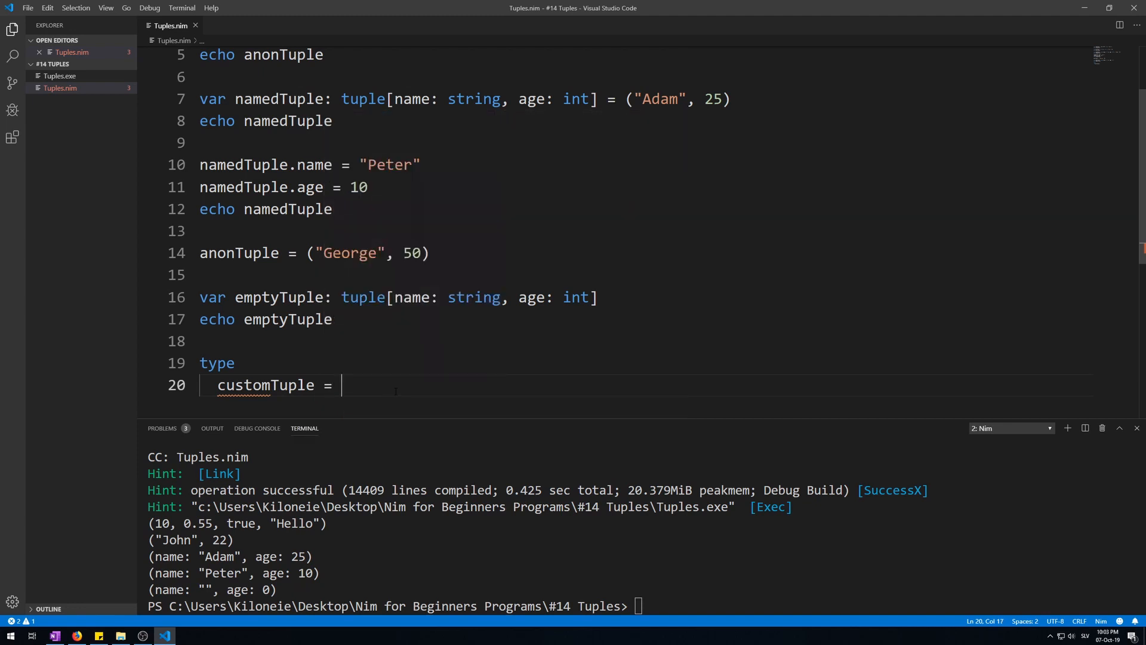
{"action": "type", "text": "tuple"}
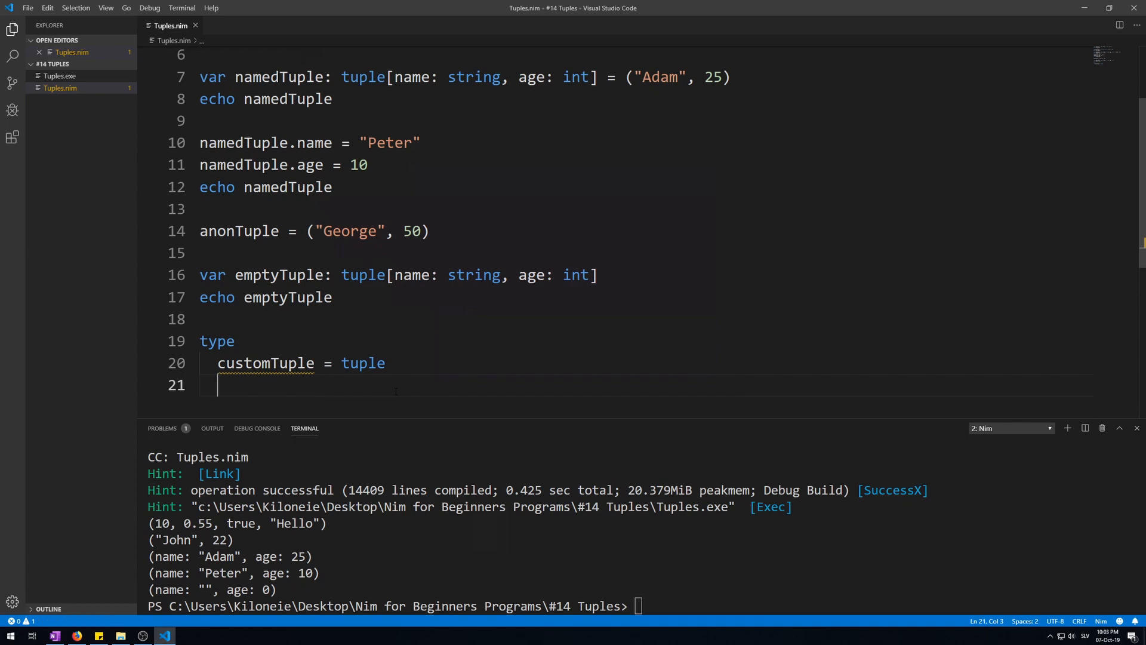
{"action": "type", "text": "name"}
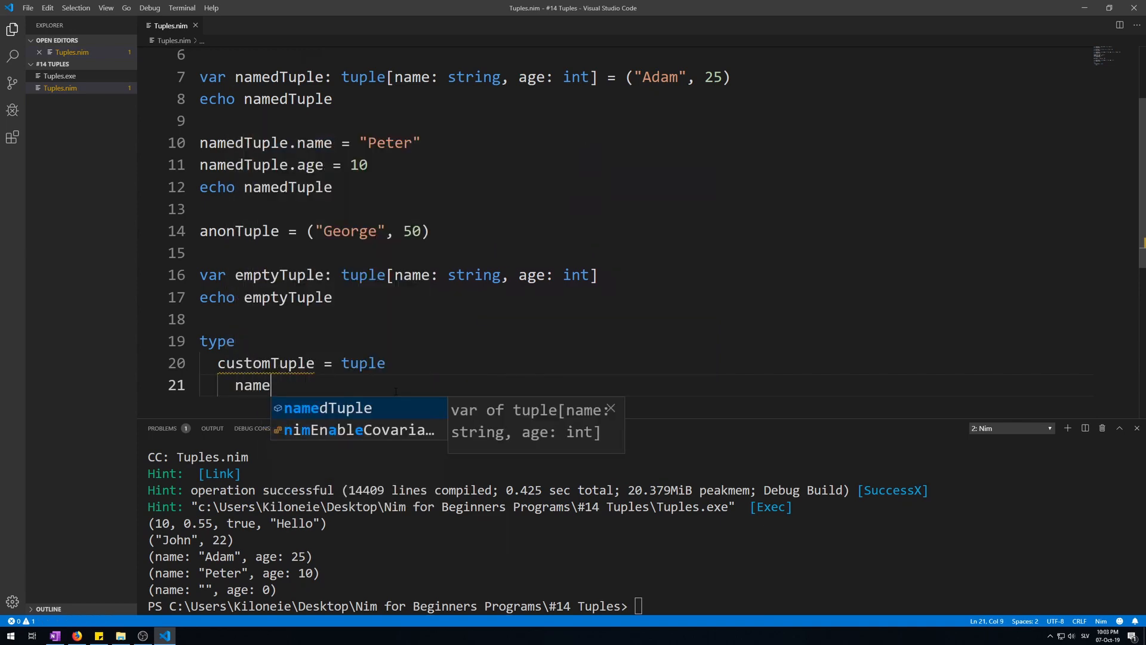
{"action": "type", "text": ":"}
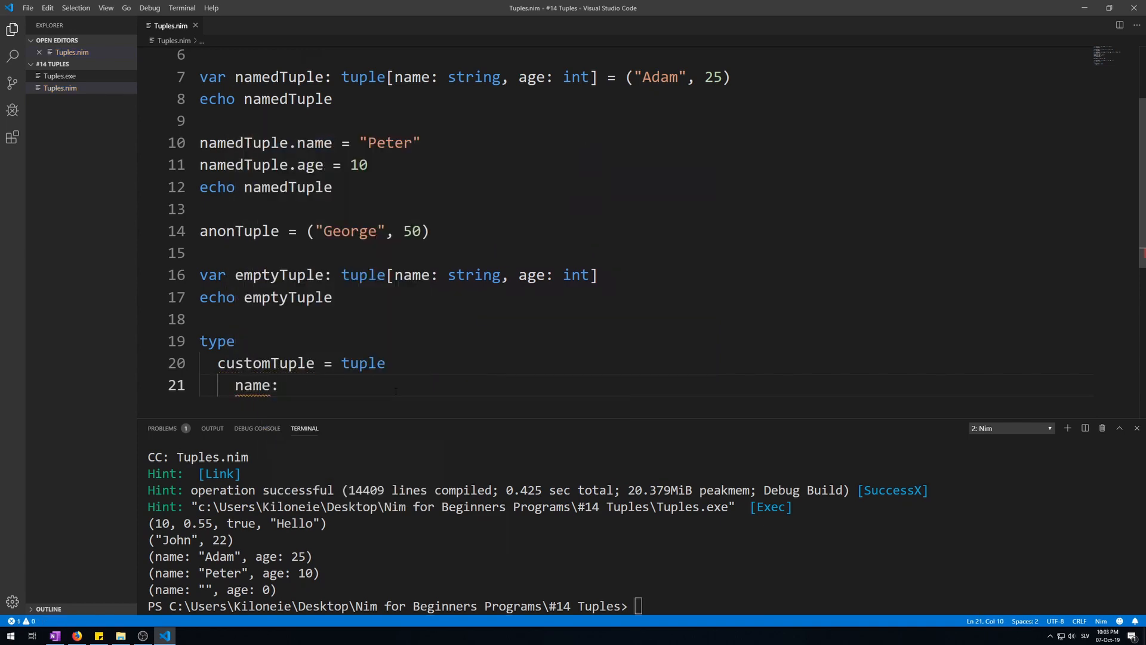
{"action": "type", "text": "string"}
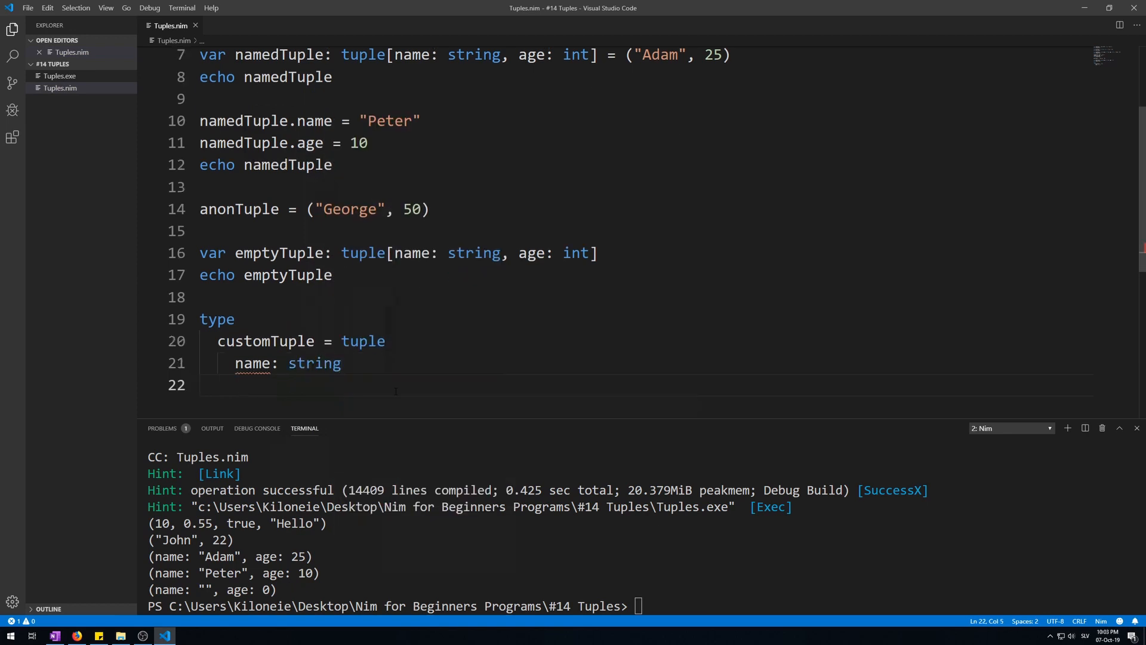
{"action": "type", "text": "age: int"}
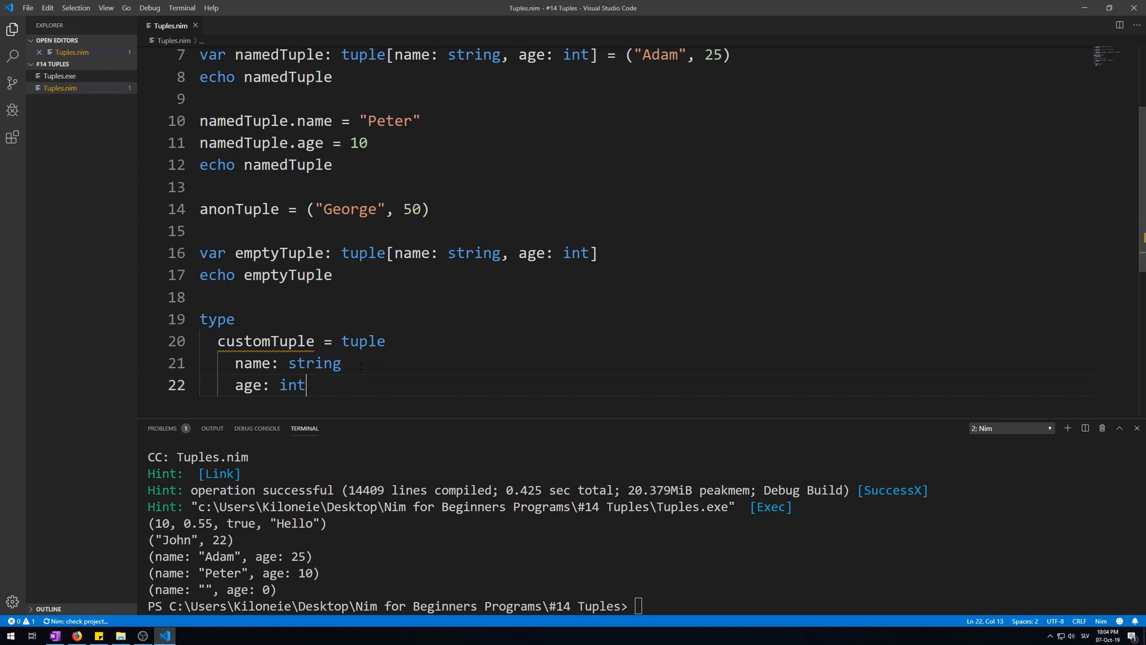
{"action": "left_click_drag", "start_coordinate": [199, 253], "coordinate": [598, 253]}
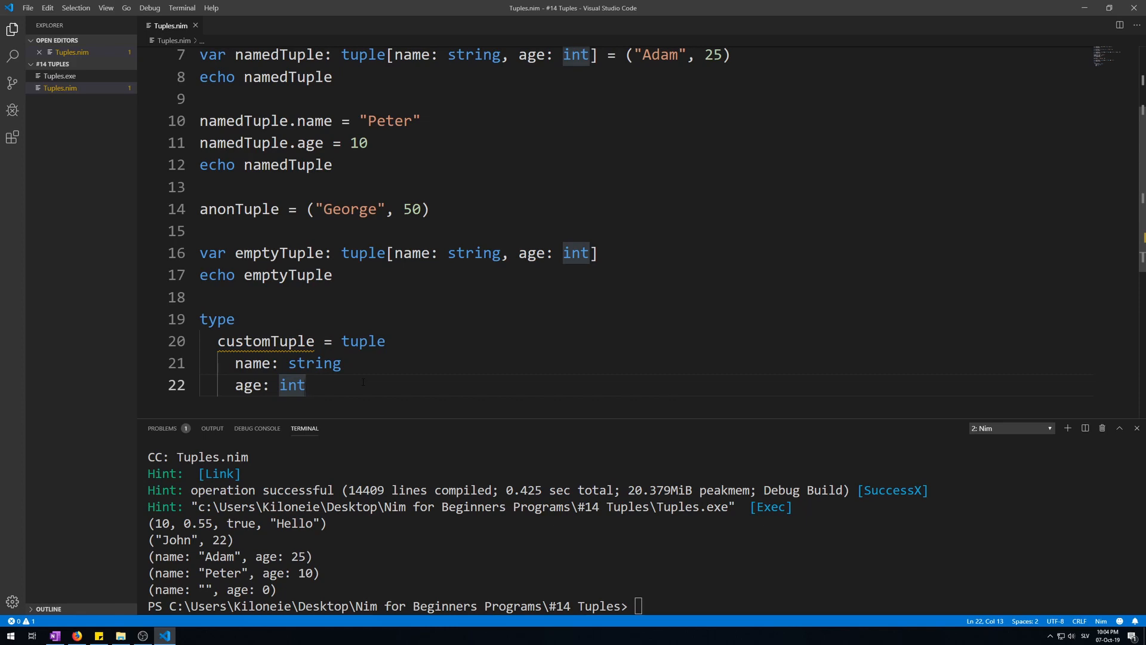
{"action": "type", "text": "var aTuple: customTuple"}
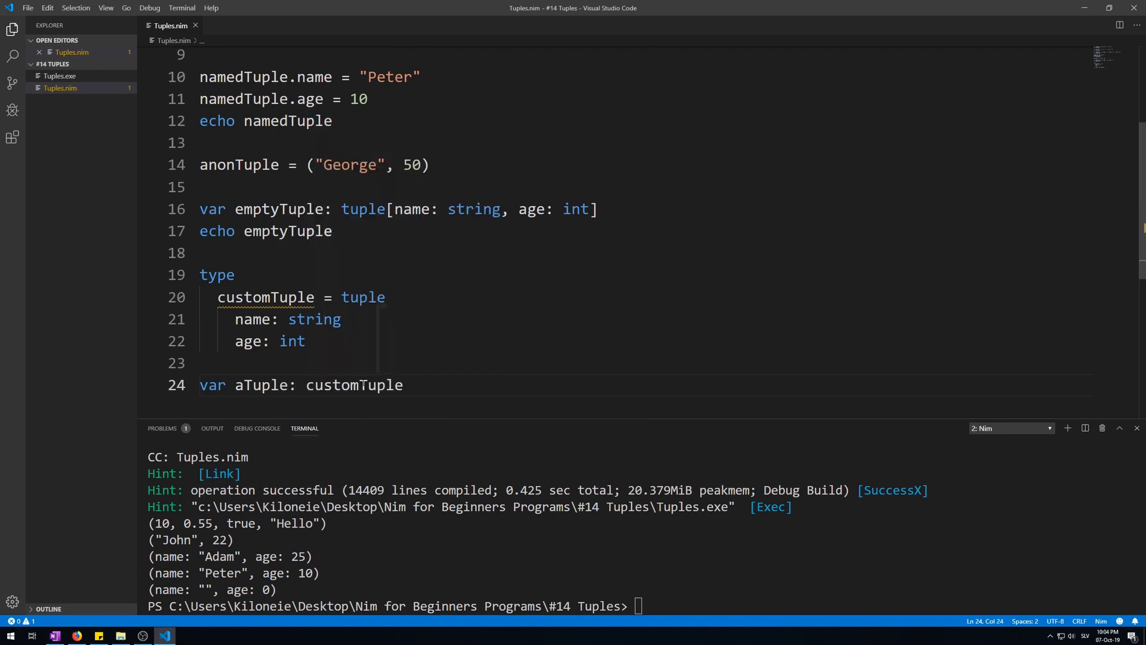
Initialise aTuple: customTuple to ("Custom", 60) and begin an echo line
{"action": "type", "text": "= \"\""}
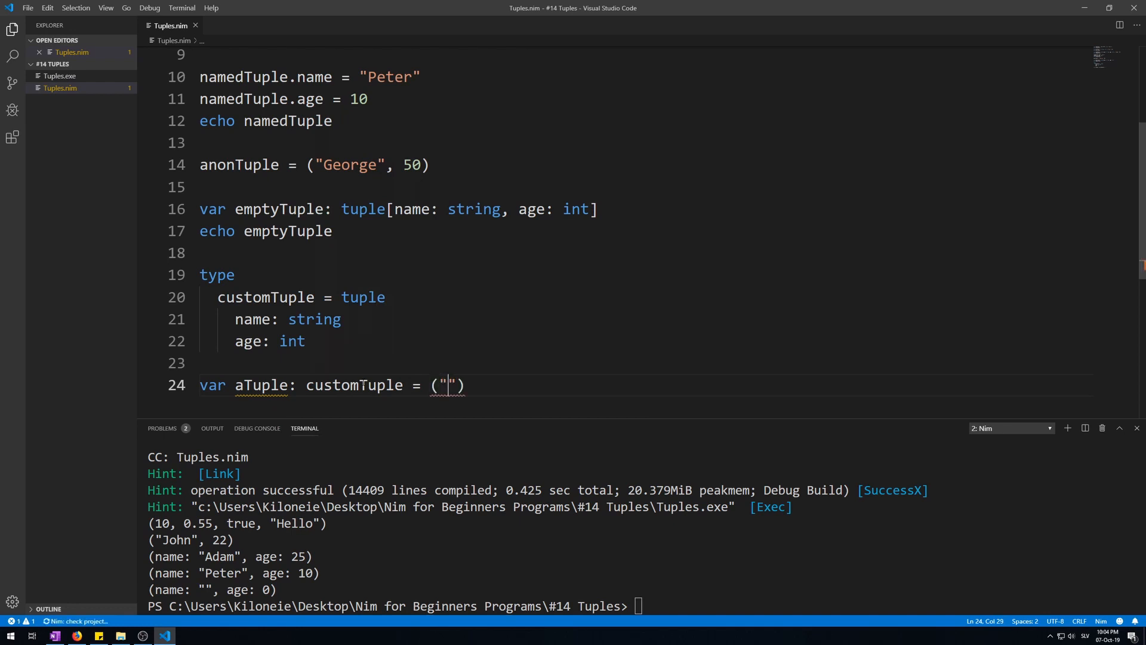
{"action": "type", "text": "Custom"}
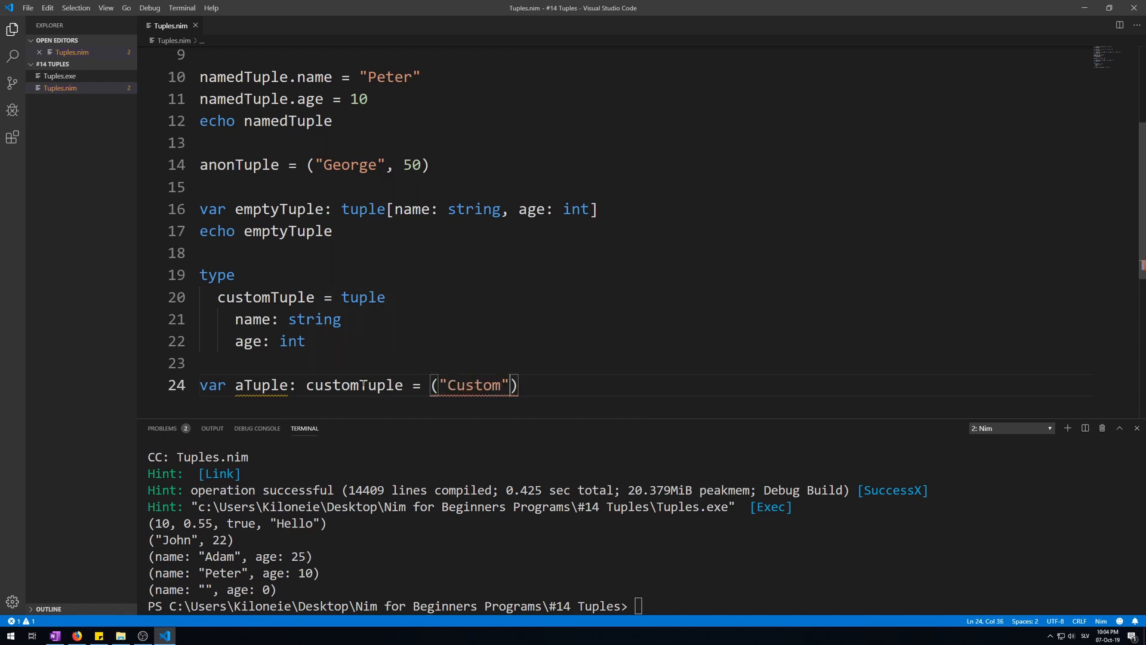
{"action": "type", "text": ", 60"}
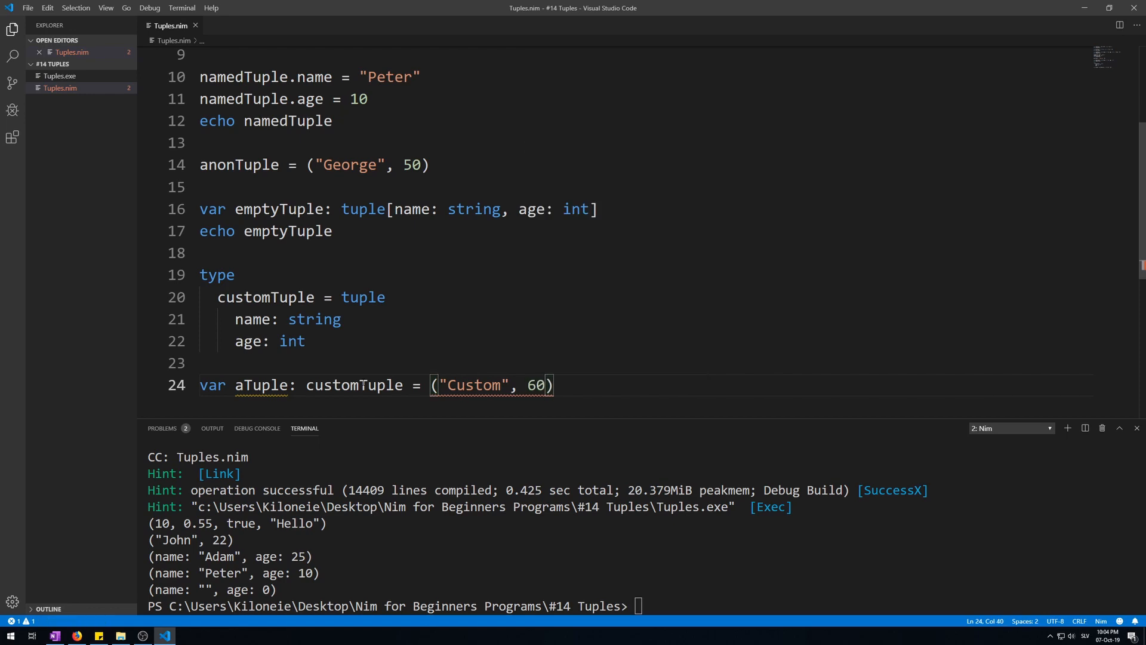
{"action": "type", "text": "echo aTuple"}
{"action": "type", "text": "var anotherTuple: customTuple = (\"Custom\", 60"}
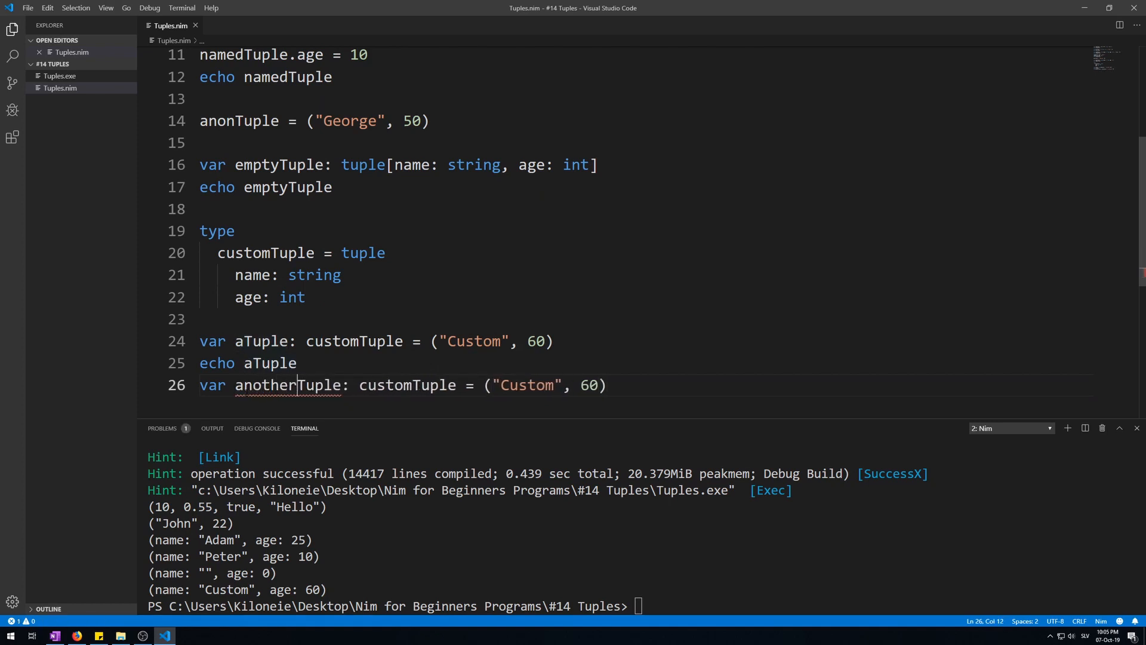
Label anotherTuple's values as name: "Custom", age: 60 and start its echo line
{"action": "type", "text": "nam"}
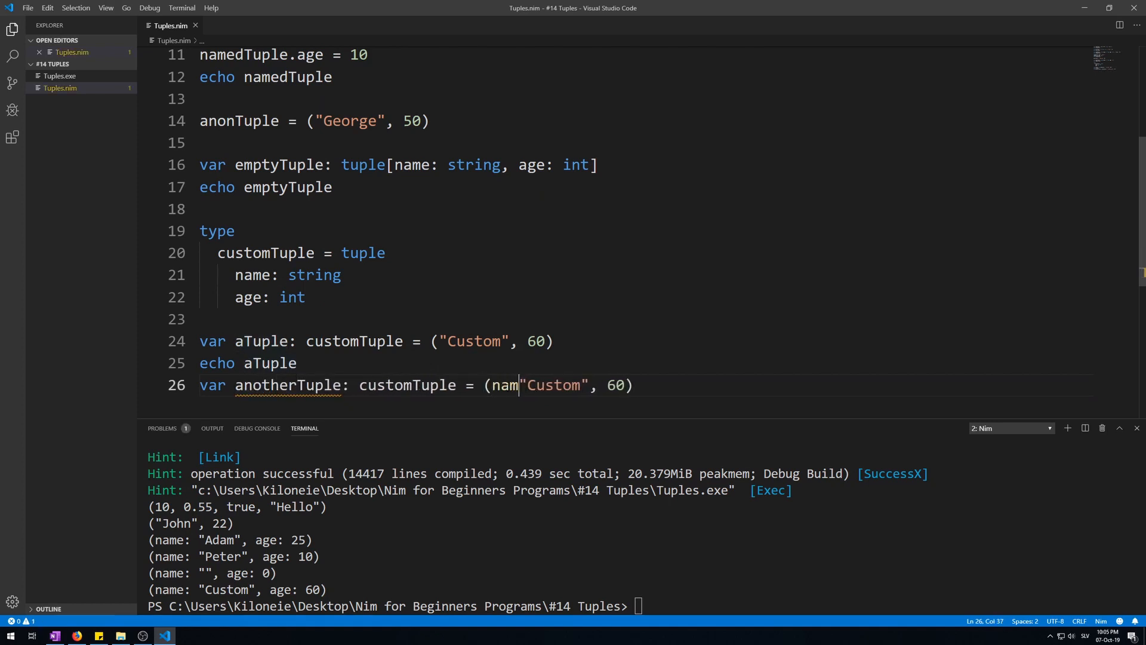
{"action": "type", "text": "e:"}
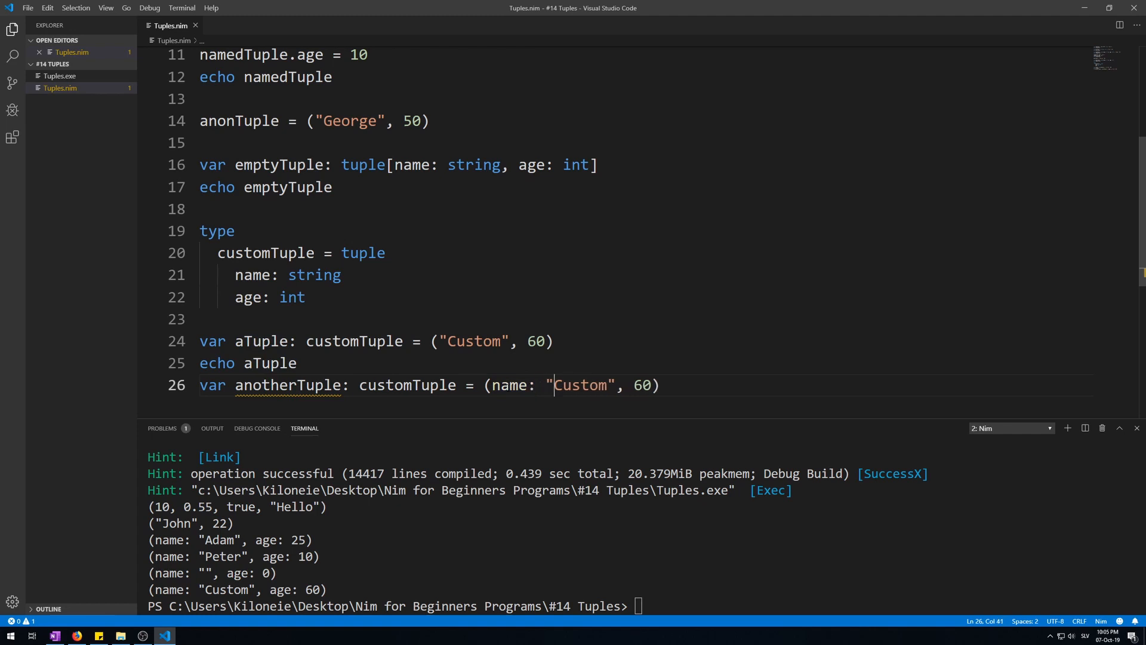
{"action": "type", "text": ",age:"}
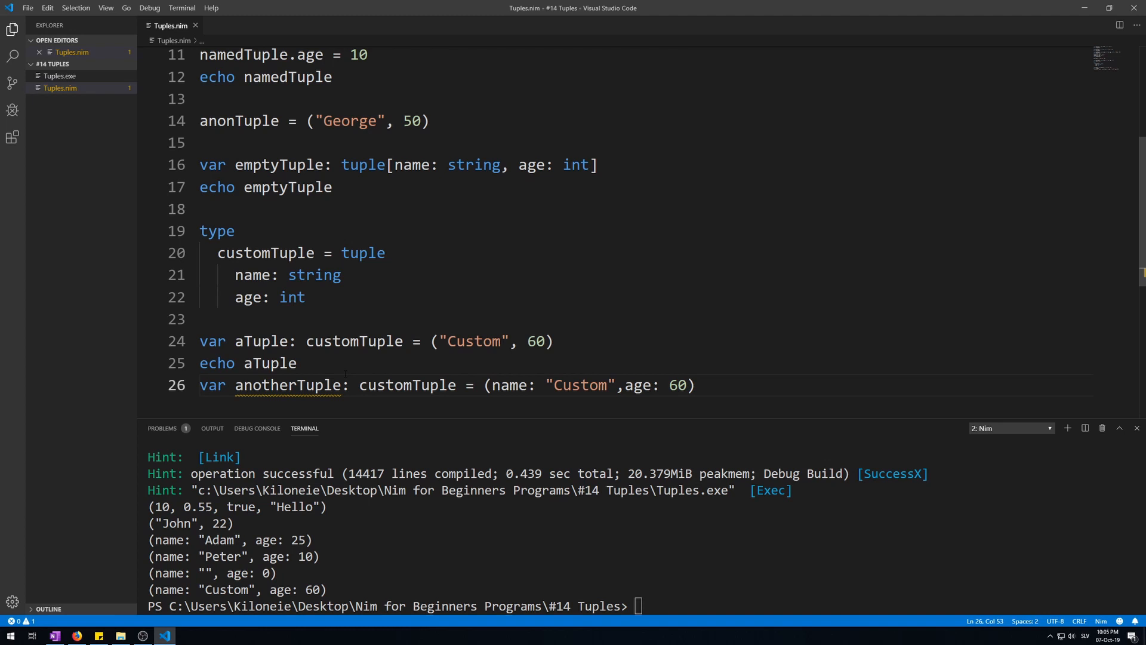
{"action": "type", "text": "echo anotherTuple"}
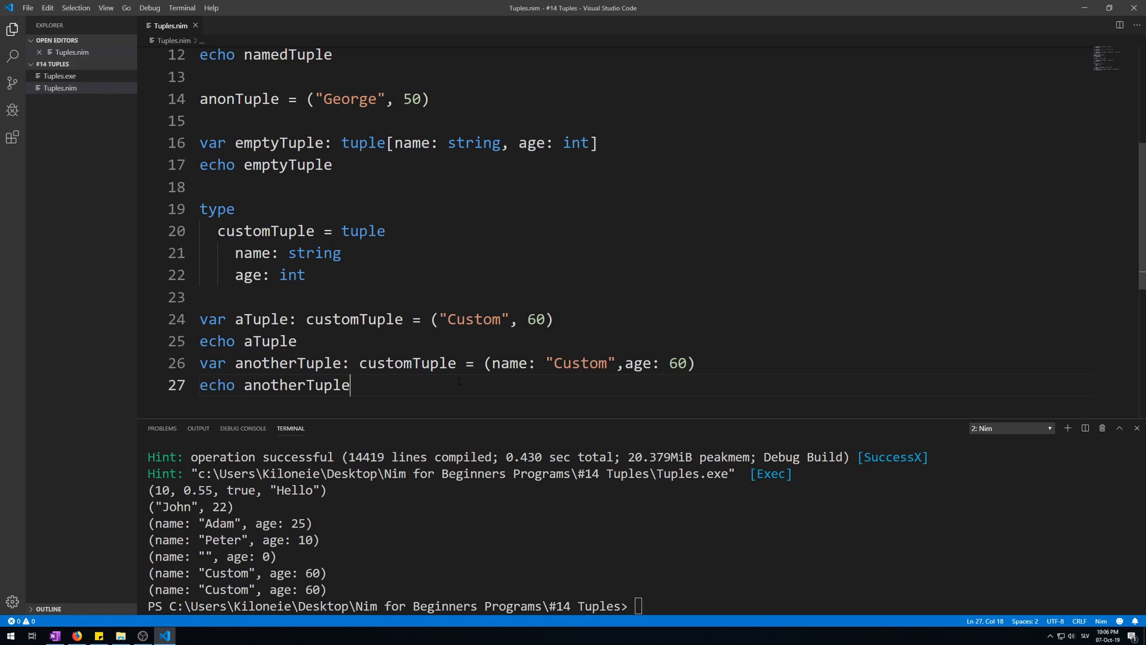
Declare 'var tupleArray: array[2, customTuple]' on line 29, with no value yet
{"action": "type", "text": "var"}
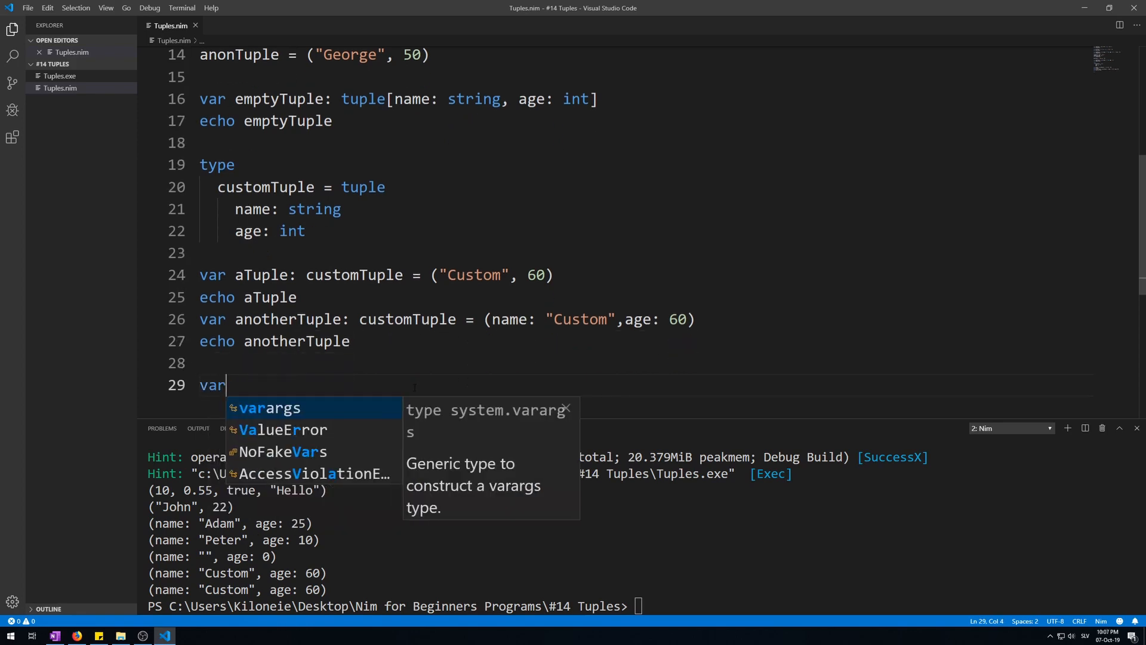
{"action": "type", "text": "tupleAr"}
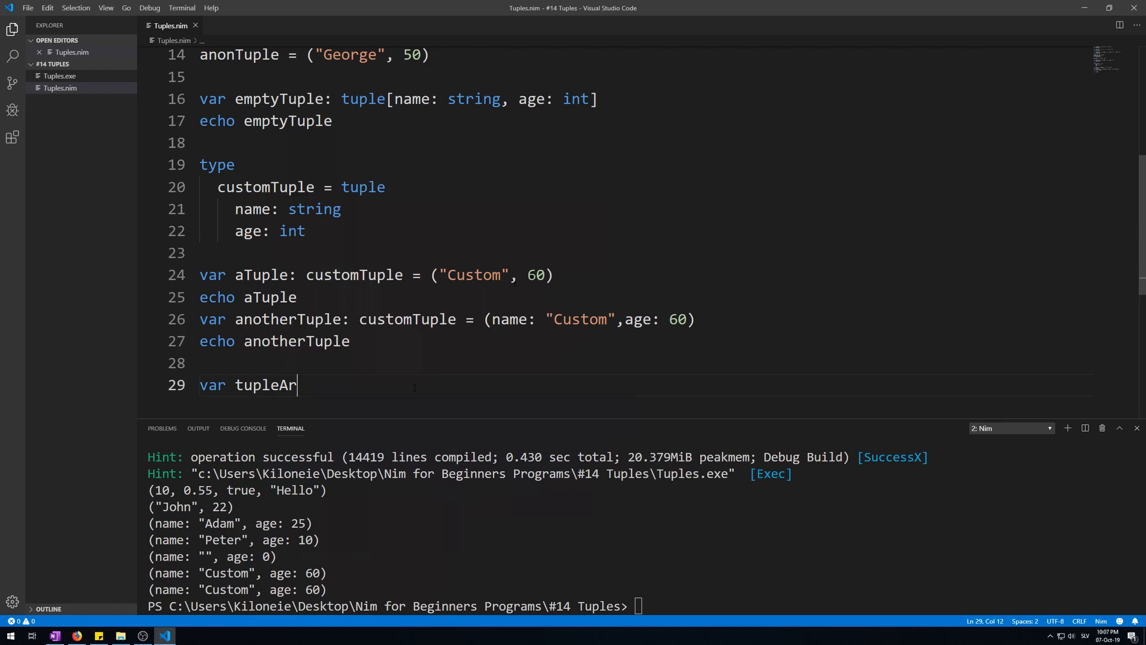
{"action": "type", "text": "ray: ar"}
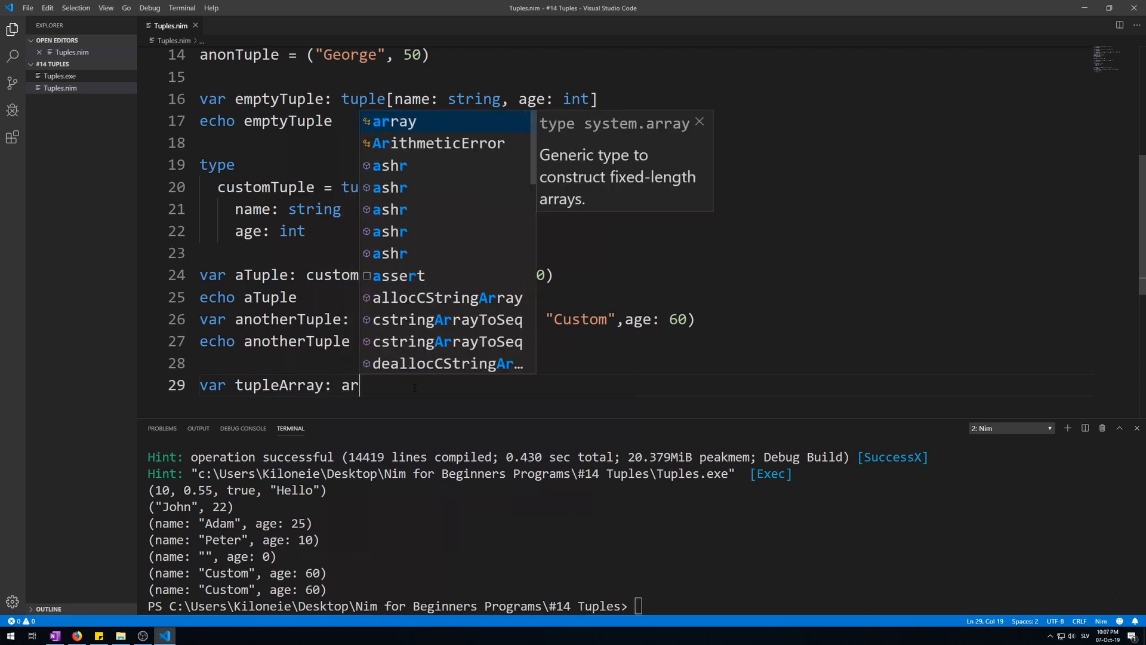
{"action": "type", "text": "ray"}
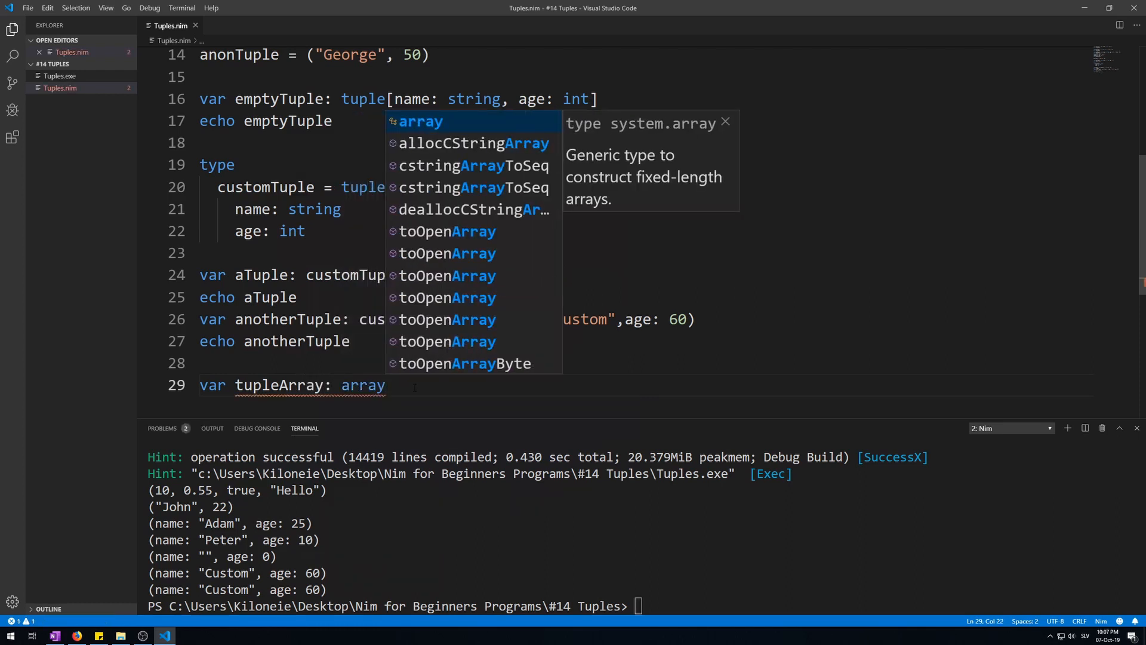
{"action": "type", "text": "[]"}
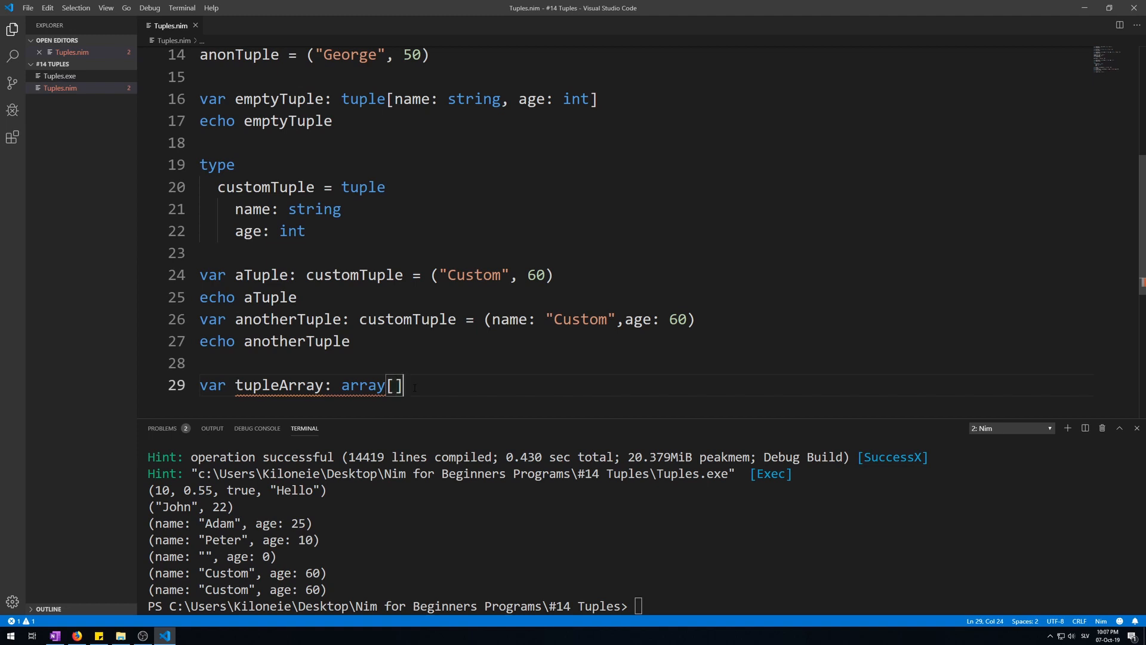
{"action": "type", "text": "2,"}
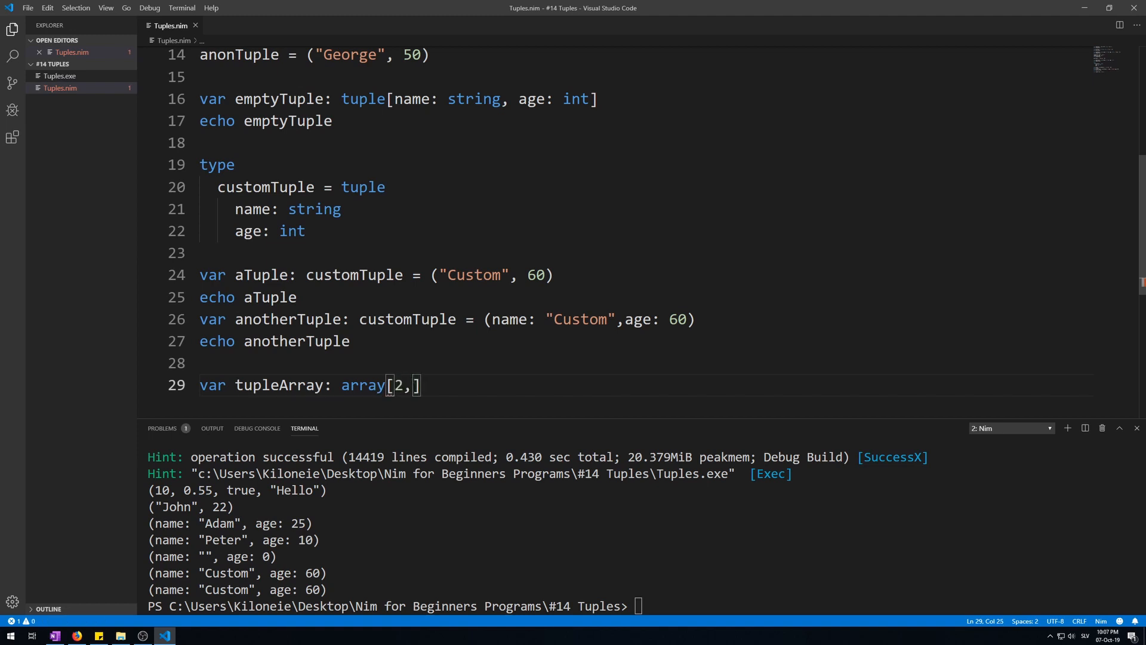
{"action": "type", "text": "customTuple"}
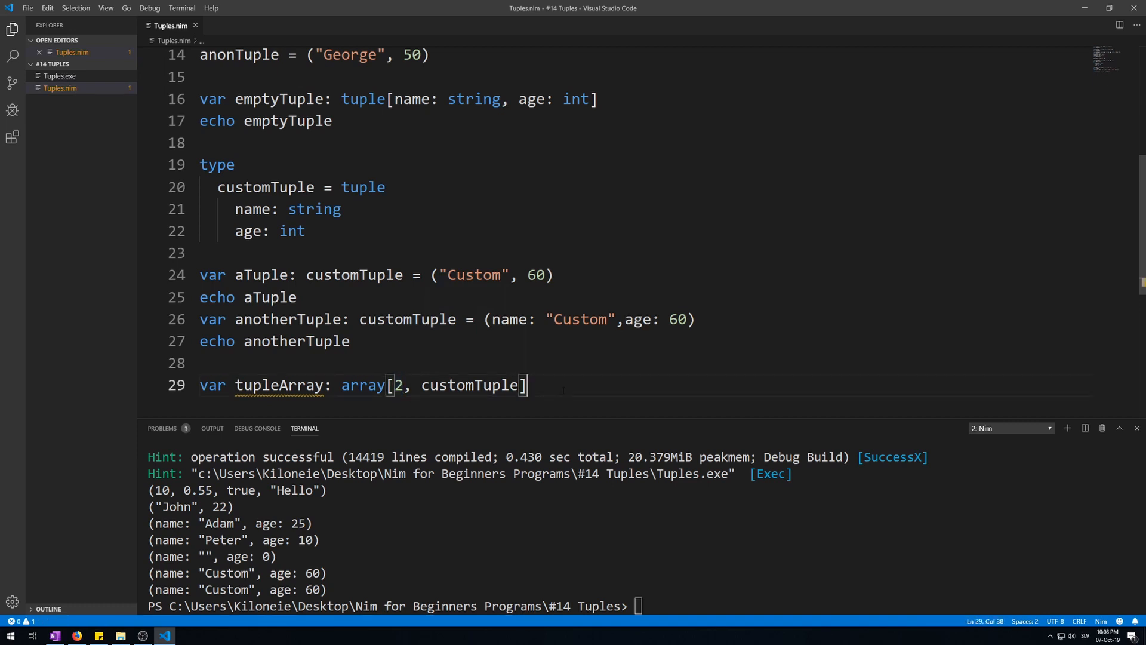
Assign tupleArray[0] = (name: "Adam", age: 20) and tupleArray[1] = (name: "Eve", age: 25)
{"action": "type", "text": "tupl"}
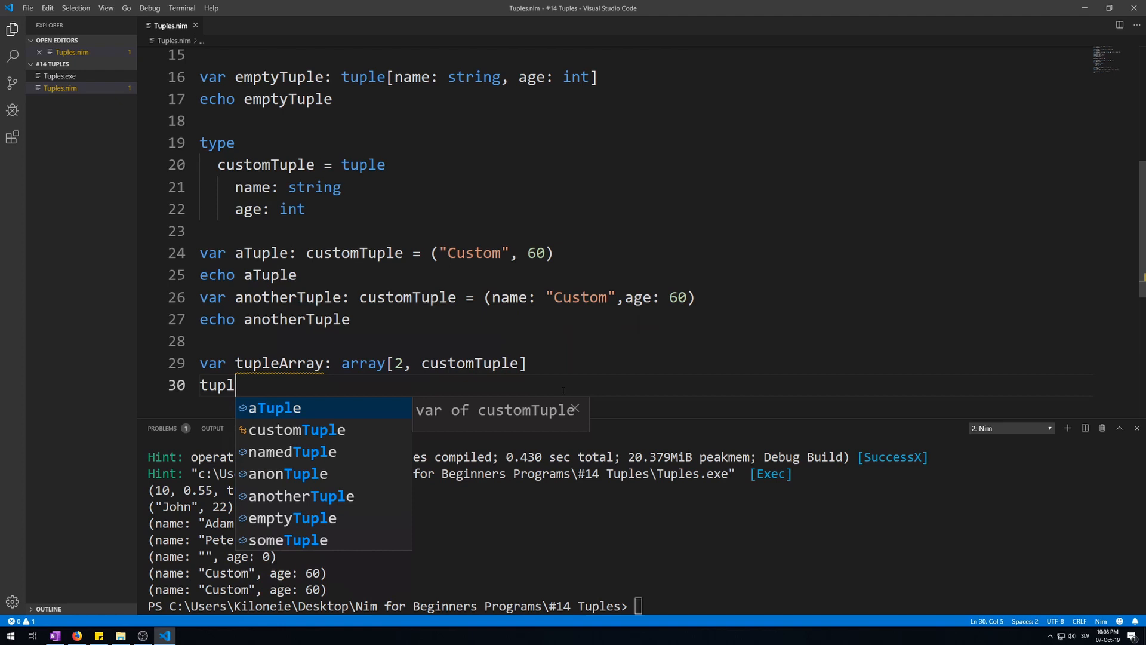
{"action": "type", "text": "e"}
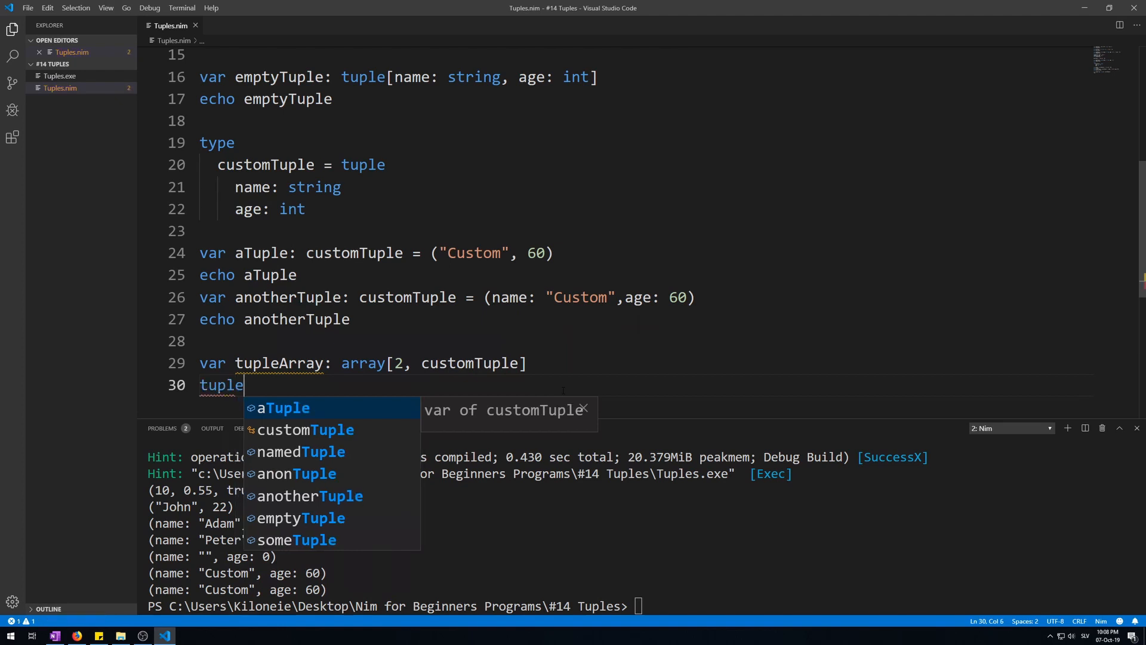
{"action": "type", "text": "Array[]"}
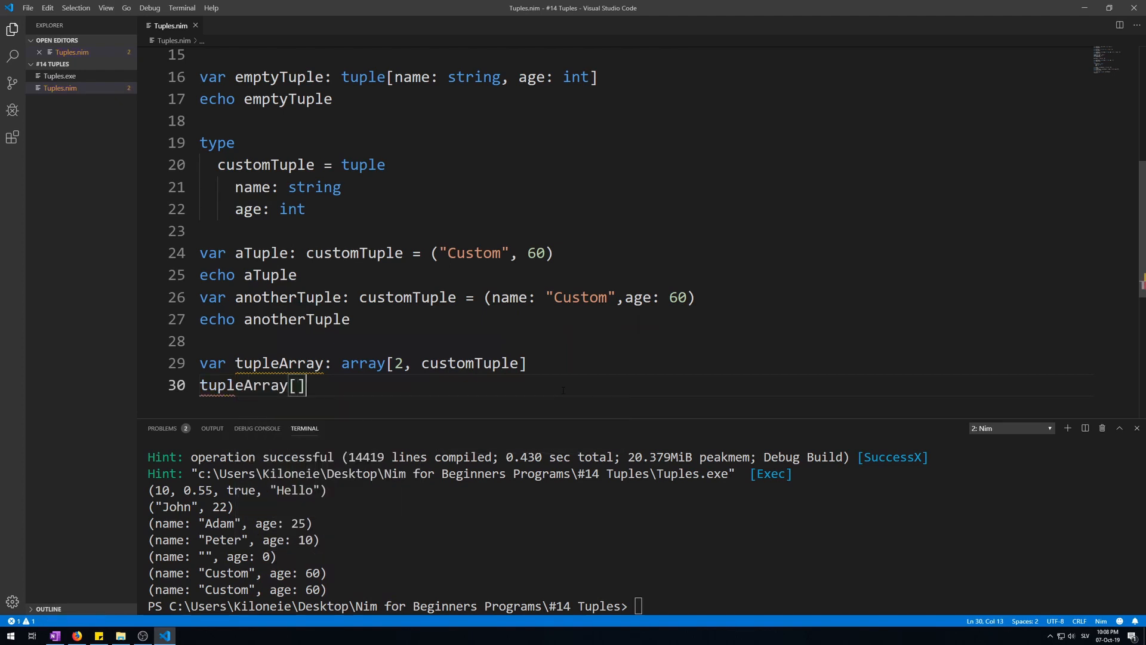
{"action": "type", "text": "0"}
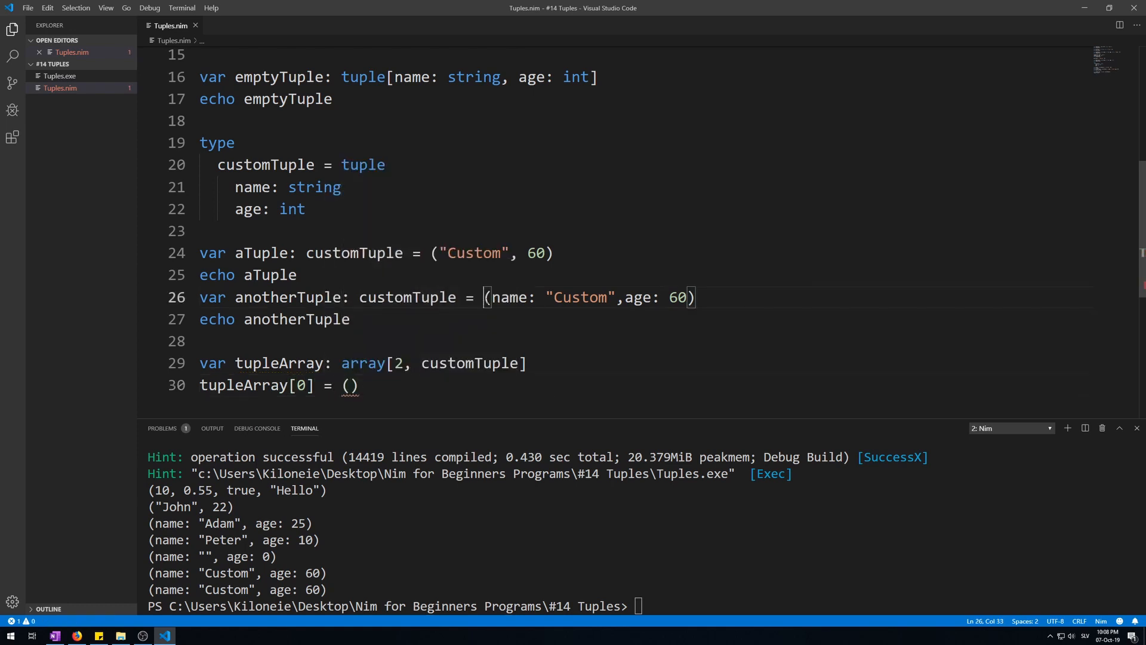
{"action": "left_click", "coordinate": [349, 385]}
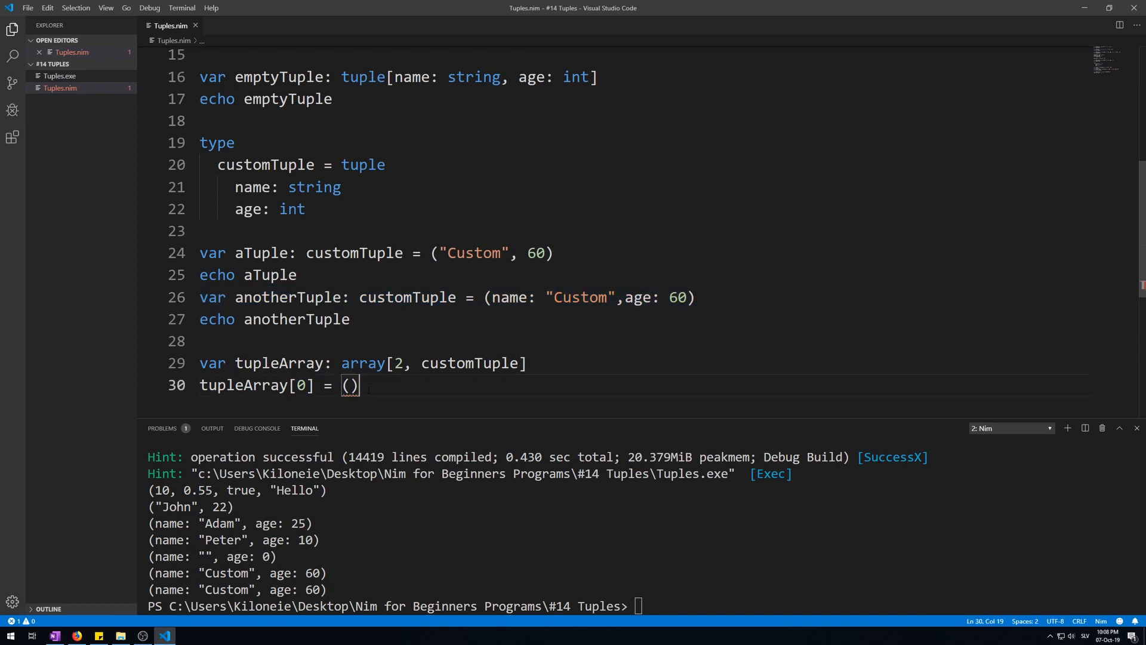
{"action": "type", "text": "name: \"Custom\",age: 60"}
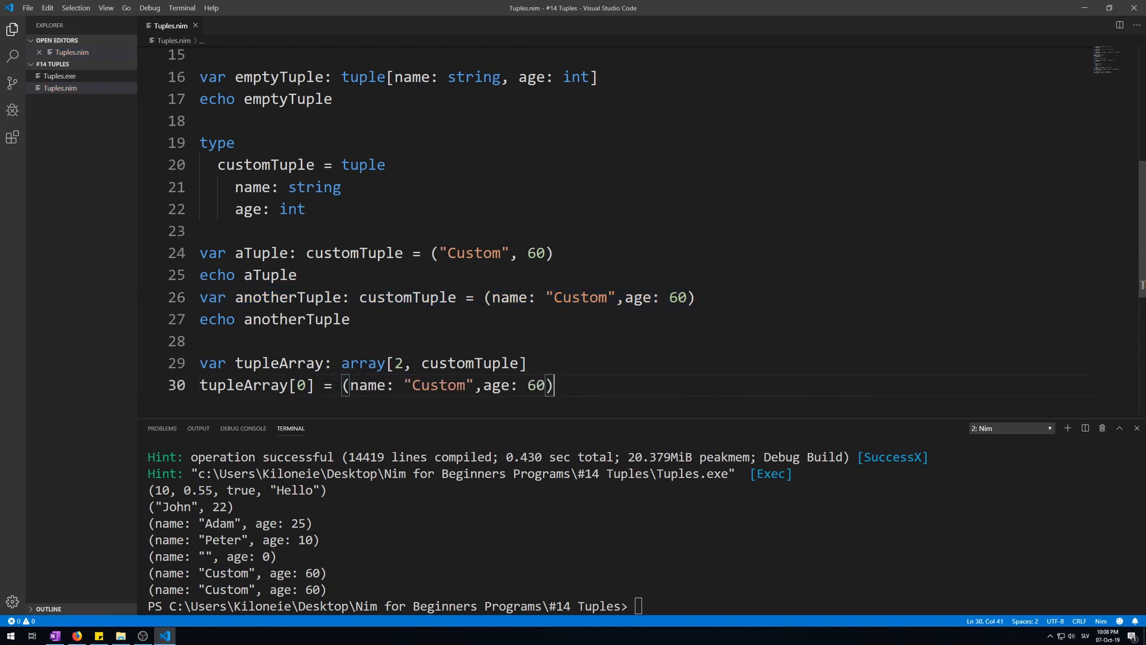
{"action": "type", "text": "Ada"}
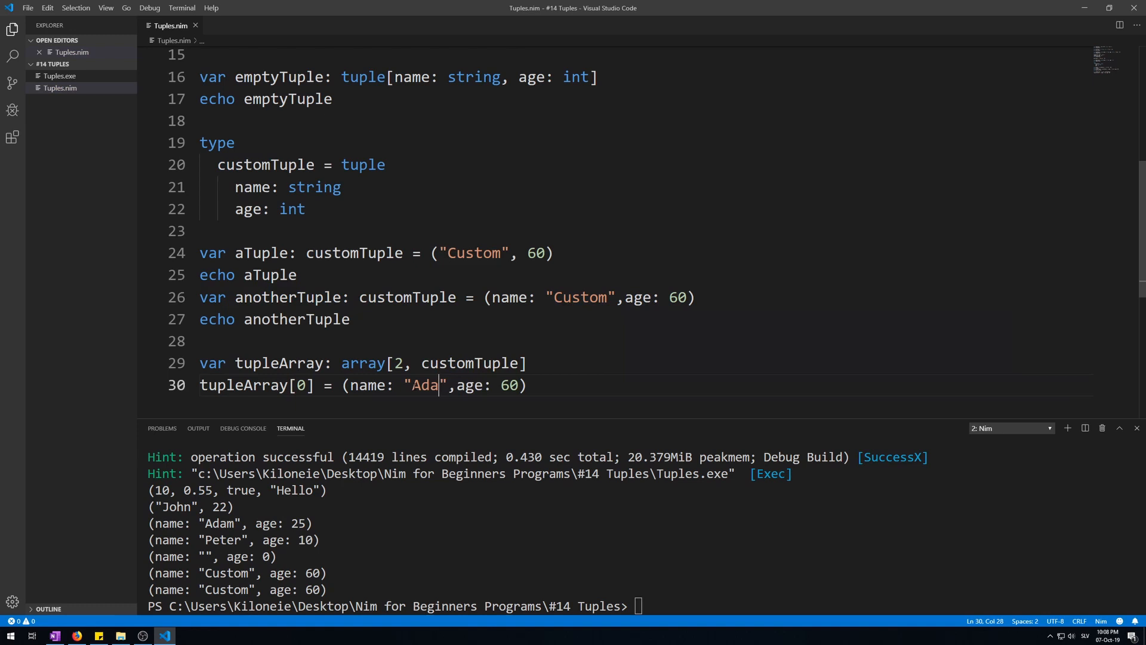
{"action": "type", "text": "m"}
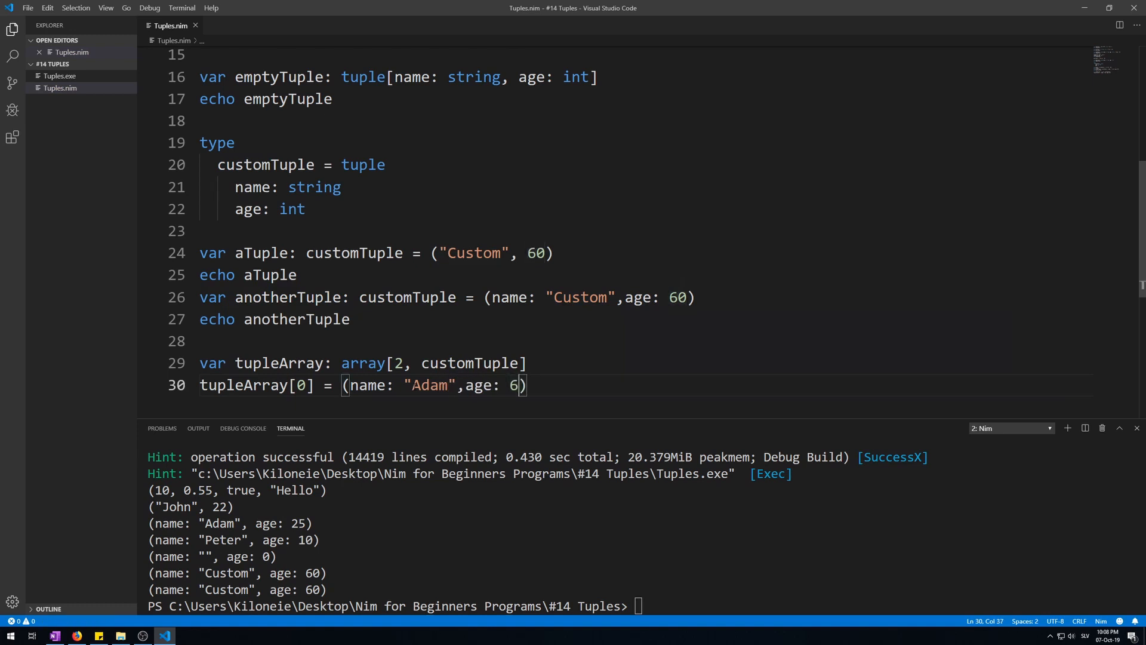
{"action": "type", "text": "0"}
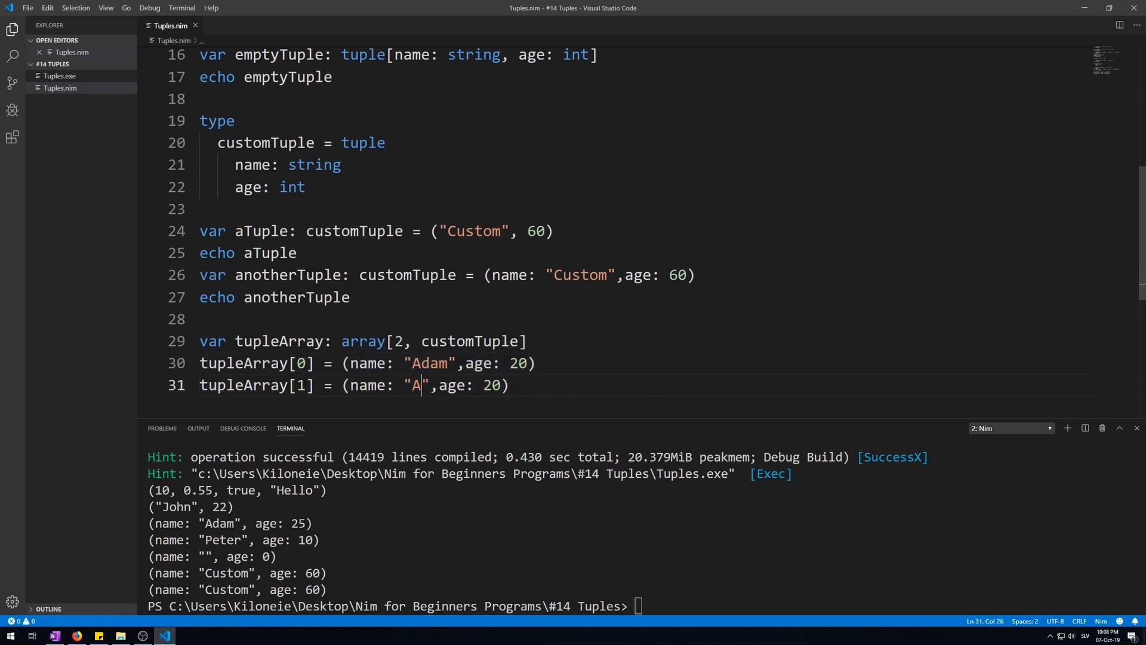
{"action": "type", "text": "ve"}
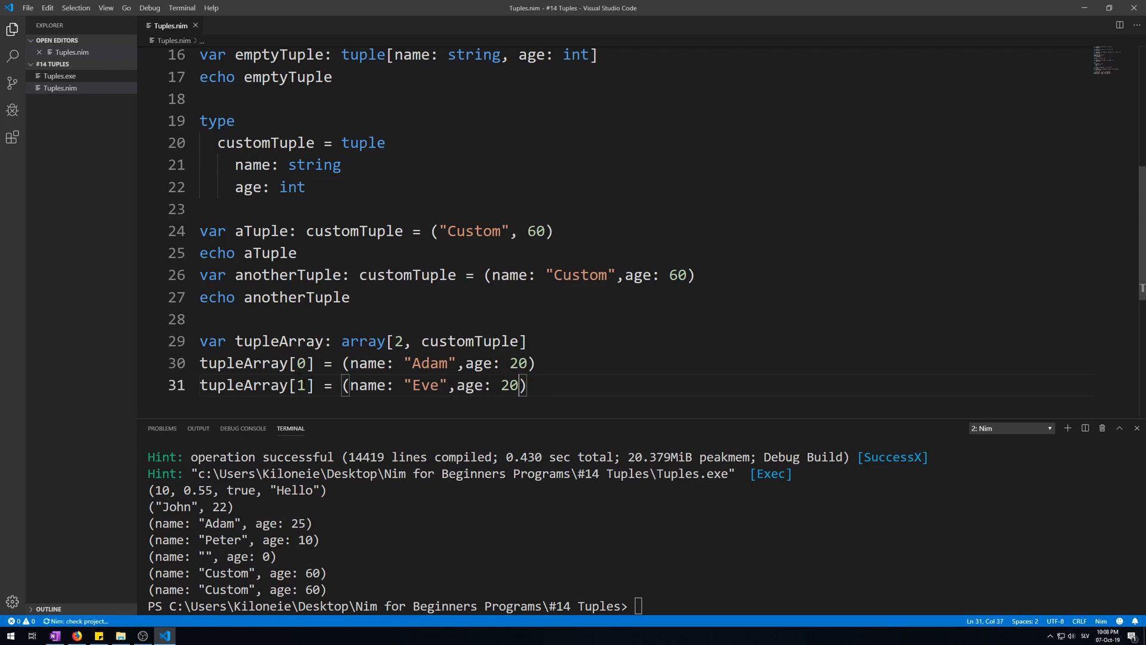
{"action": "type", "text": "5"}
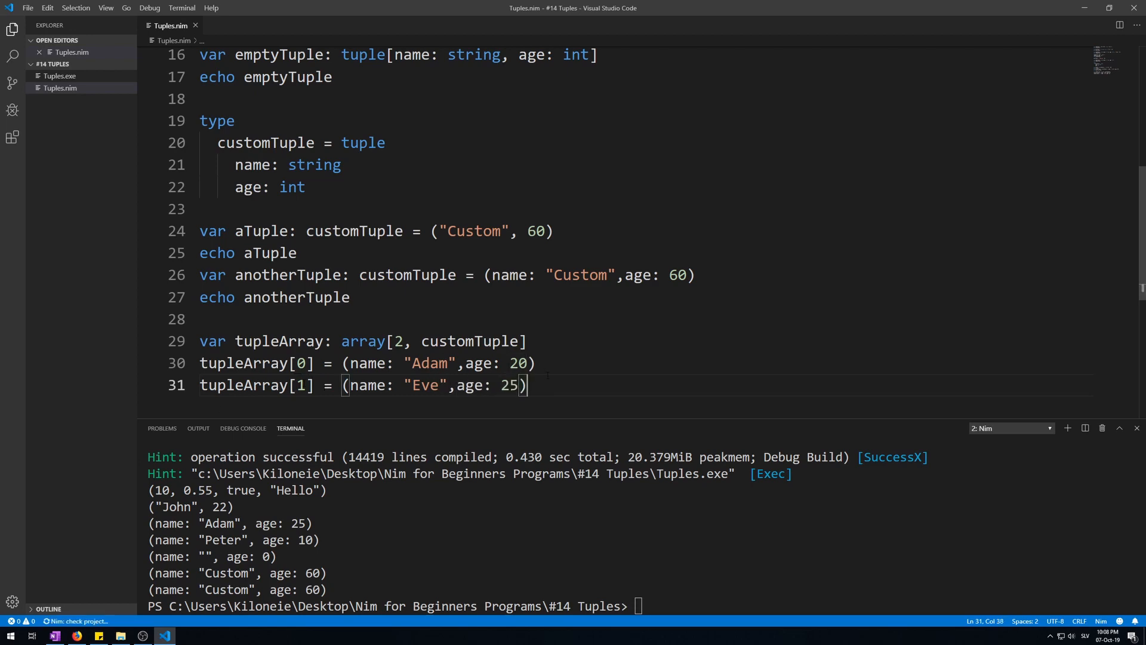
Add 'echo tupleArray' on line 32, run it, and return to the editor
{"action": "type", "text": "echo"}
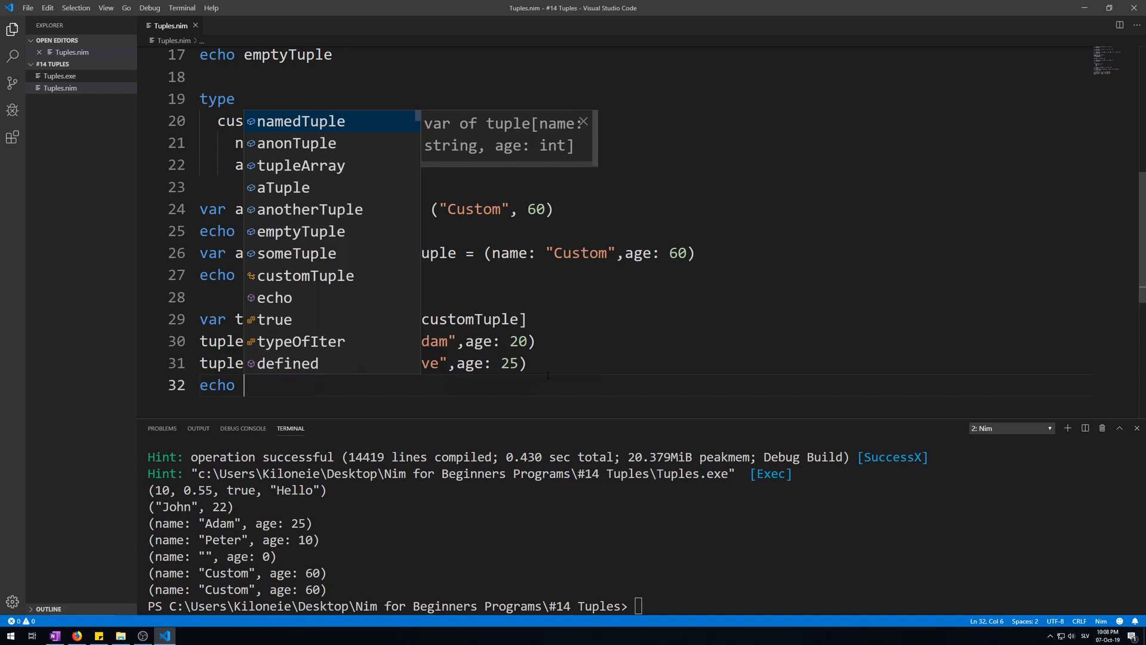
{"action": "type", "text": "tupleArray"}
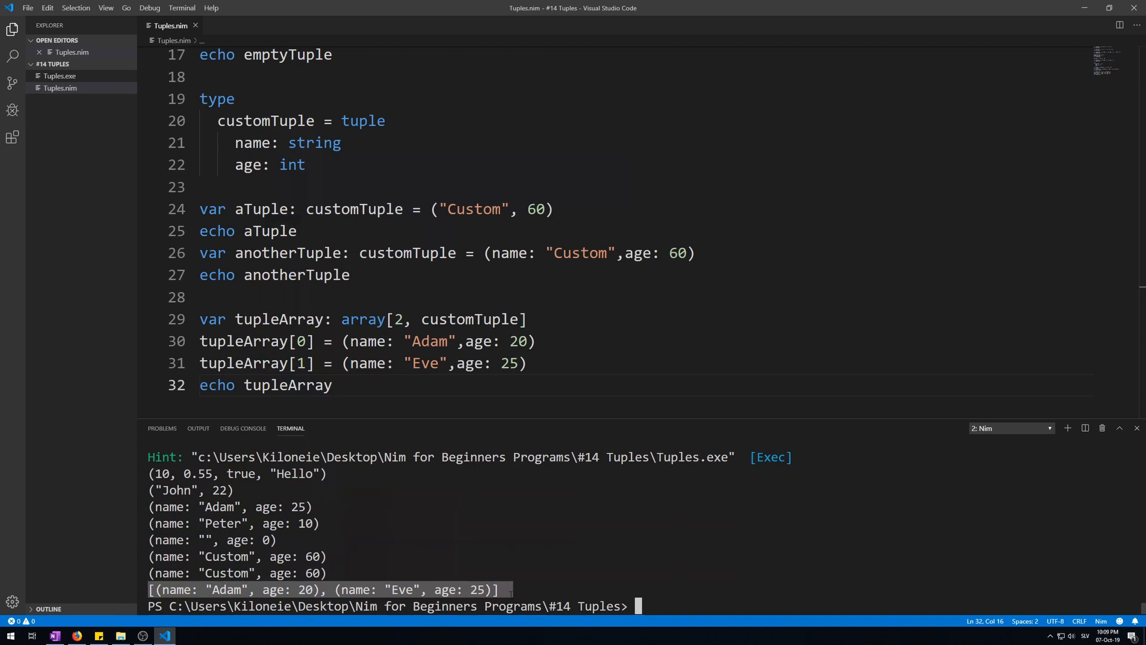
{"action": "left_click", "coordinate": [456, 253]}
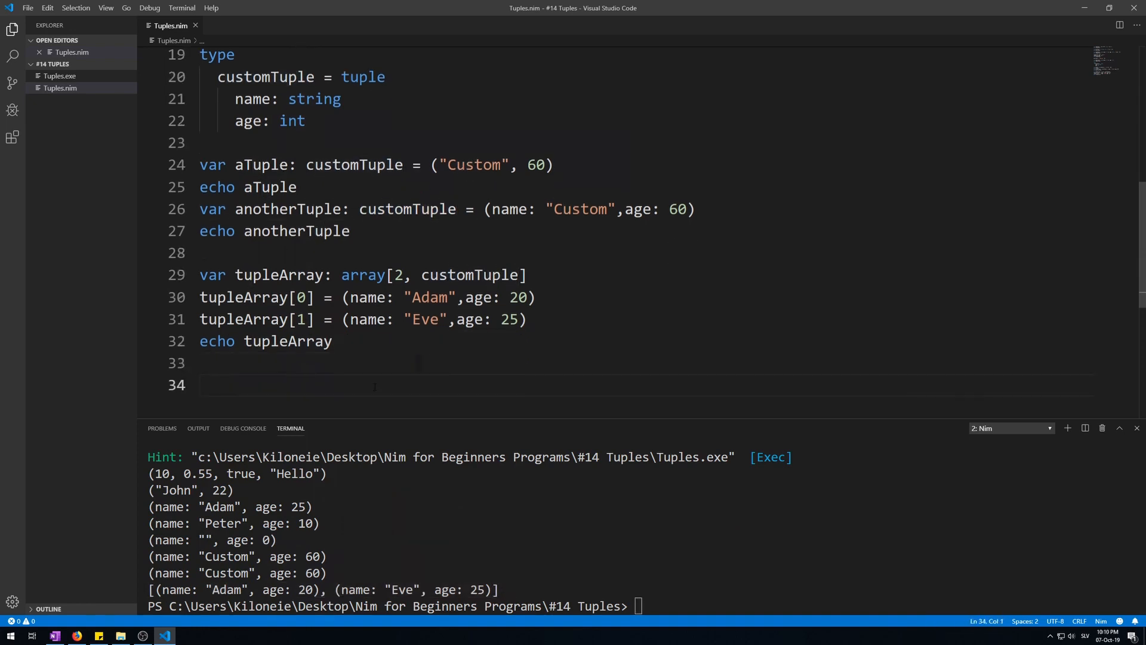
Write 'for e in tupleArray:' with an indented 'echo e', run it, then start a new line
{"action": "type", "text": "for e in"}
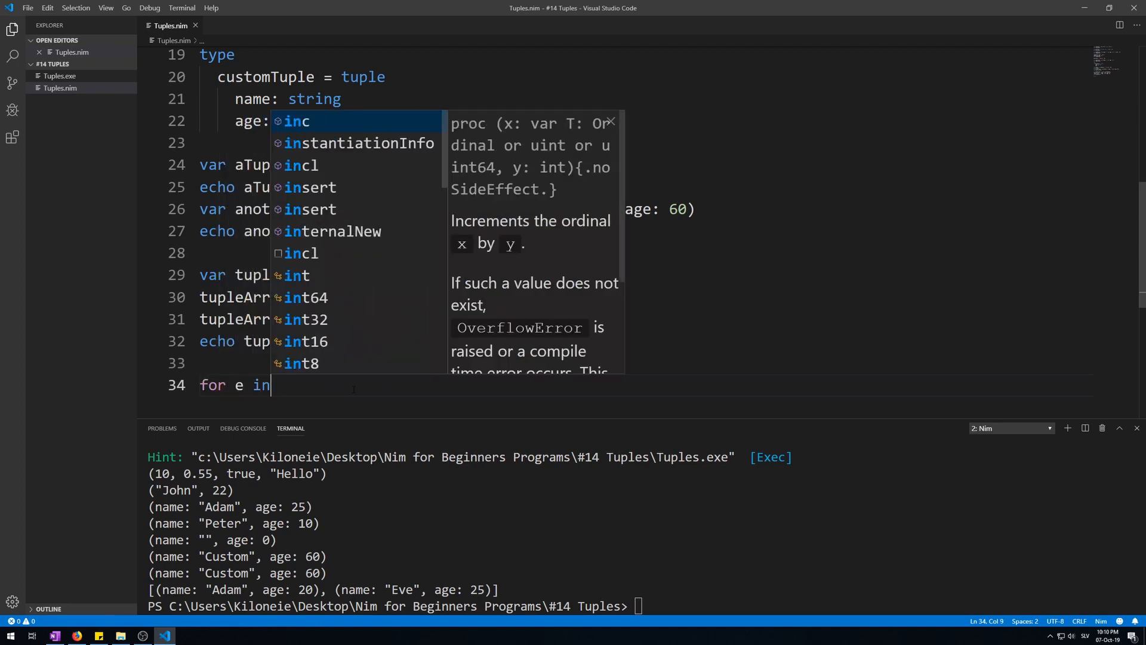
{"action": "type", "text": "tupleArray"}
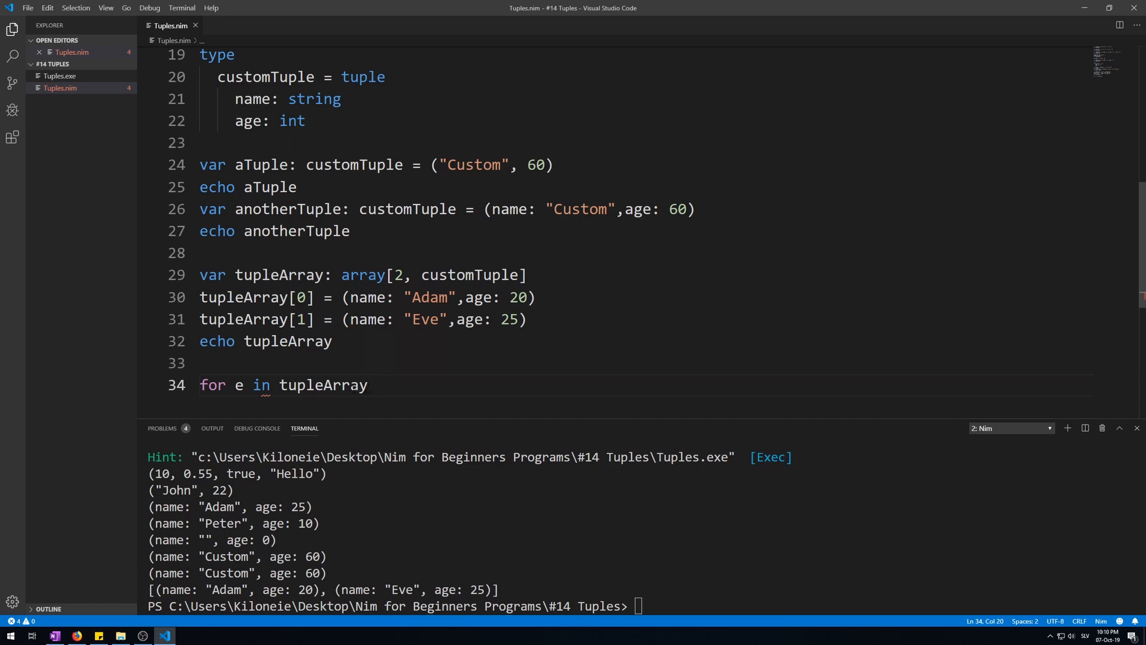
{"action": "type", "text": "echo"}
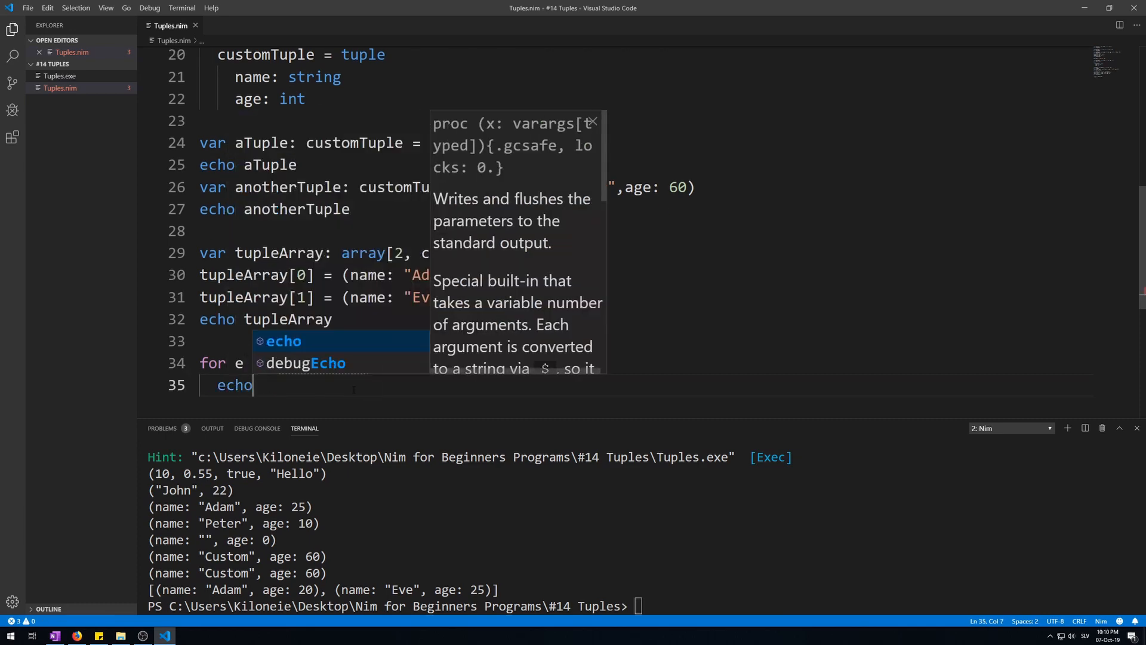
{"action": "type", "text": "e"}
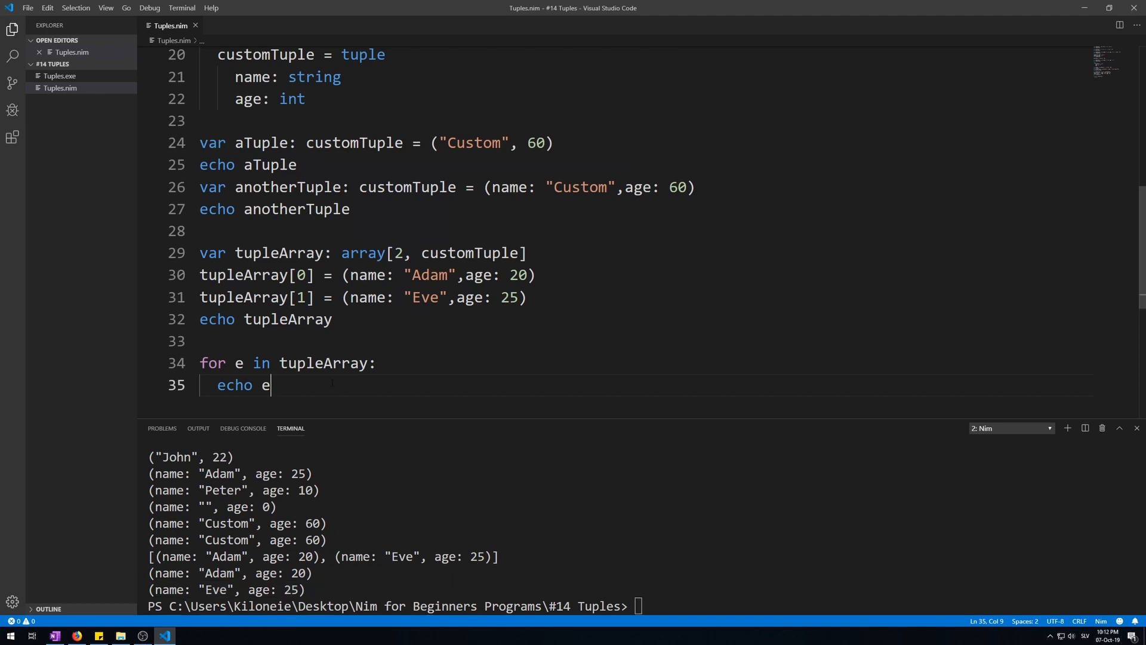
{"action": "key", "text": "Enter"}
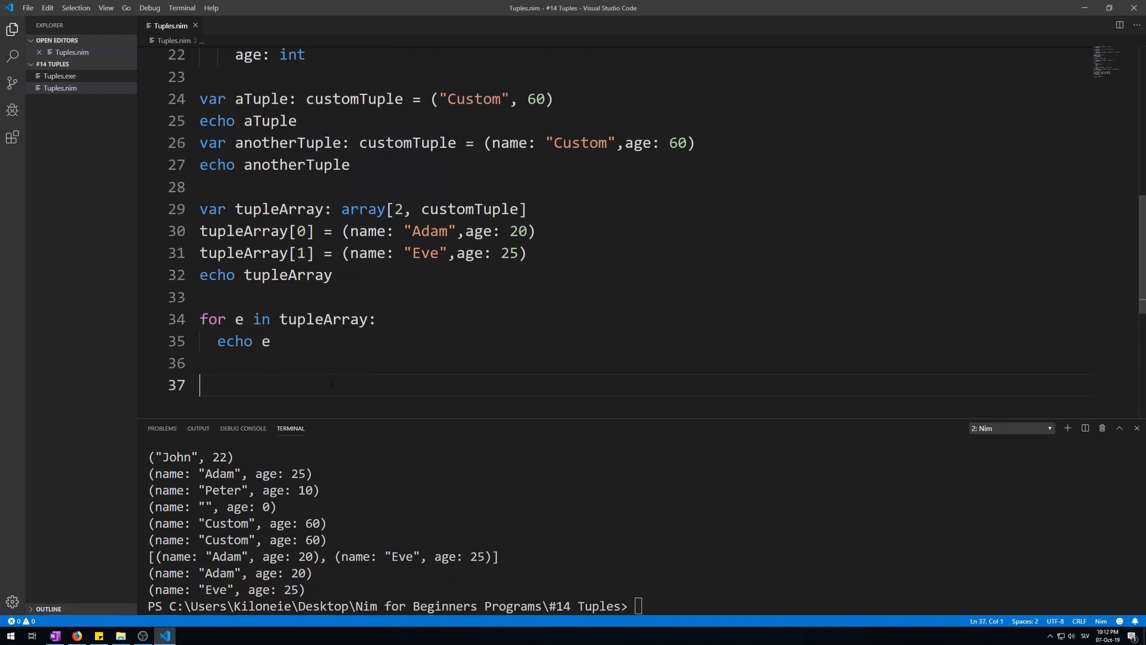
Declare 'var tupleSeq: seq[customTuple]' on line 37 and begin the next statement
{"action": "type", "text": "var tupleSeq"}
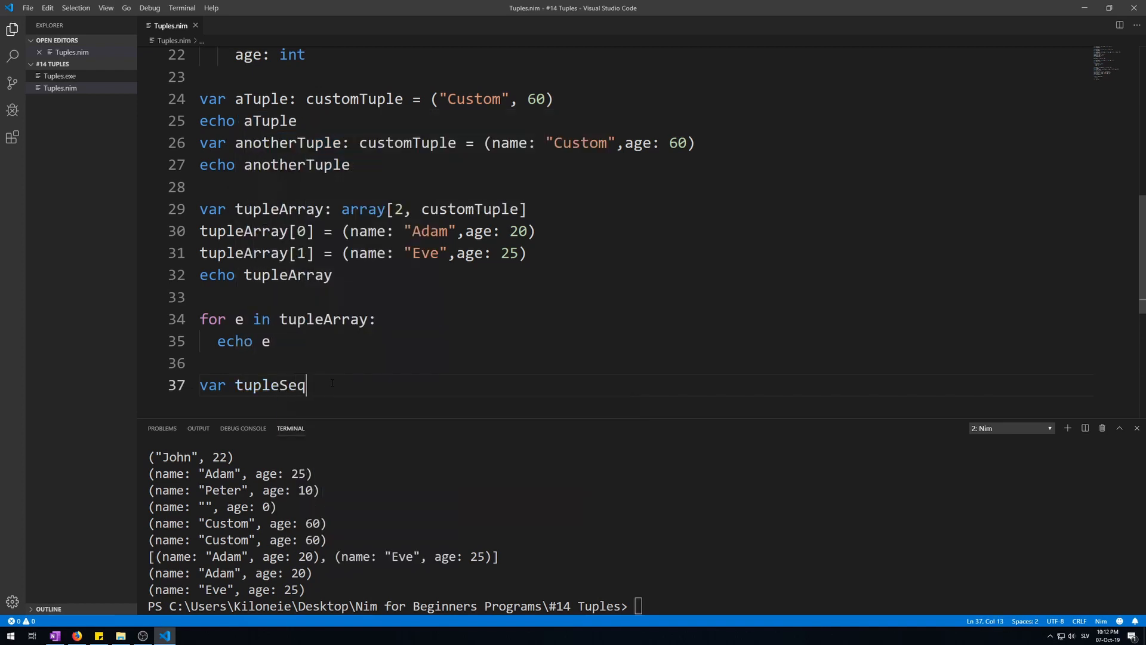
{"action": "type", "text": ": seq["}
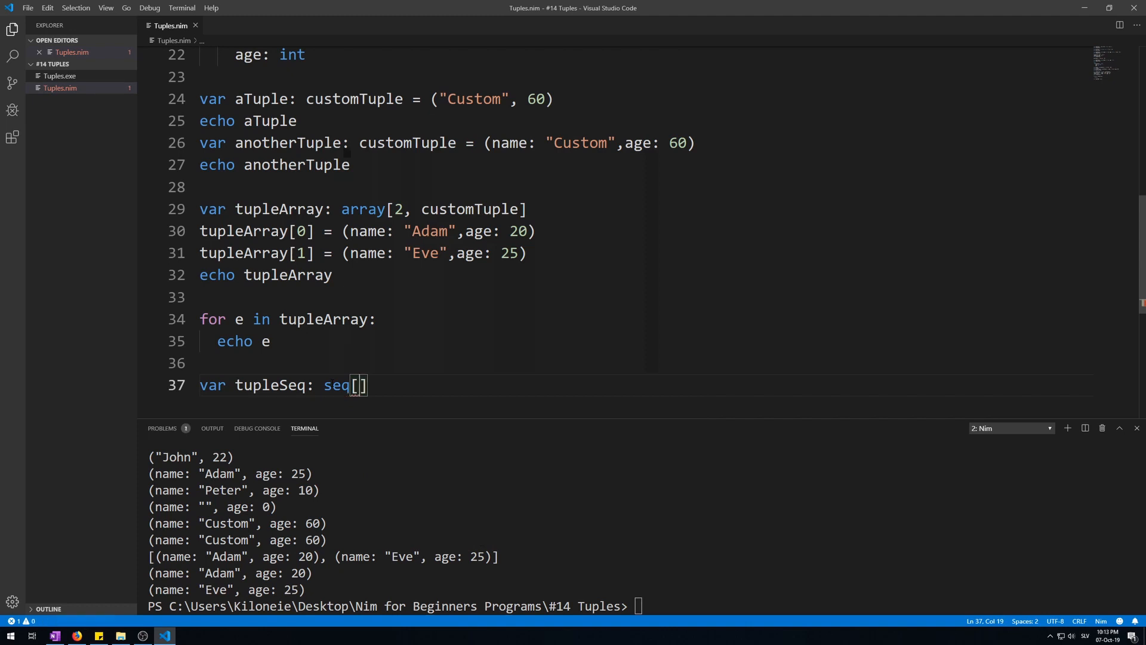
{"action": "type", "text": "cu"}
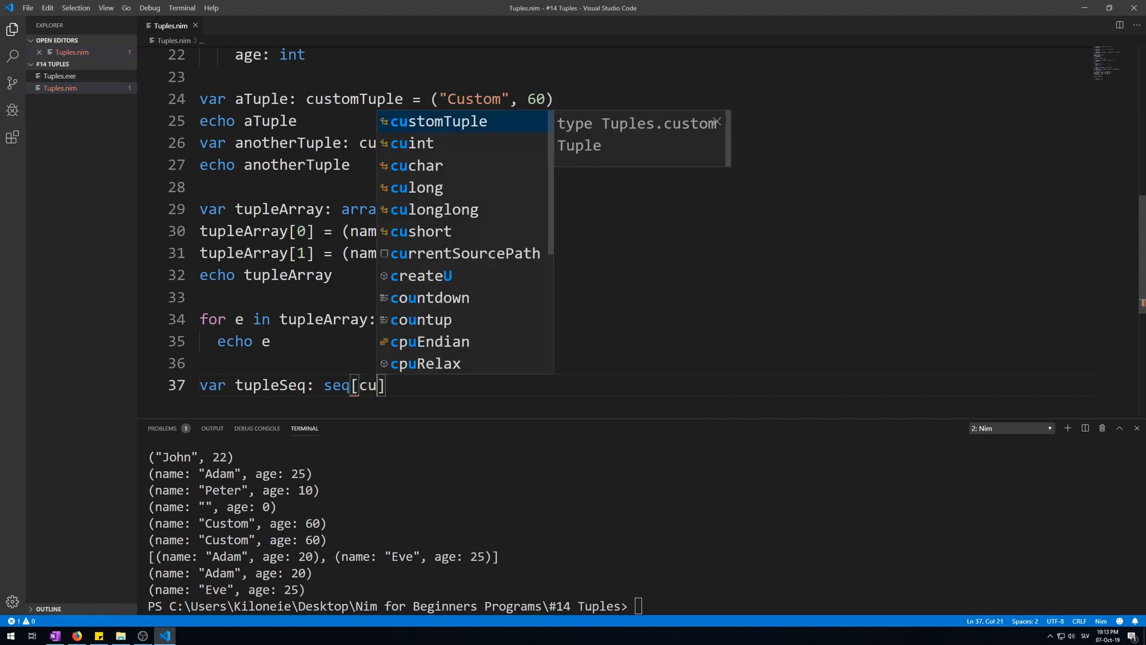
{"action": "key", "text": "Tab"}
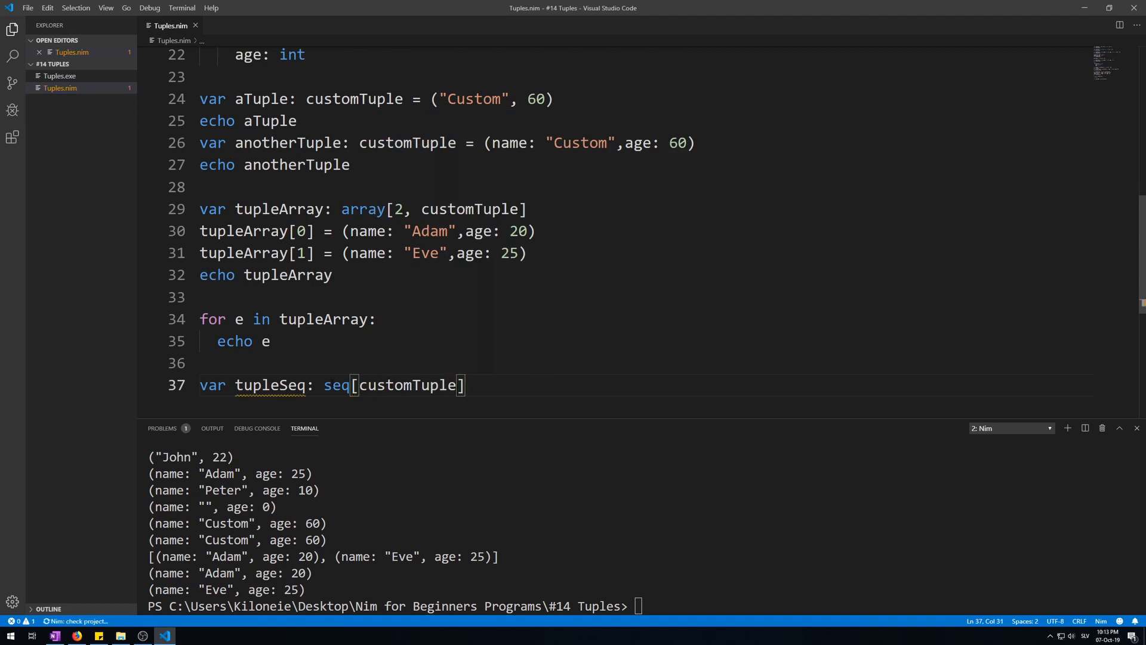
{"action": "type", "text": "t"}
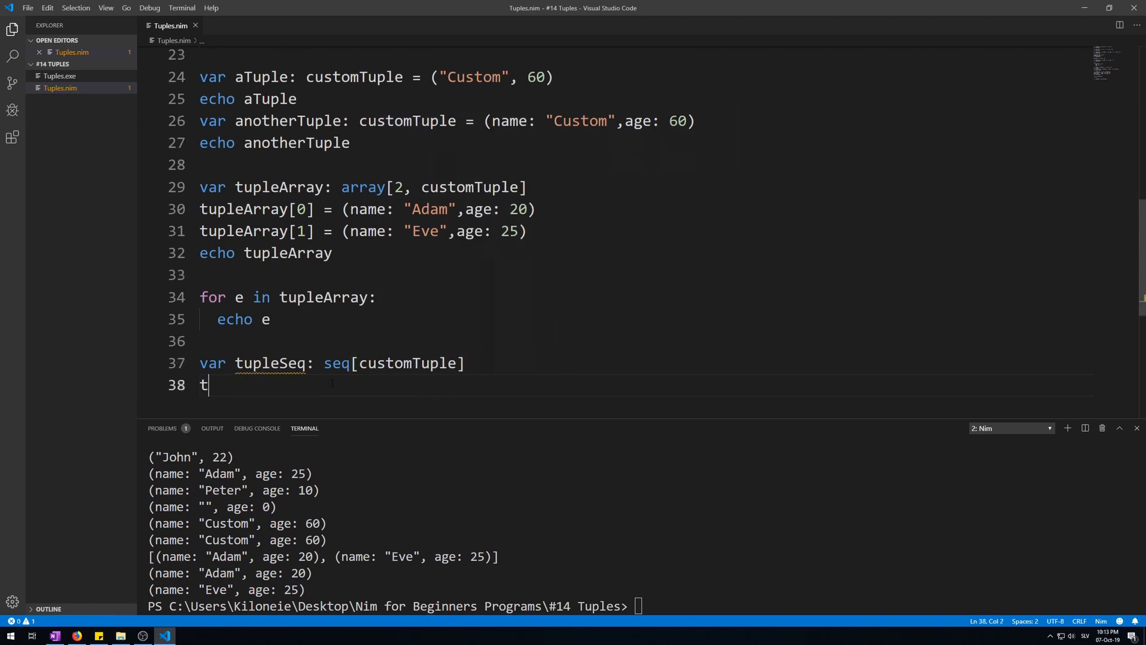
{"action": "type", "text": "upl"}
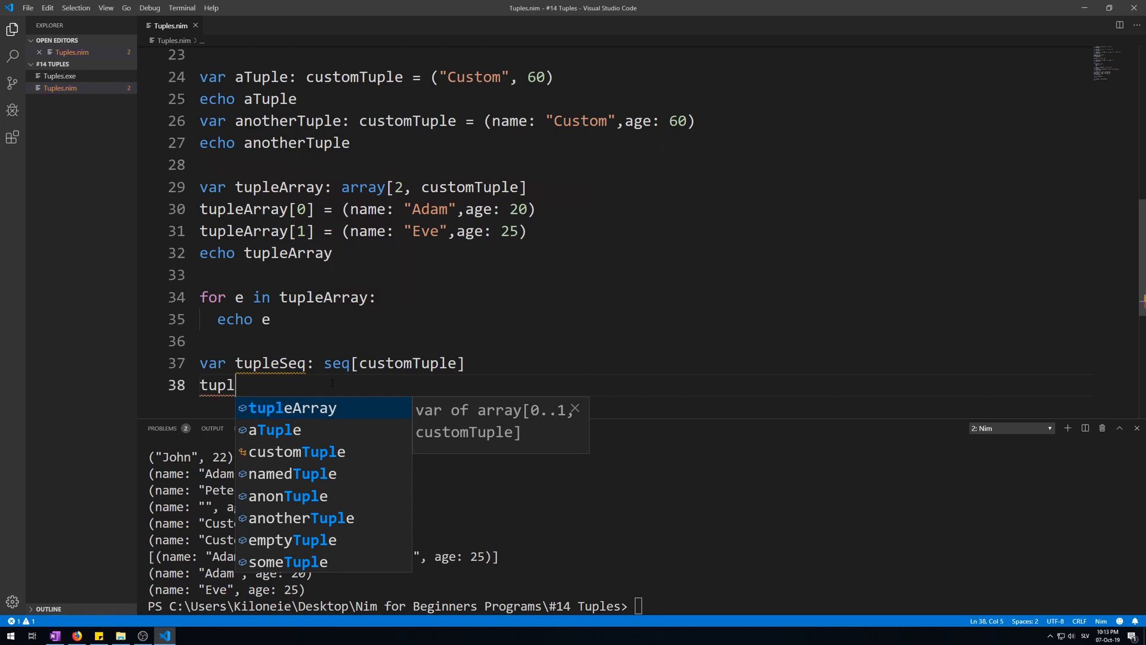
Add (name: "Adam", age: 80) and (name: "Evelyn", age: 20) to tupleSeq with two add lines
{"action": "type", "text": "eSeq"}
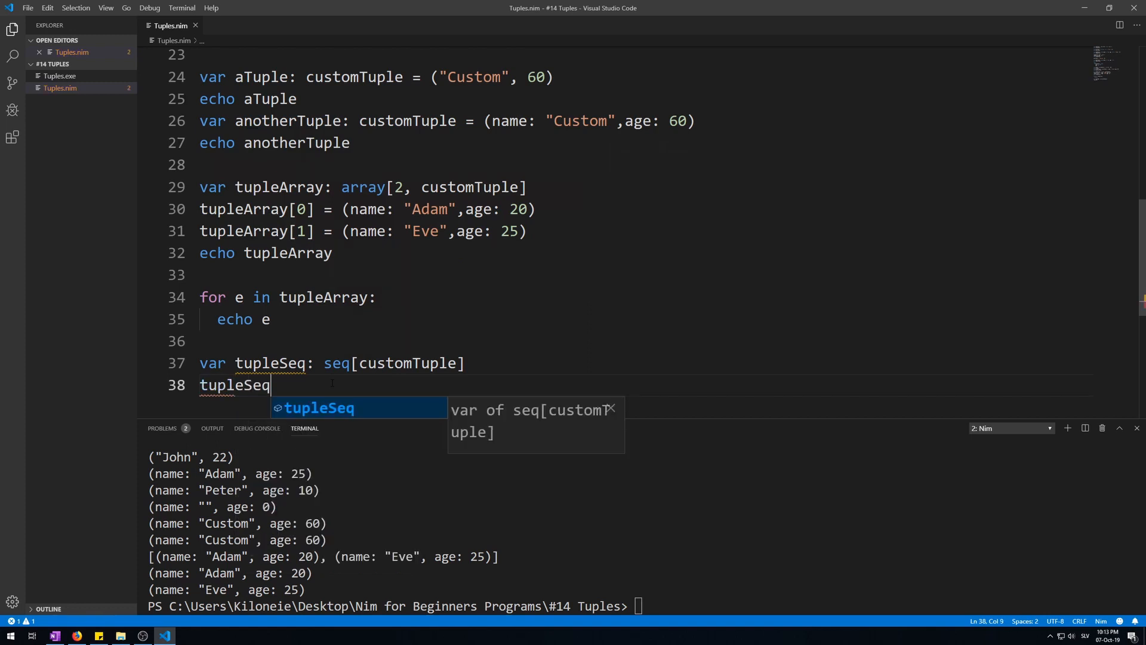
{"action": "type", "text": ".add ()"}
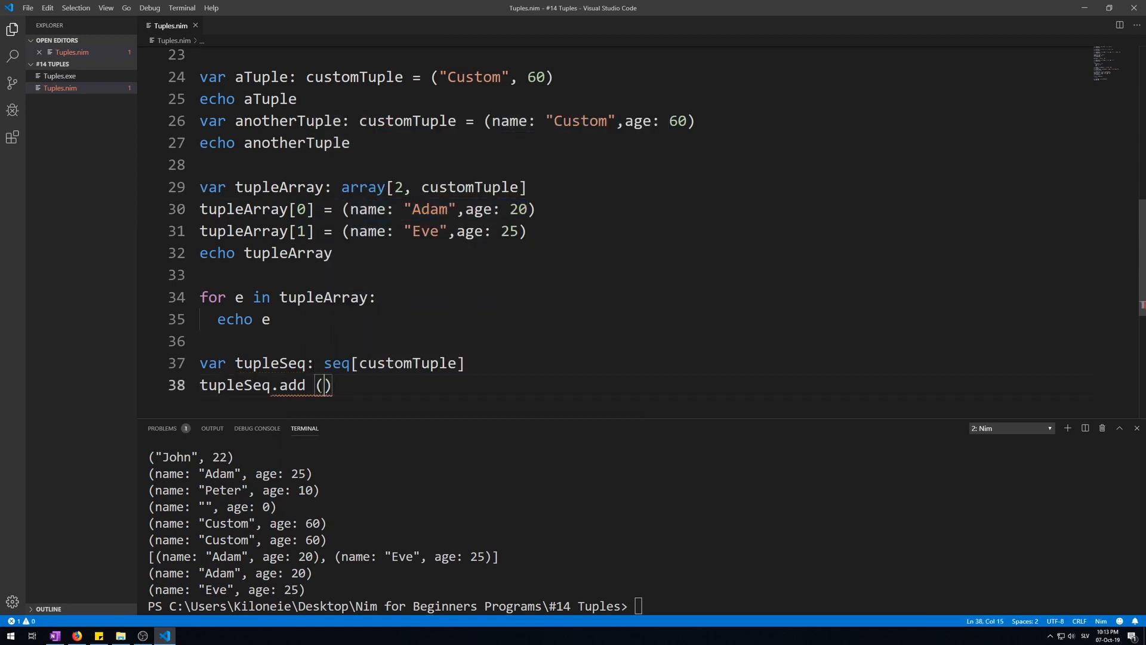
{"action": "type", "text": "name: \"Adam\",age: 2"}
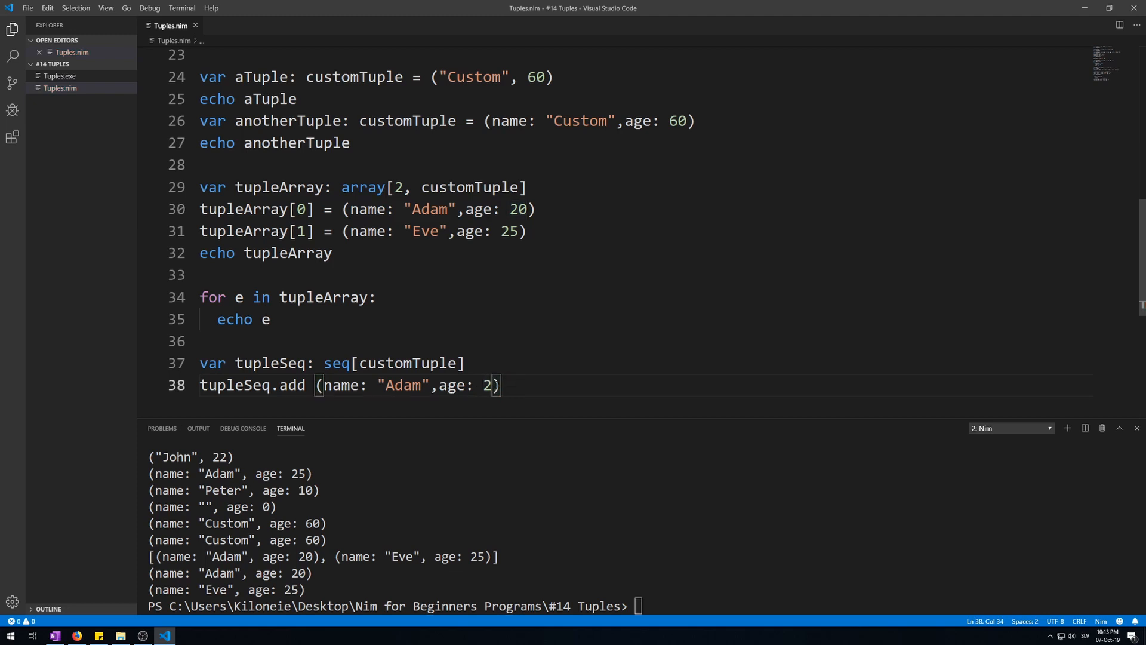
{"action": "type", "text": "0"}
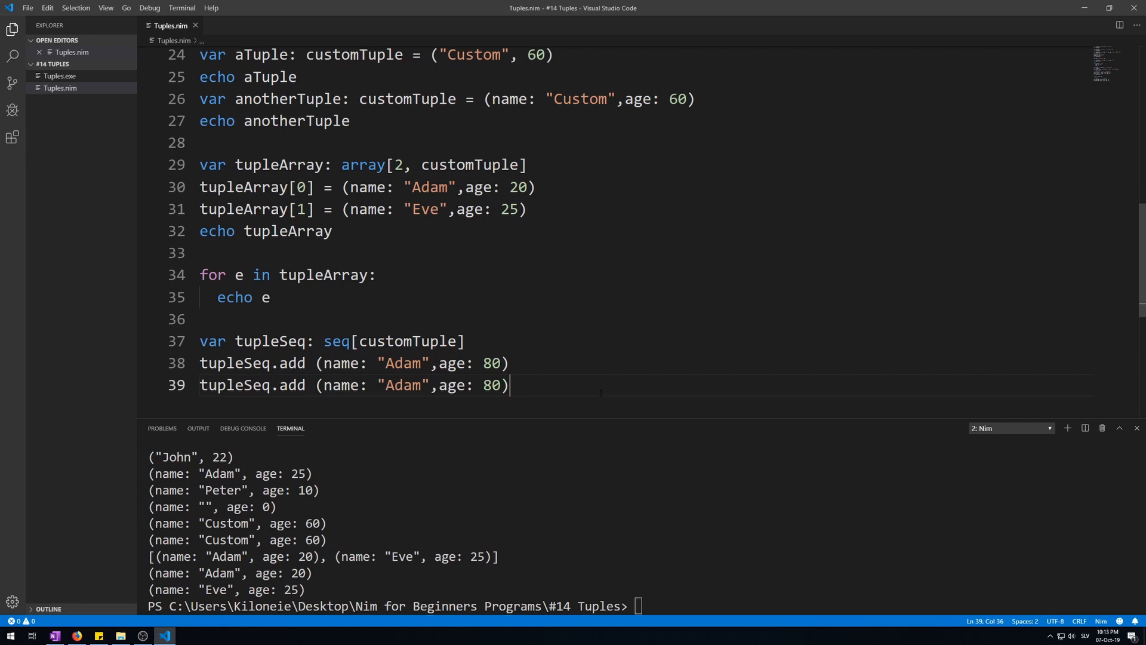
{"action": "double_click", "coordinate": [403, 386]}
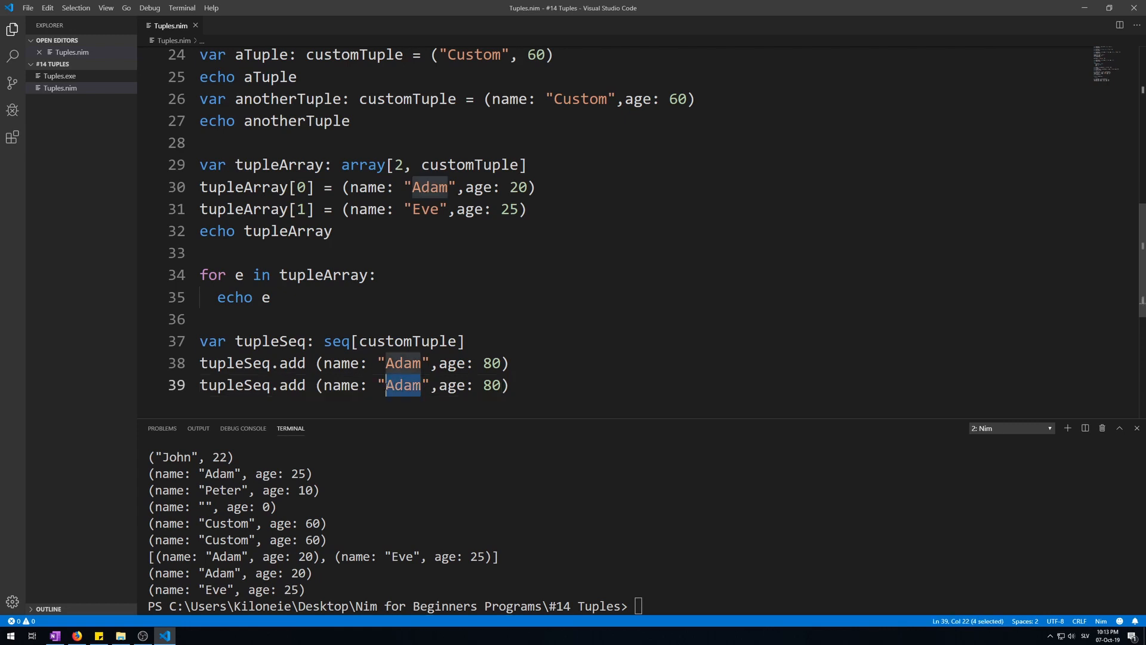
{"action": "type", "text": "Evelyn"}
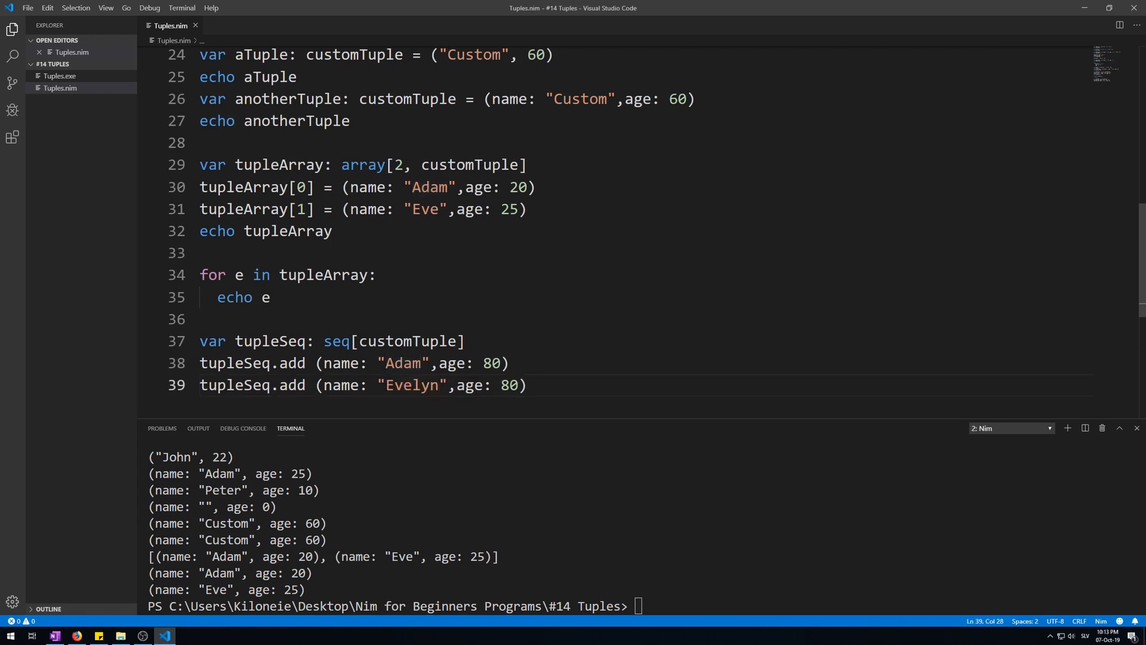
{"action": "key", "text": "BackSpace"}
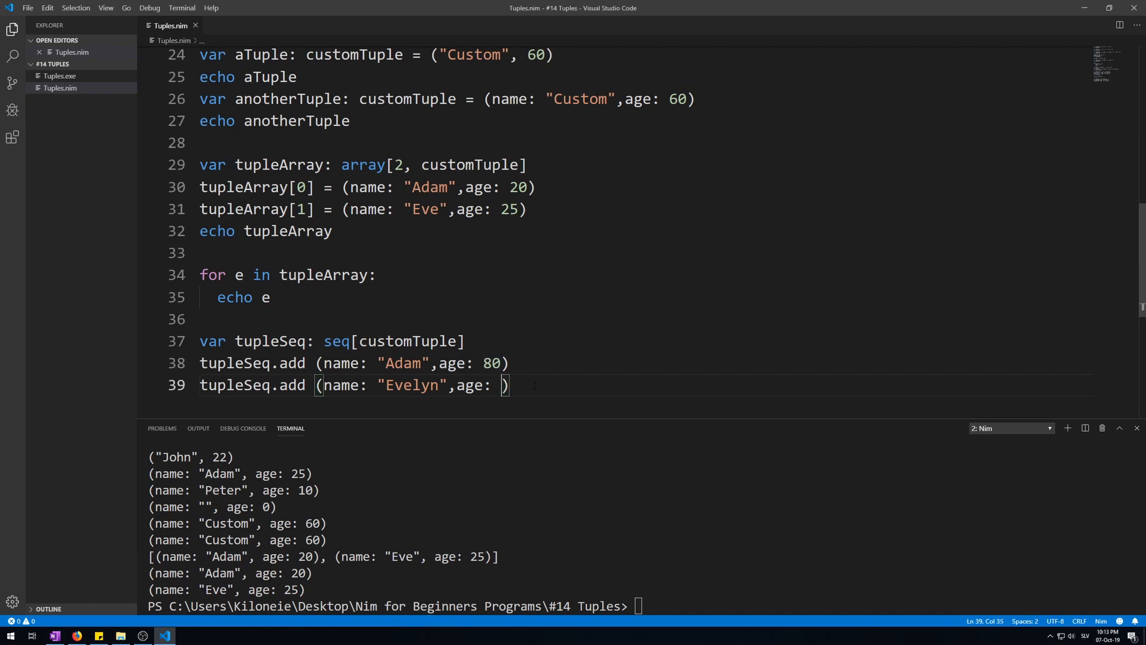
{"action": "type", "text": "20"}
{"action": "type", "text": "echo t"}
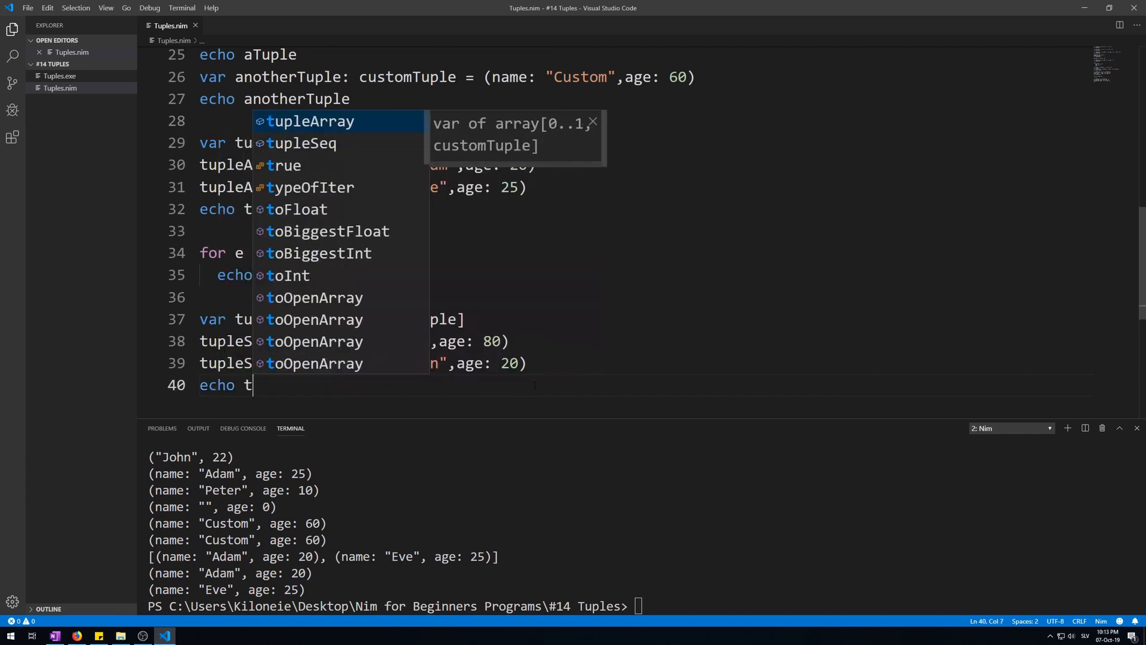
Type 'echo tupl' on line 40 to start printing tupleSeq
{"action": "type", "text": "upl"}
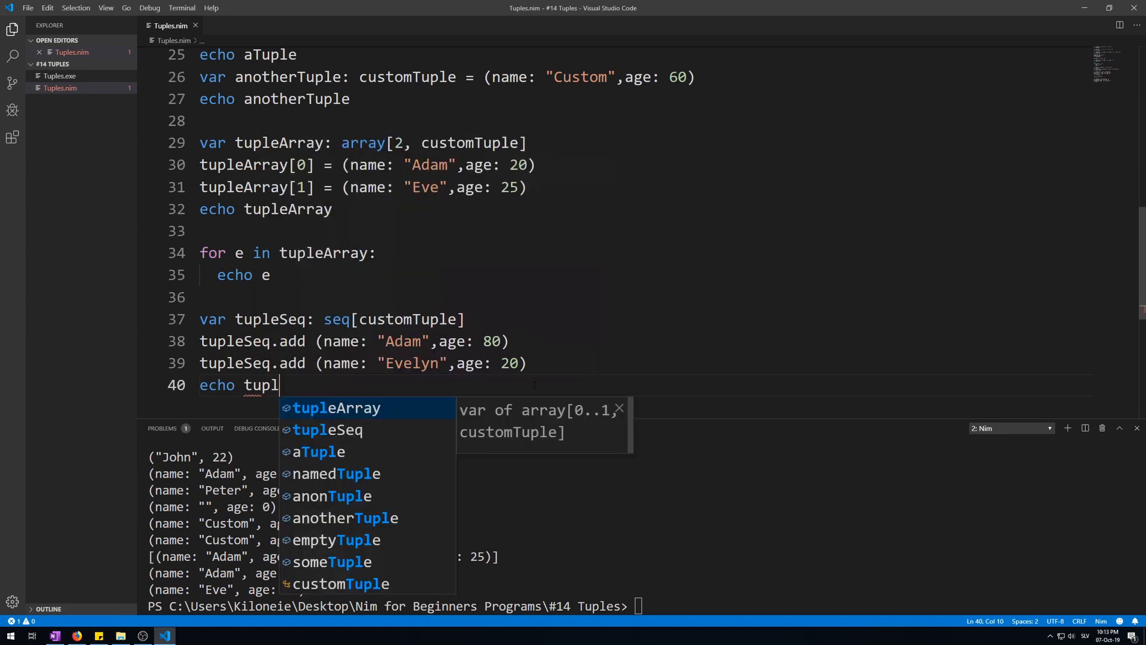